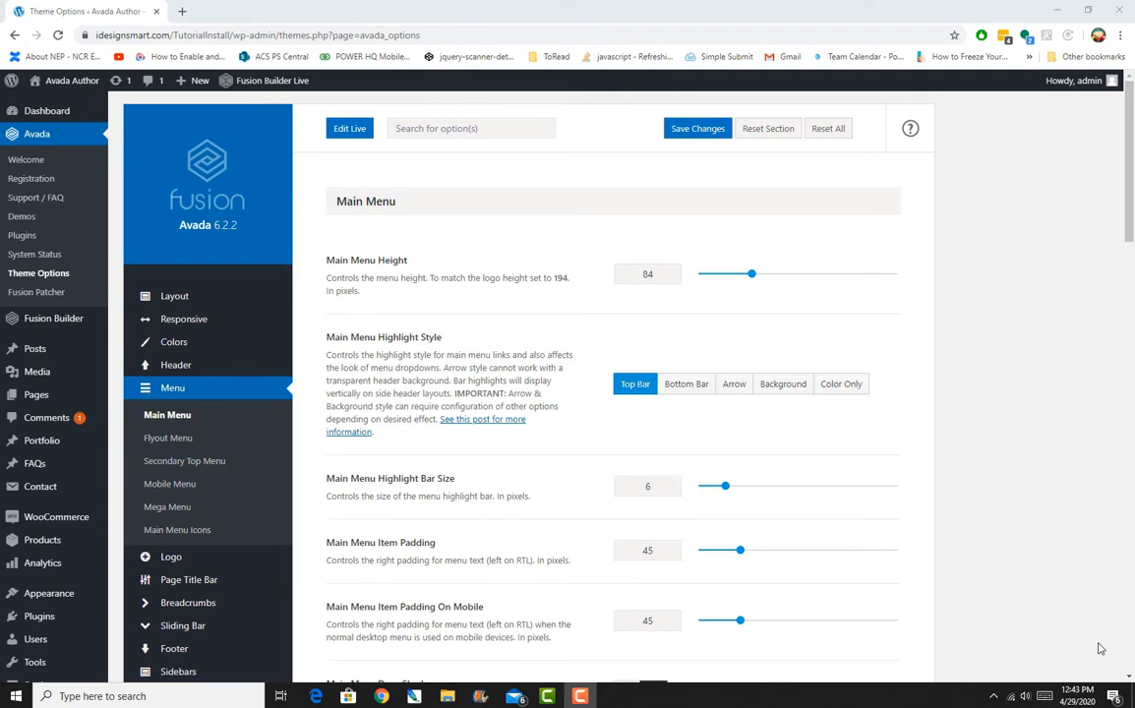
# Raise Main Menu Height from 84 to 184 pixels and save, keeping the live site open
pyautogui.click(72, 81)
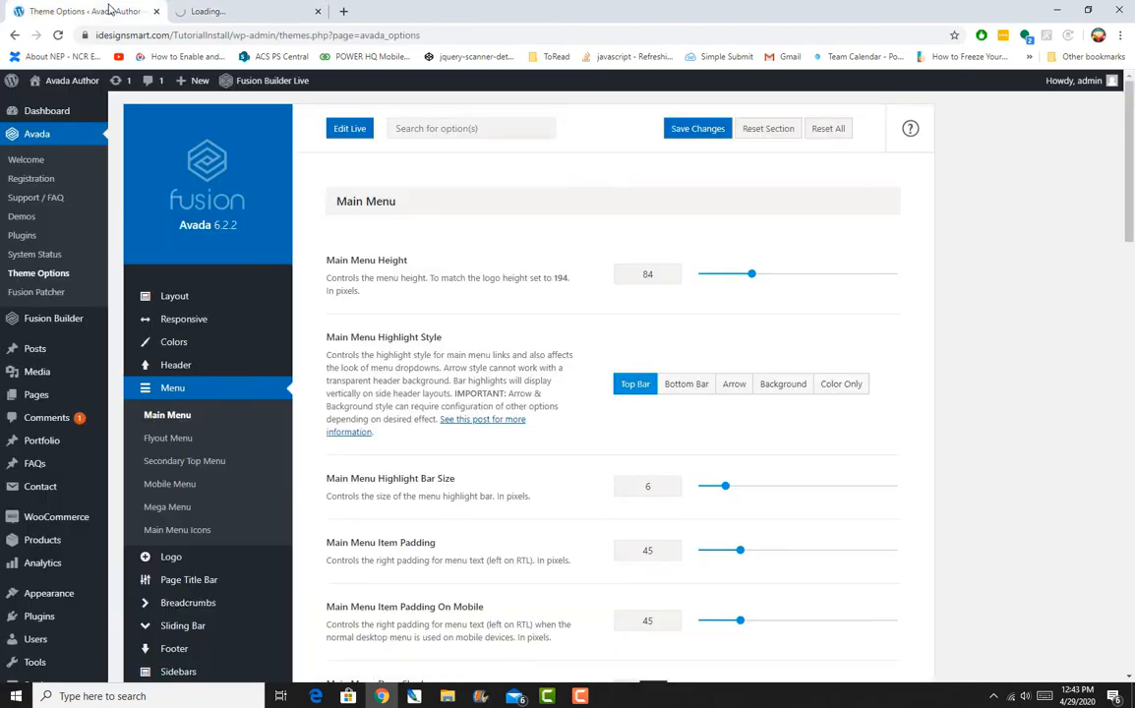
pyautogui.click(176, 365)
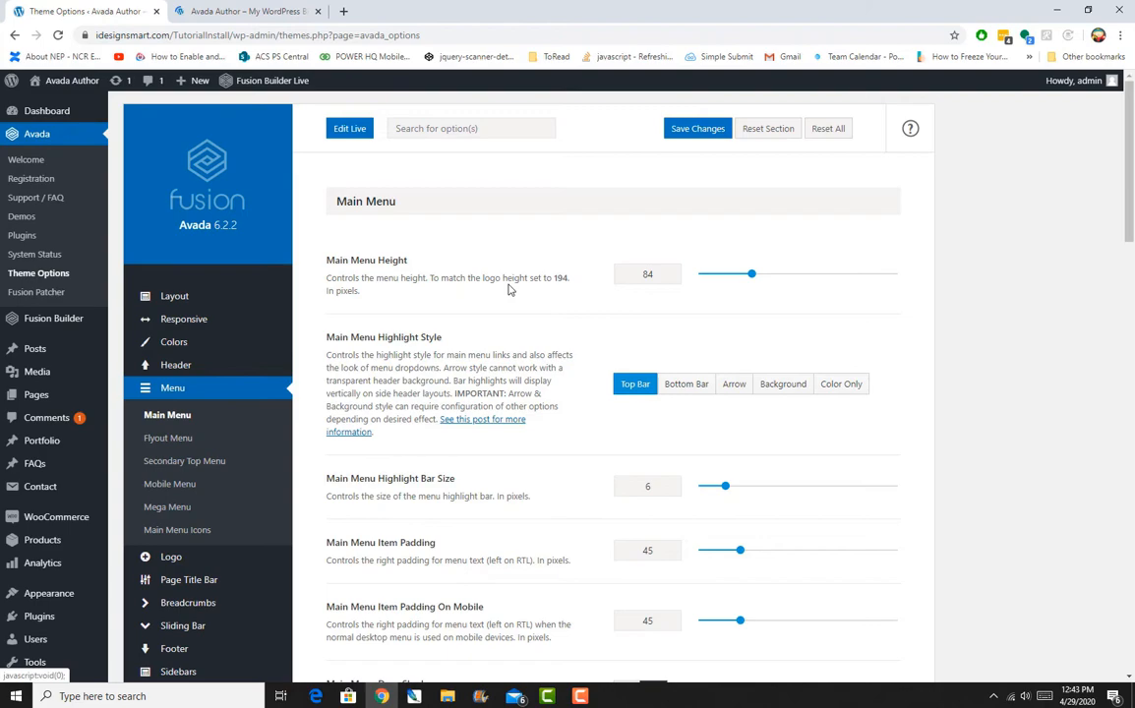
pyautogui.click(254, 15)
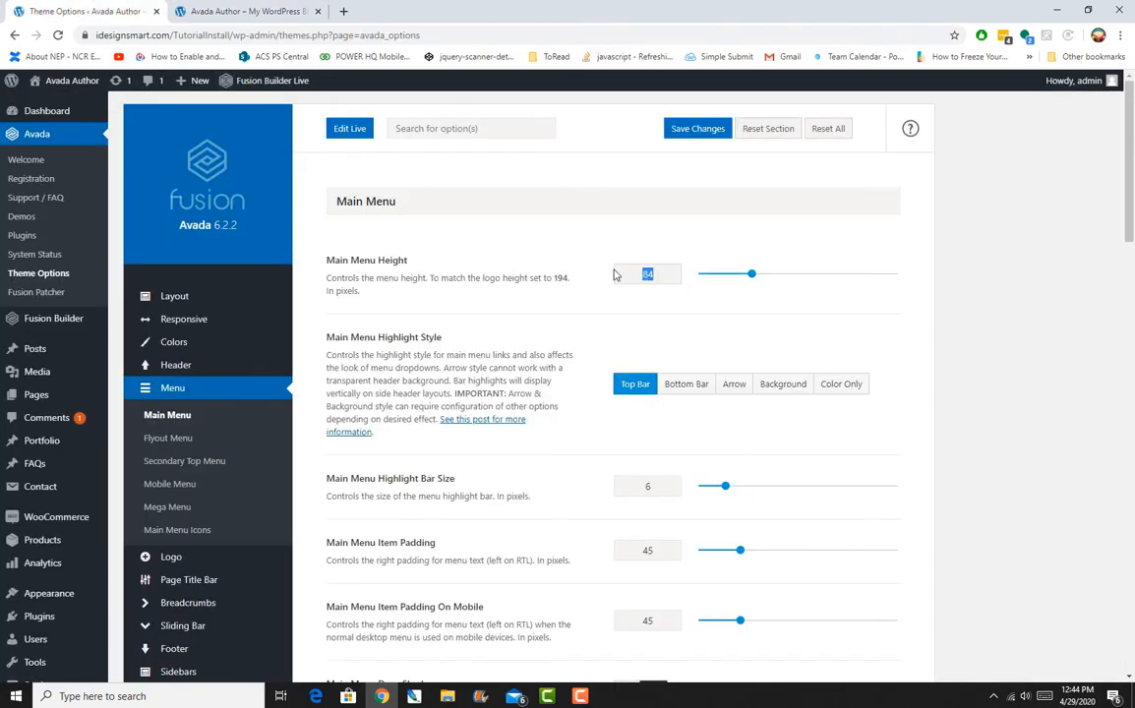
pyautogui.write('18')
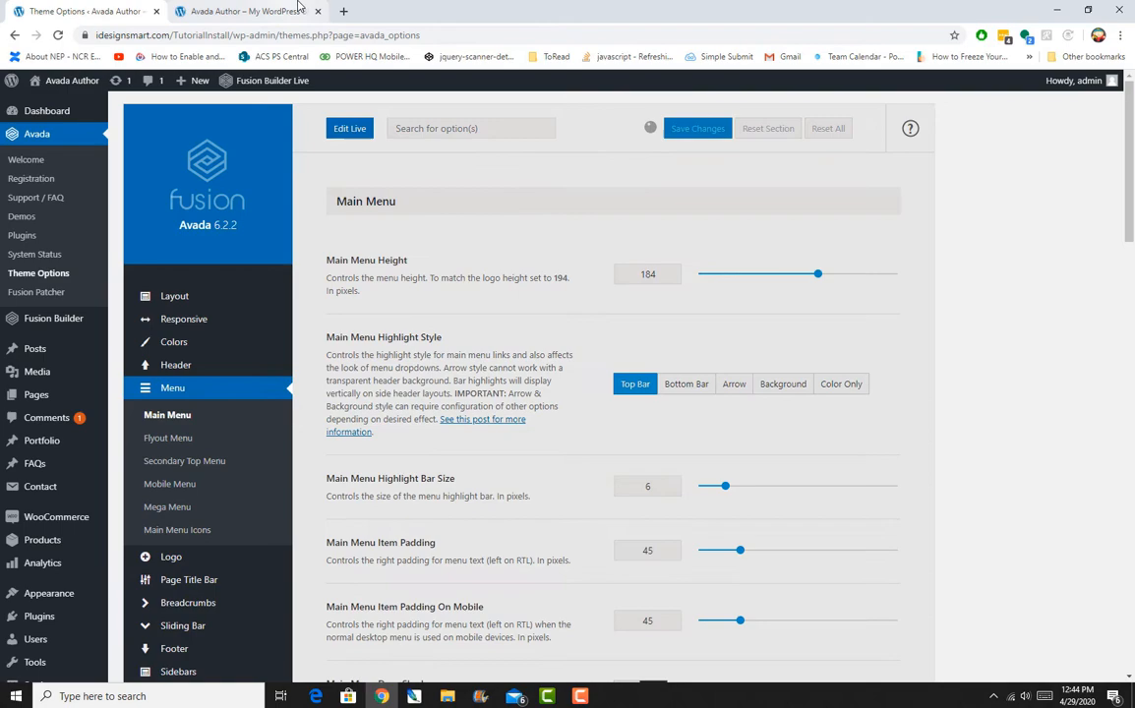
pyautogui.click(241, 11)
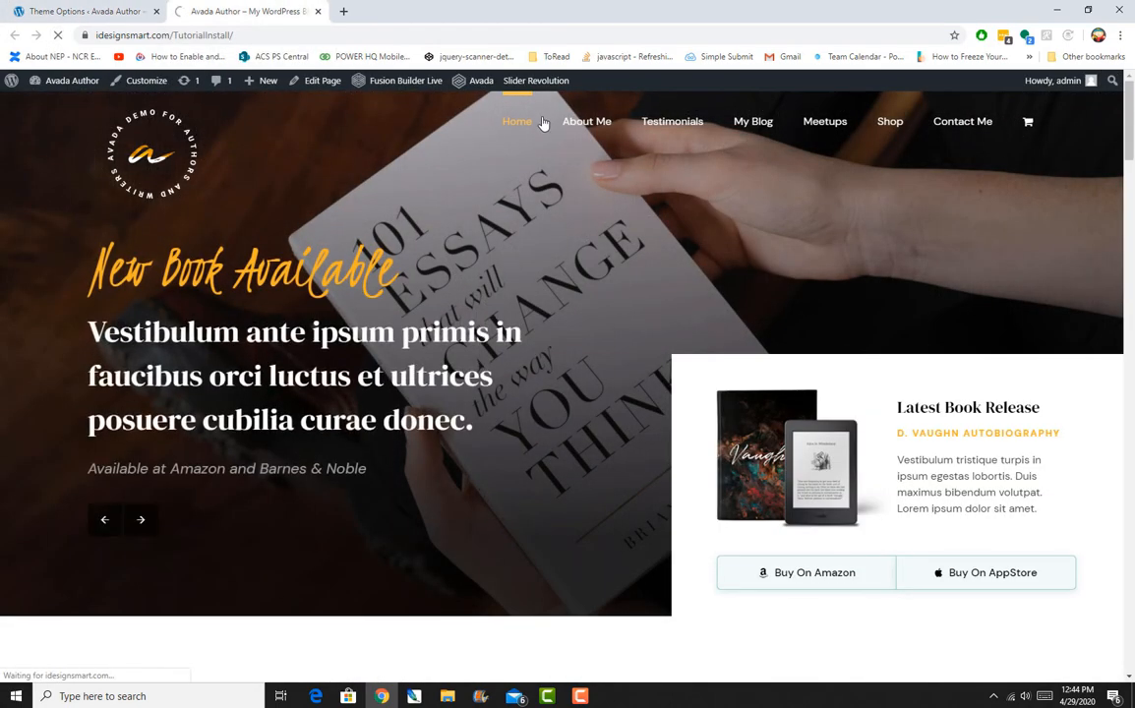
# Reload the Avada Author homepage to view the 184-pixel header, then switch tabs back
pyautogui.click(516, 122)
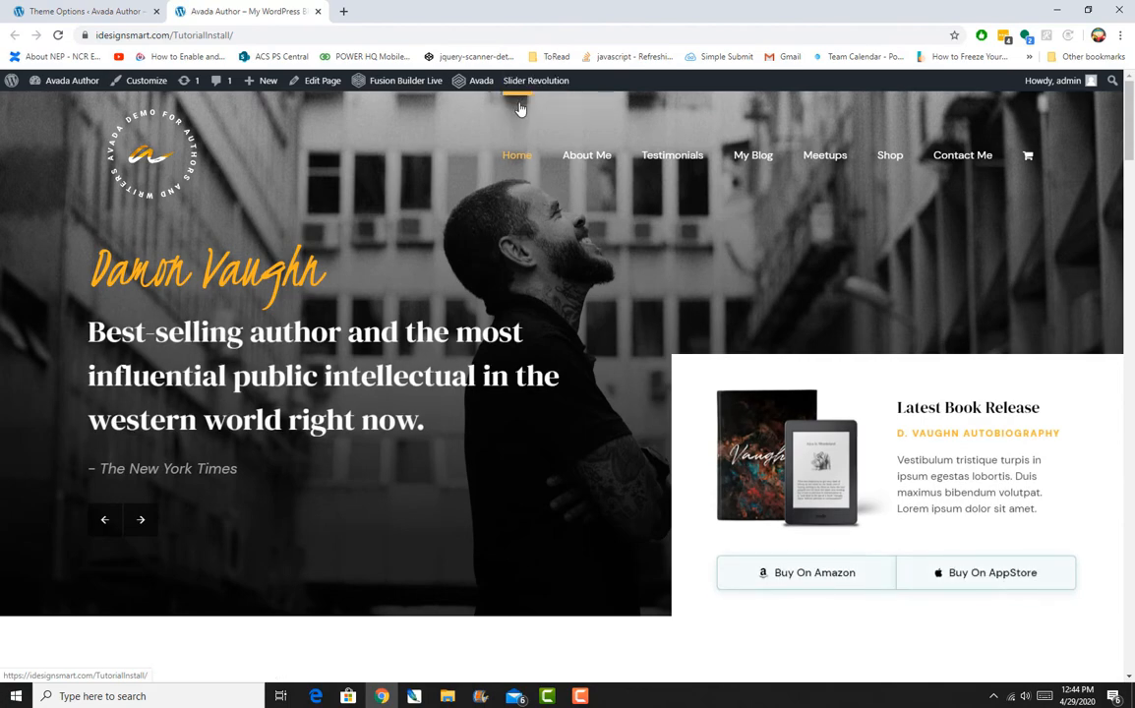
pyautogui.moveTo(520, 133)
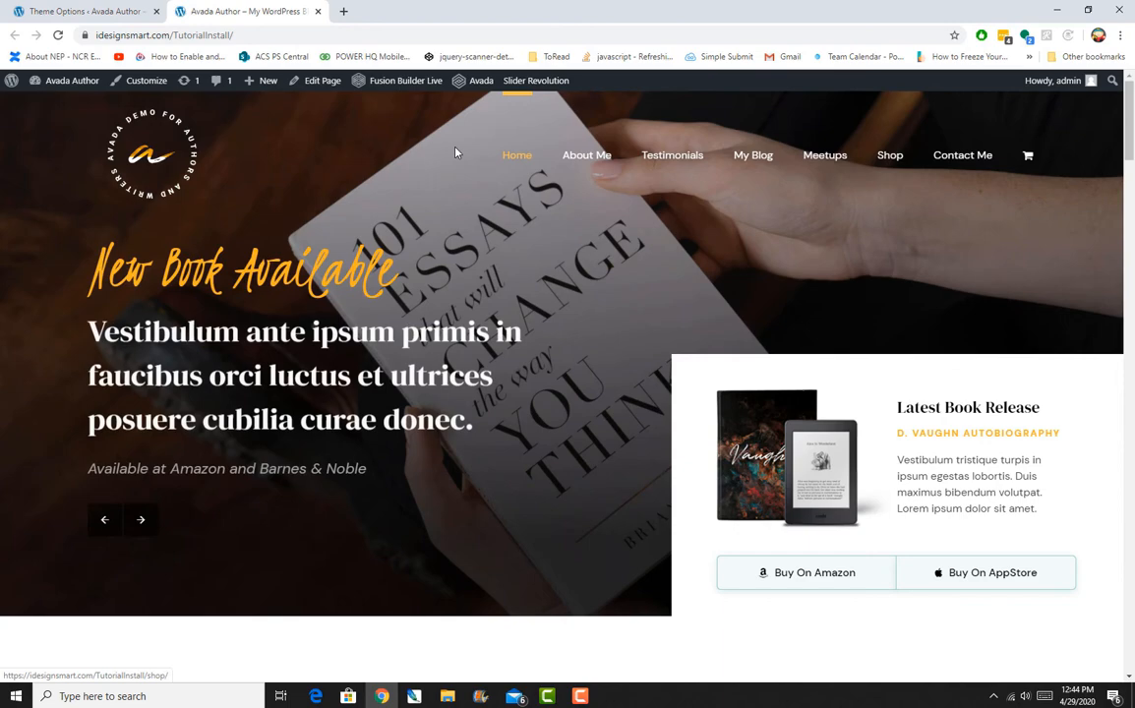
pyautogui.moveTo(672, 155)
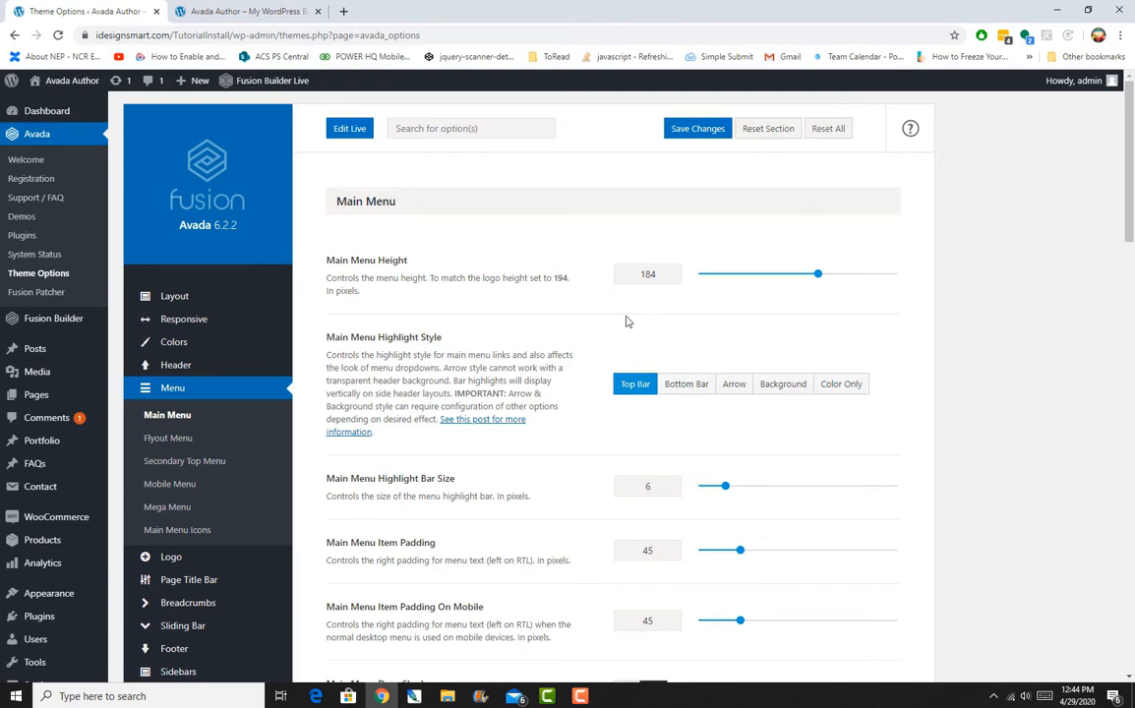
pyautogui.moveTo(671, 400)
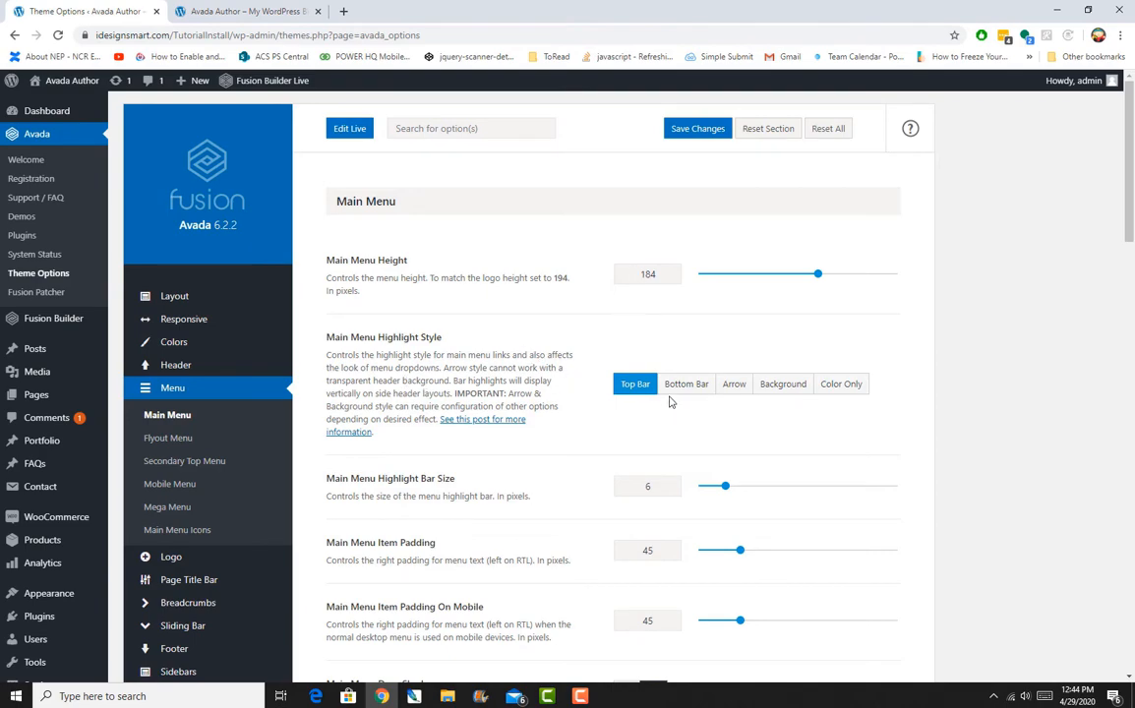
pyautogui.click(244, 11)
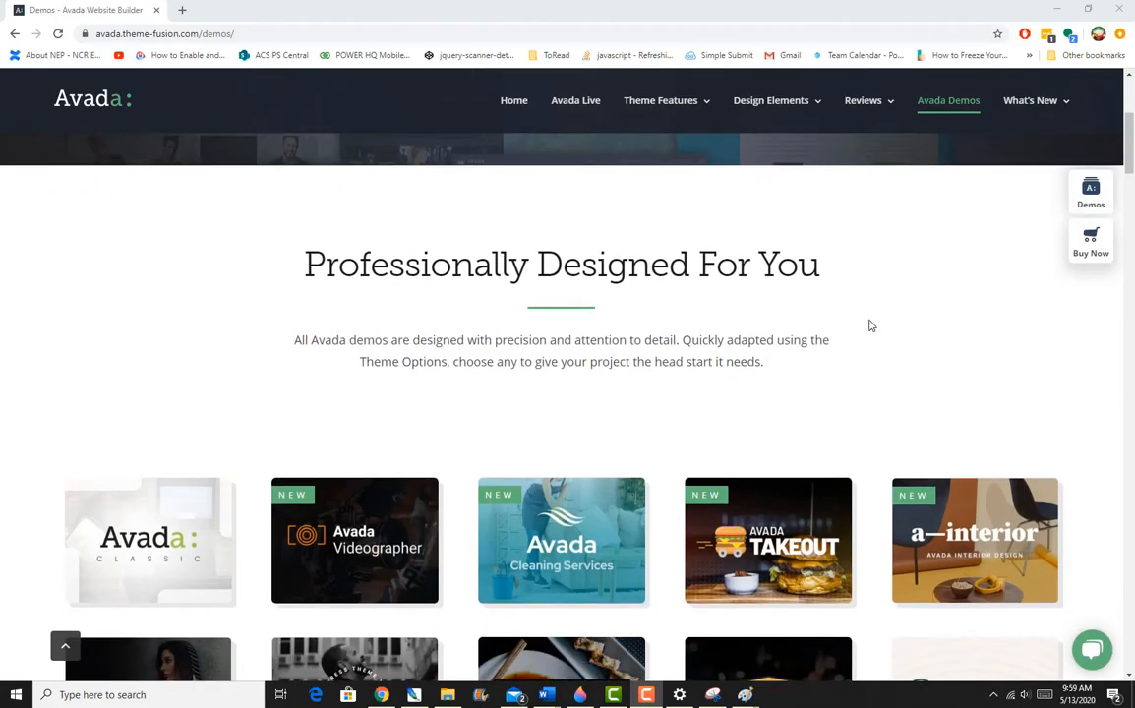
pyautogui.moveTo(859, 272)
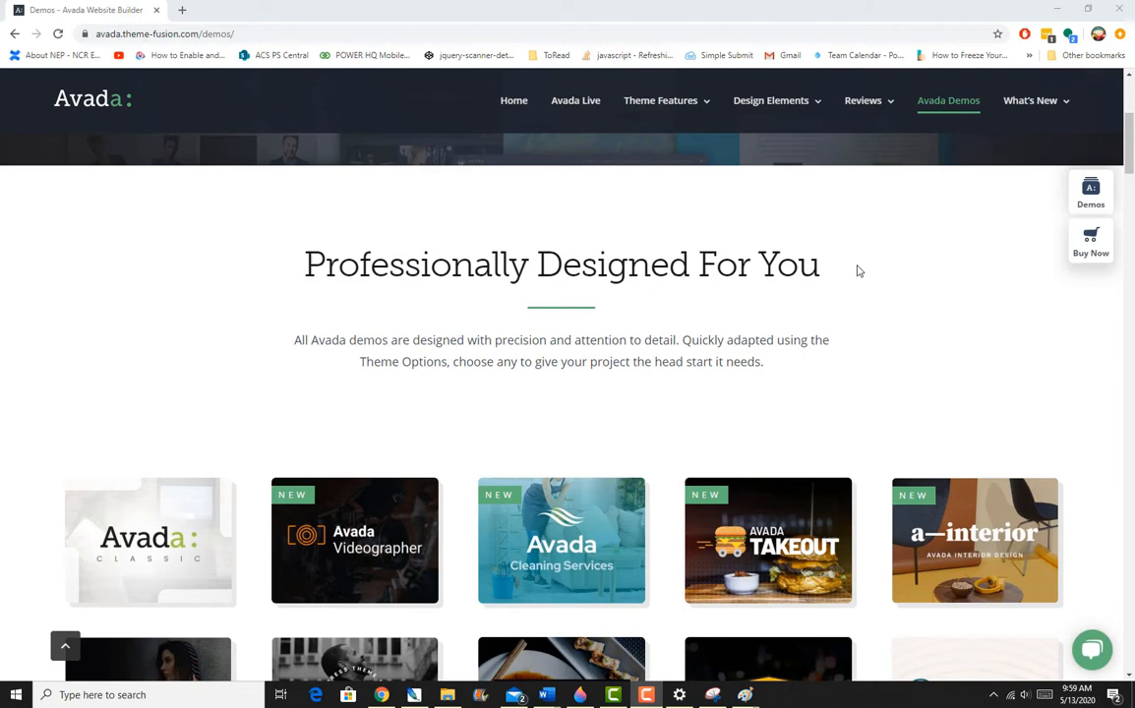
pyautogui.moveTo(861, 257)
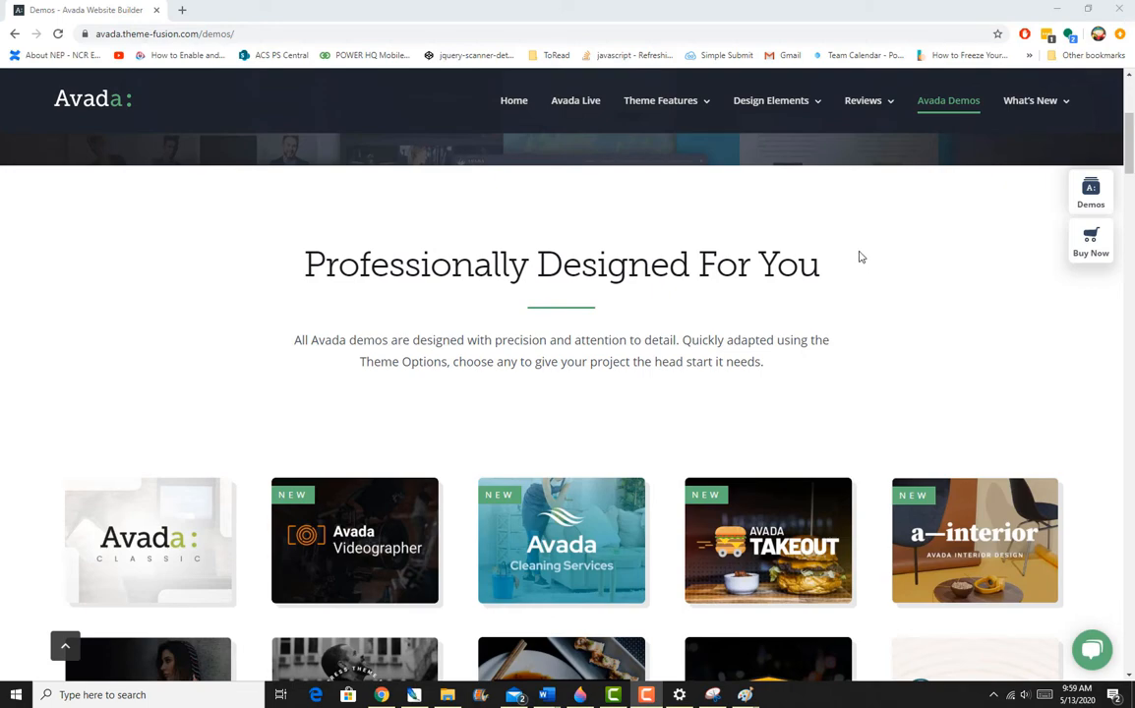
pyautogui.scroll(-3)
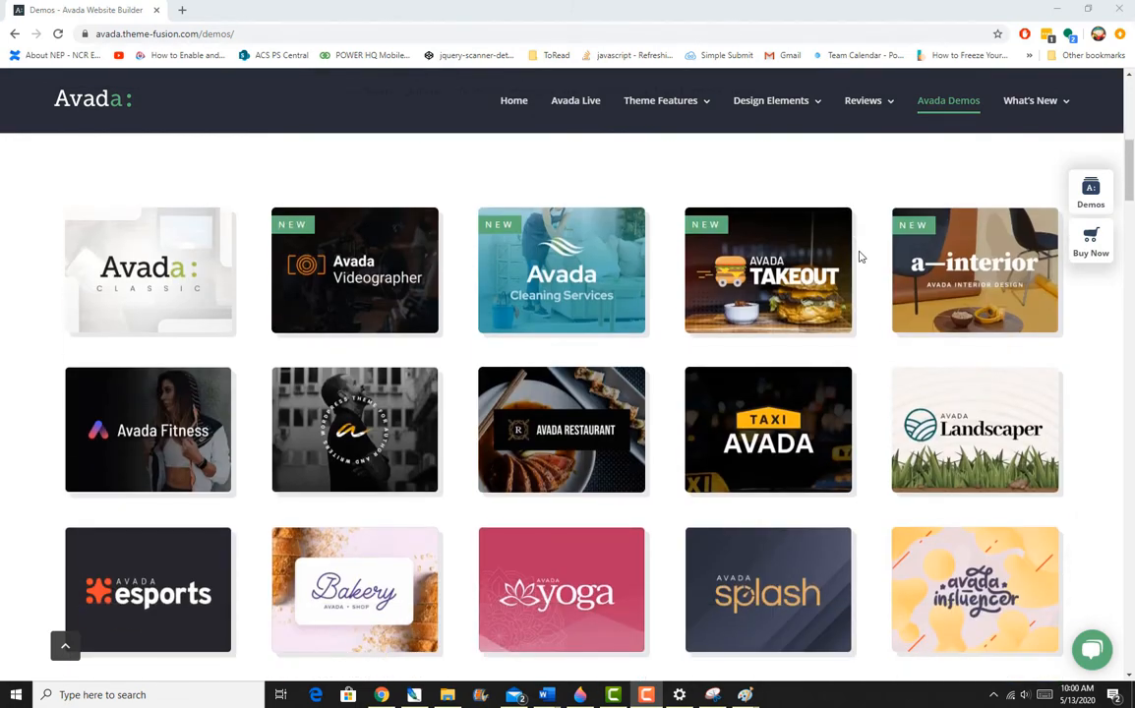
pyautogui.scroll(-3)
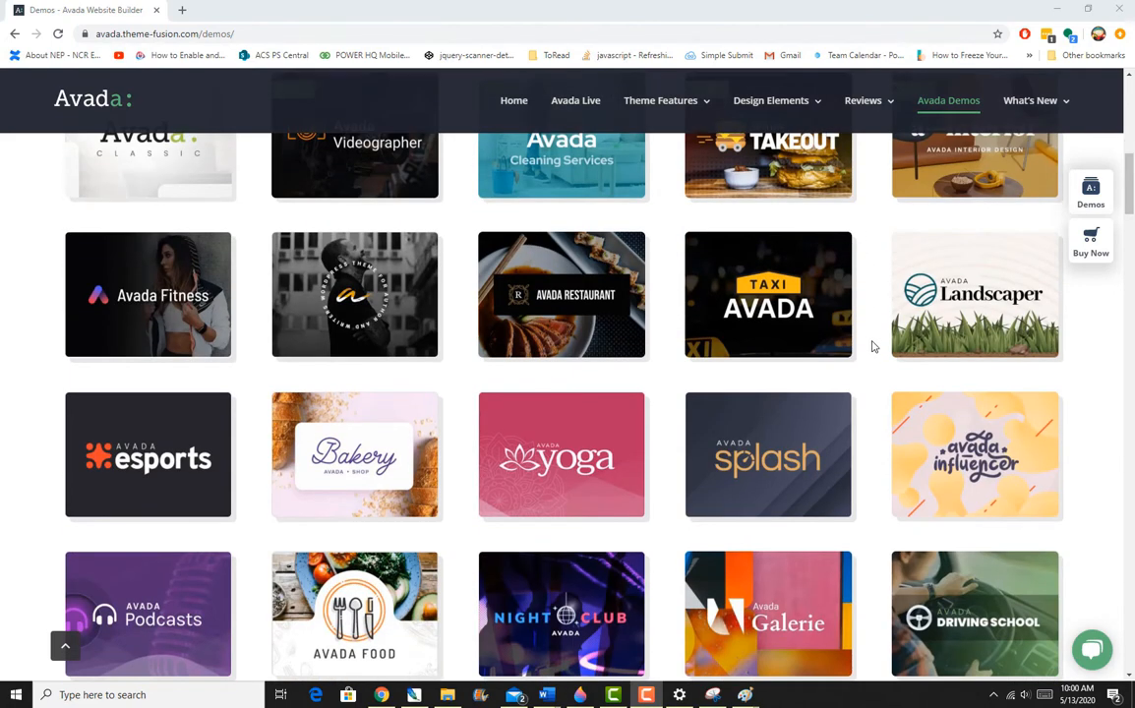
pyautogui.scroll(-3)
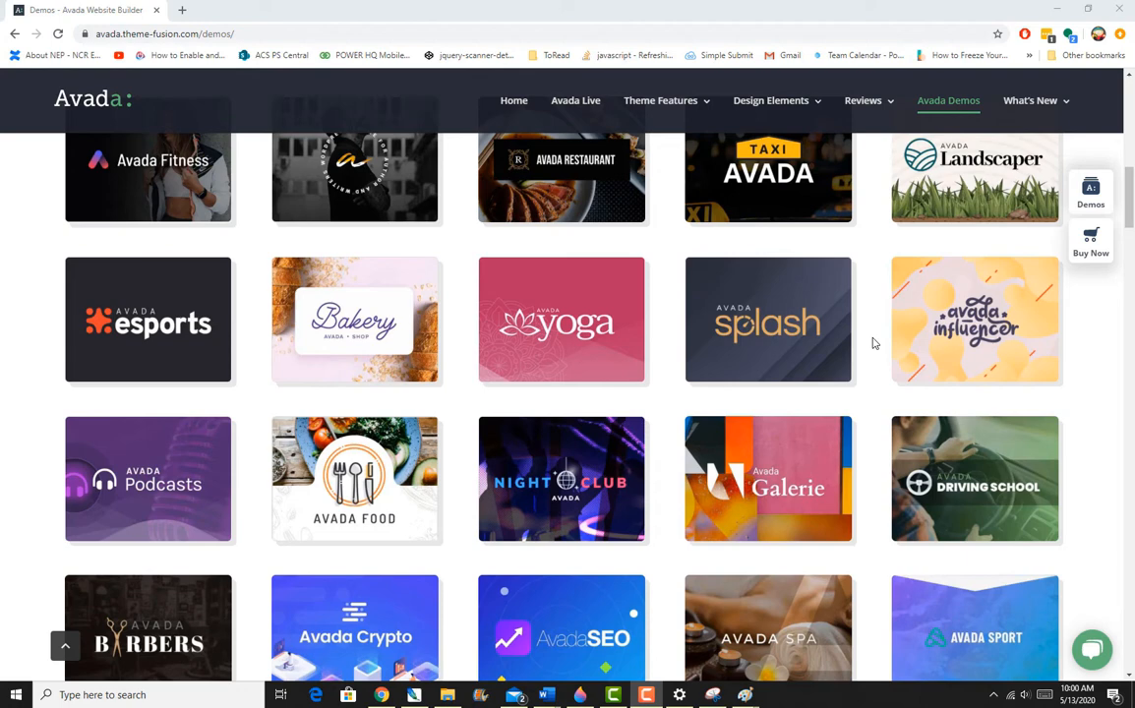
pyautogui.moveTo(878, 312)
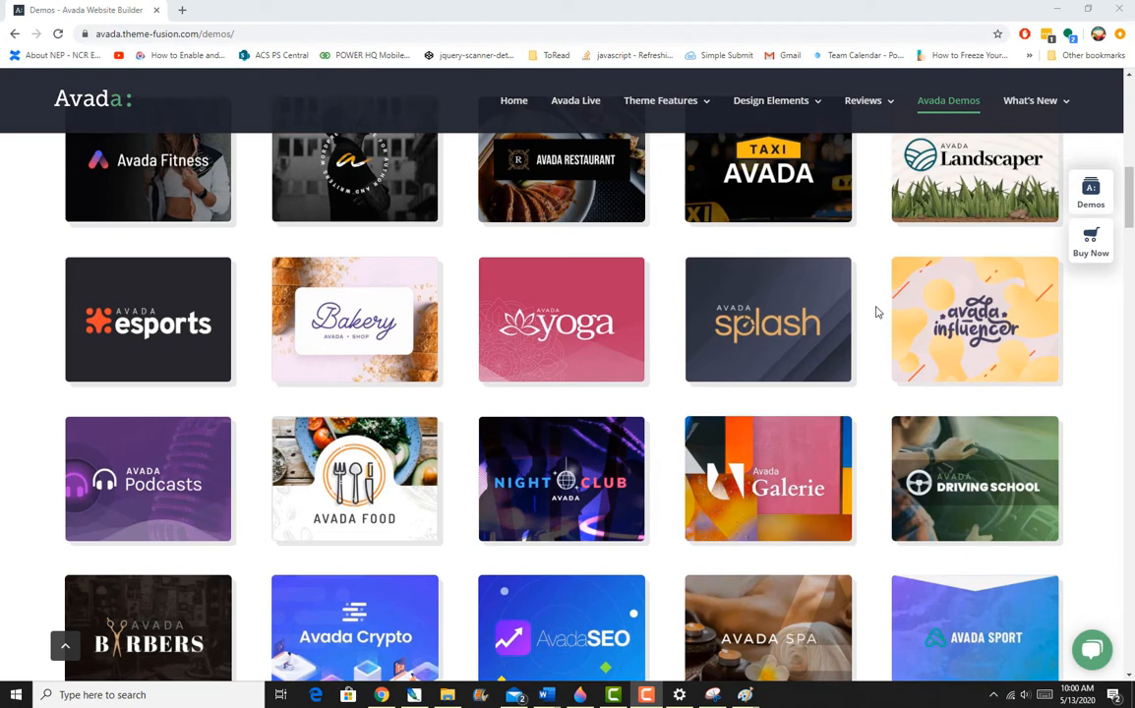
pyautogui.moveTo(881, 306)
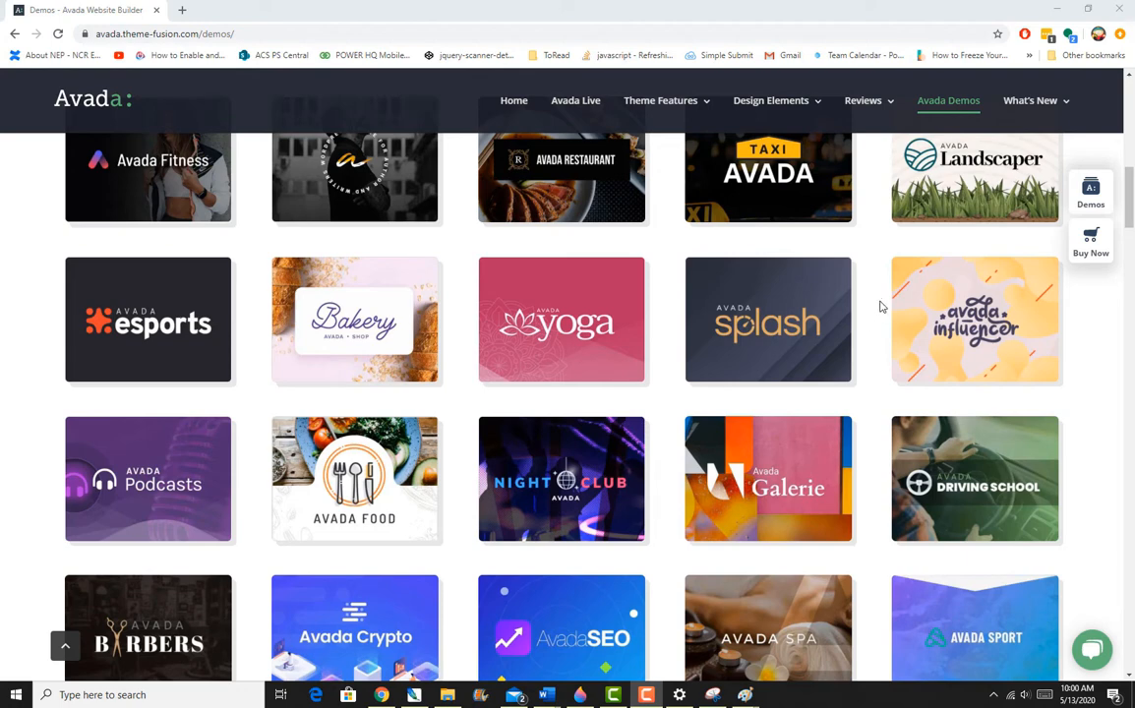
pyautogui.moveTo(876, 361)
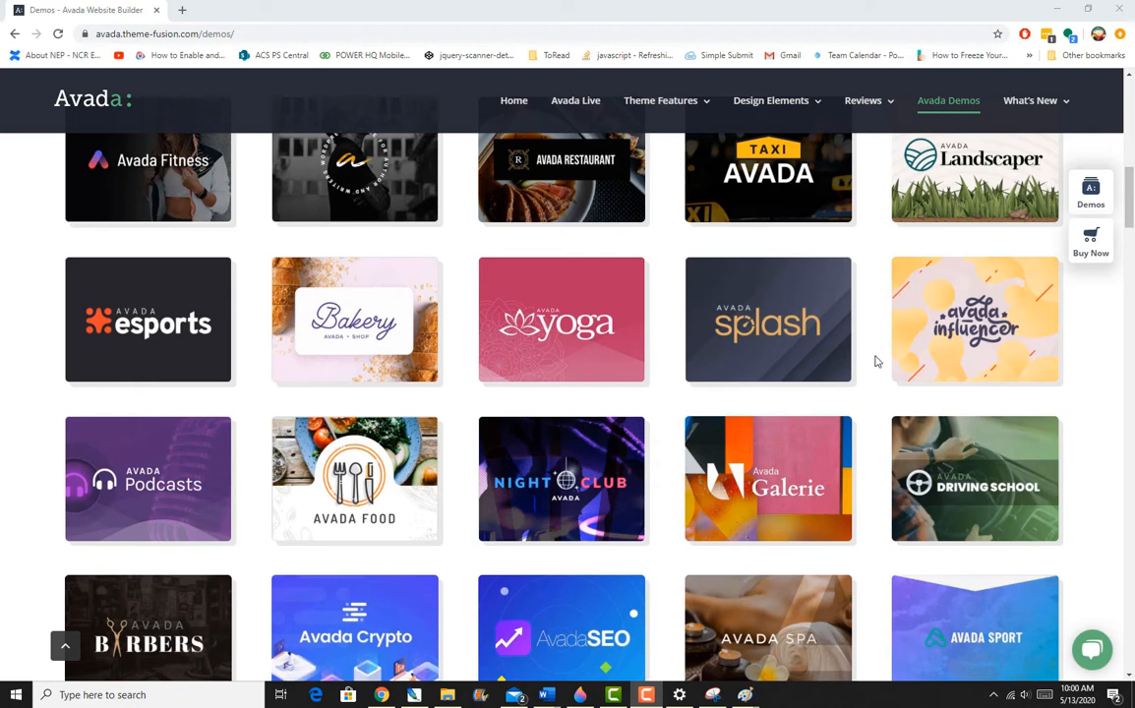
pyautogui.moveTo(879, 374)
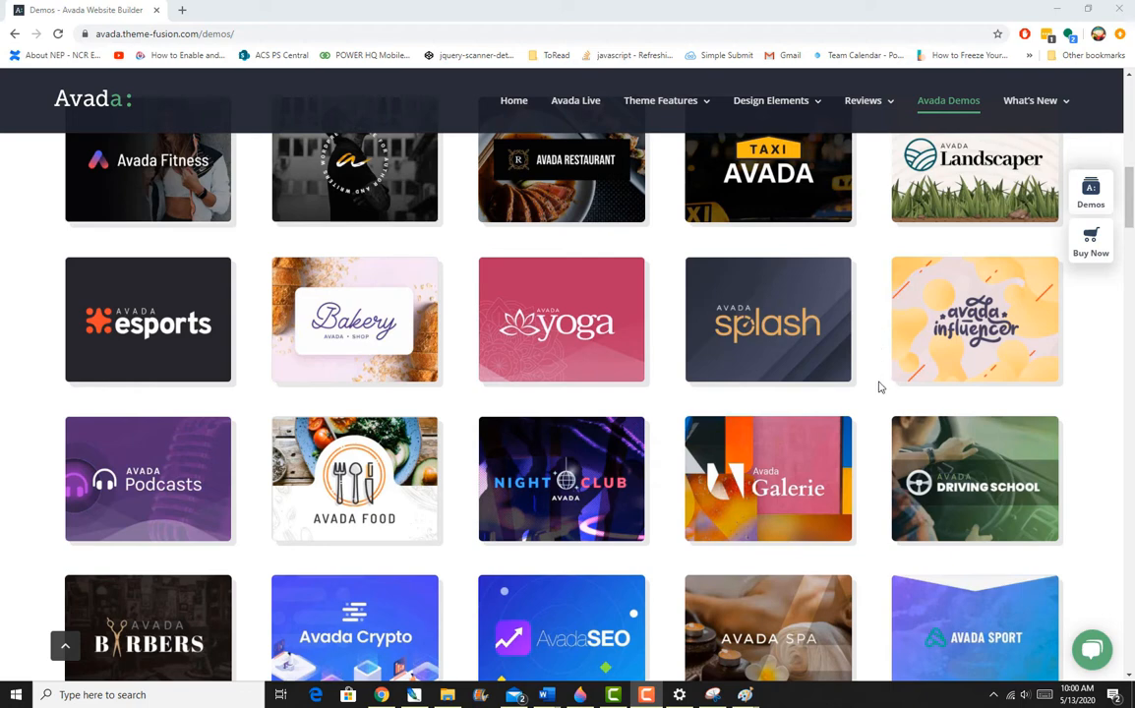
pyautogui.moveTo(987, 551)
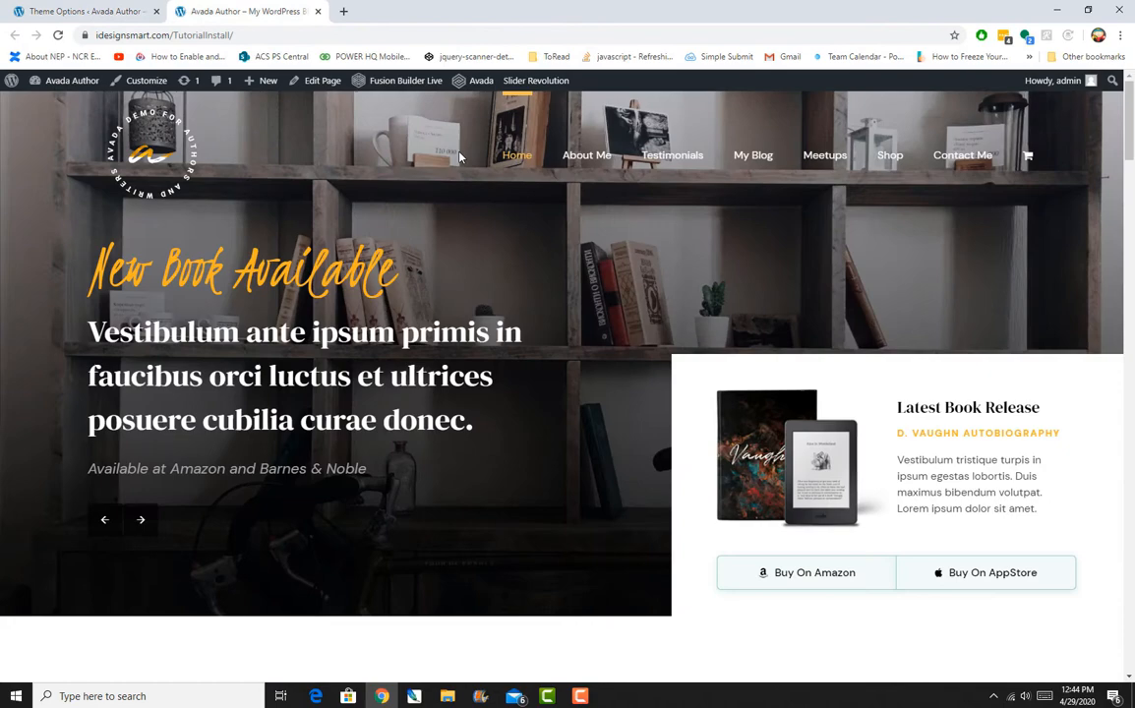
pyautogui.moveTo(516, 206)
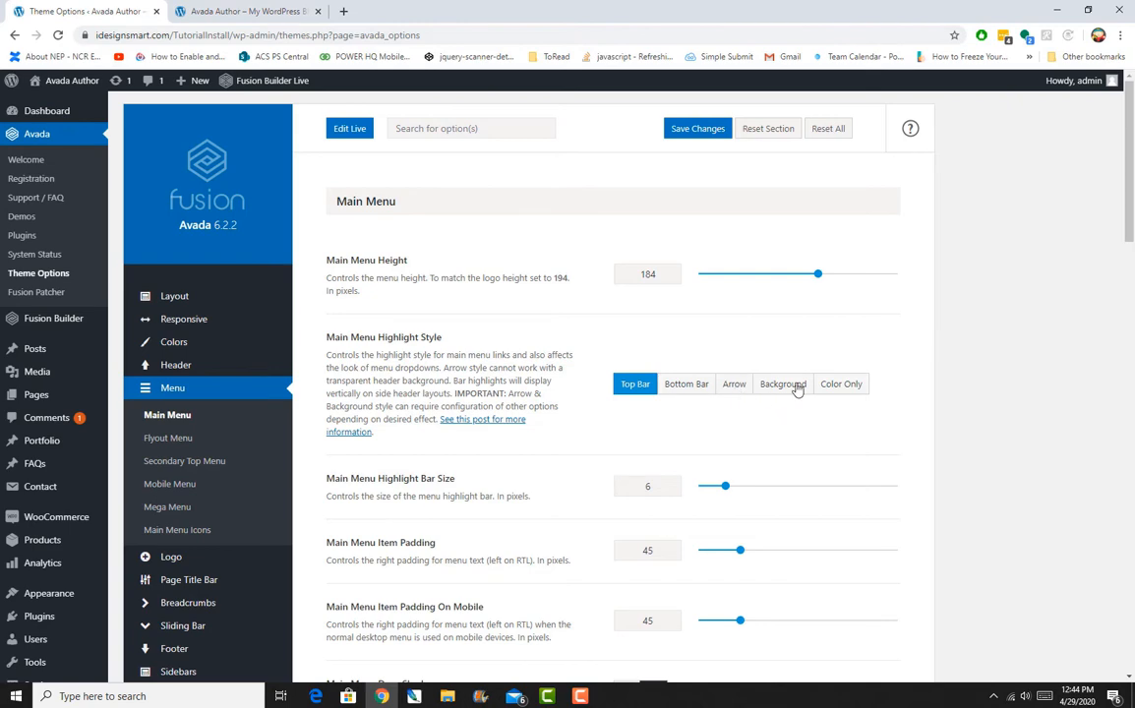
pyautogui.moveTo(785, 385)
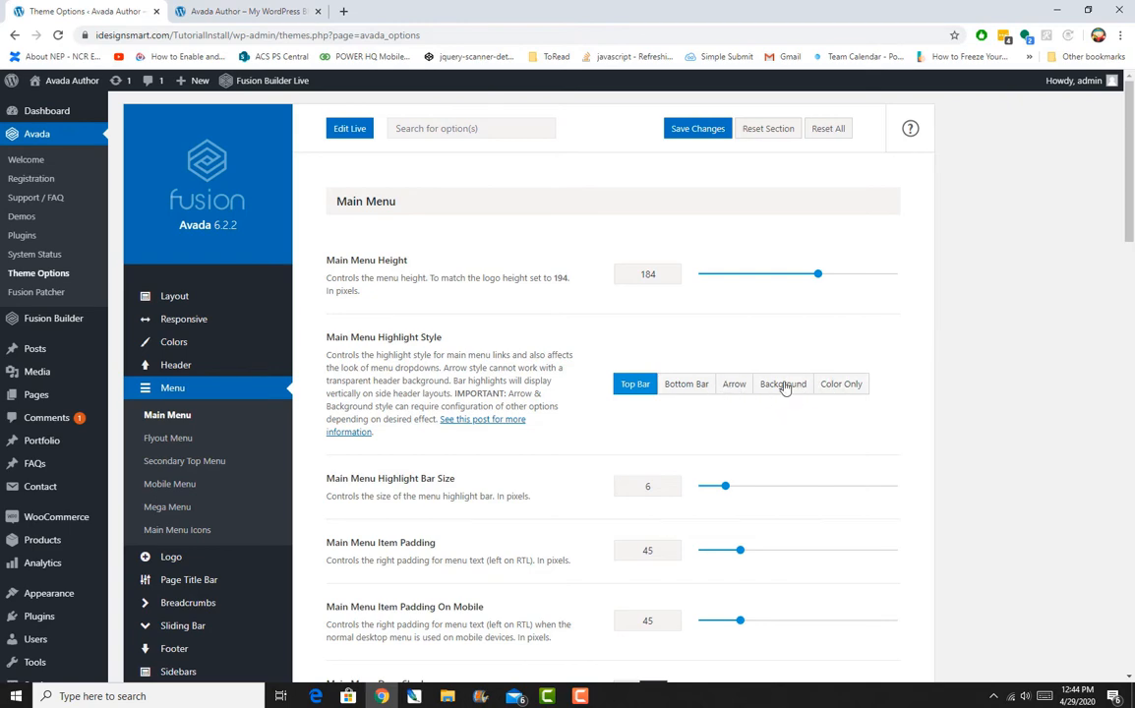
pyautogui.moveTo(747, 430)
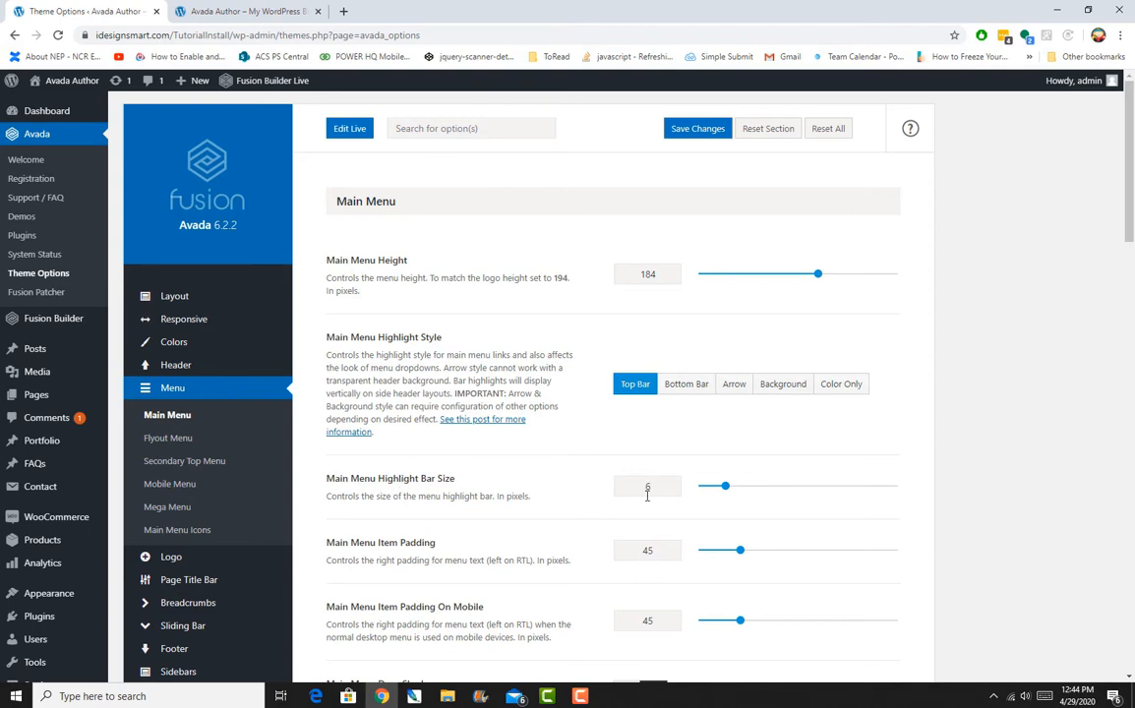
# Return to Theme Options to review Main Menu Highlight Style and Highlight Bar Size
pyautogui.click(246, 11)
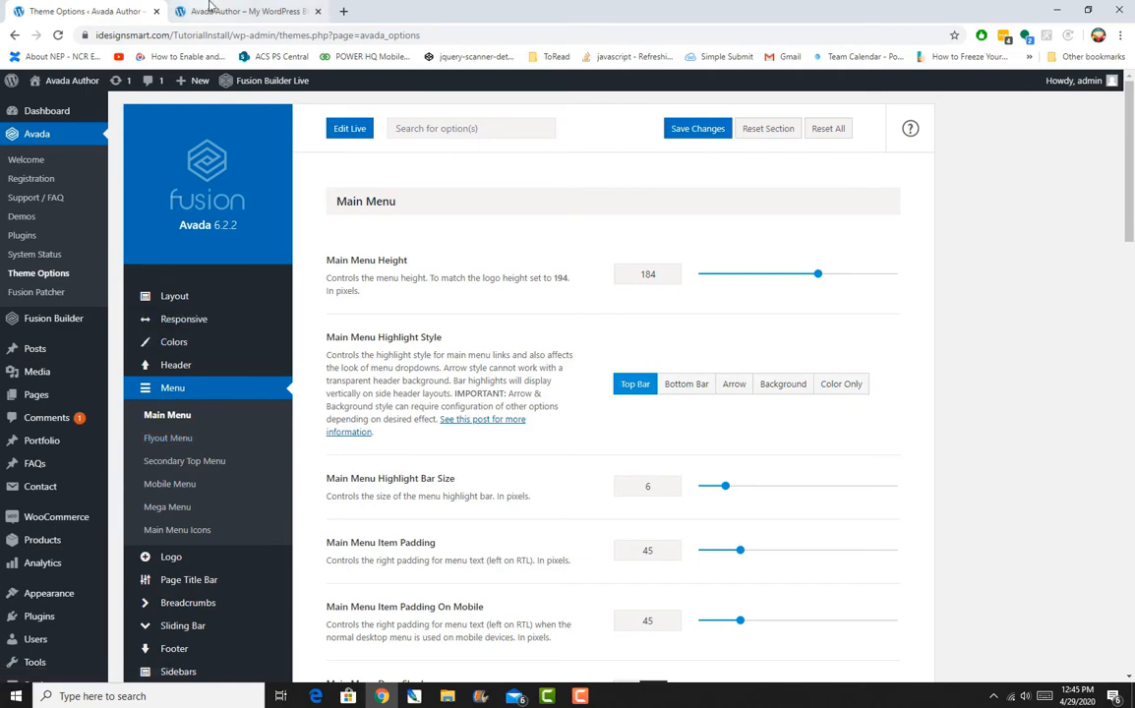
# Check the Avada Author homepage's taller header, then return to the Main Menu options
pyautogui.click(241, 11)
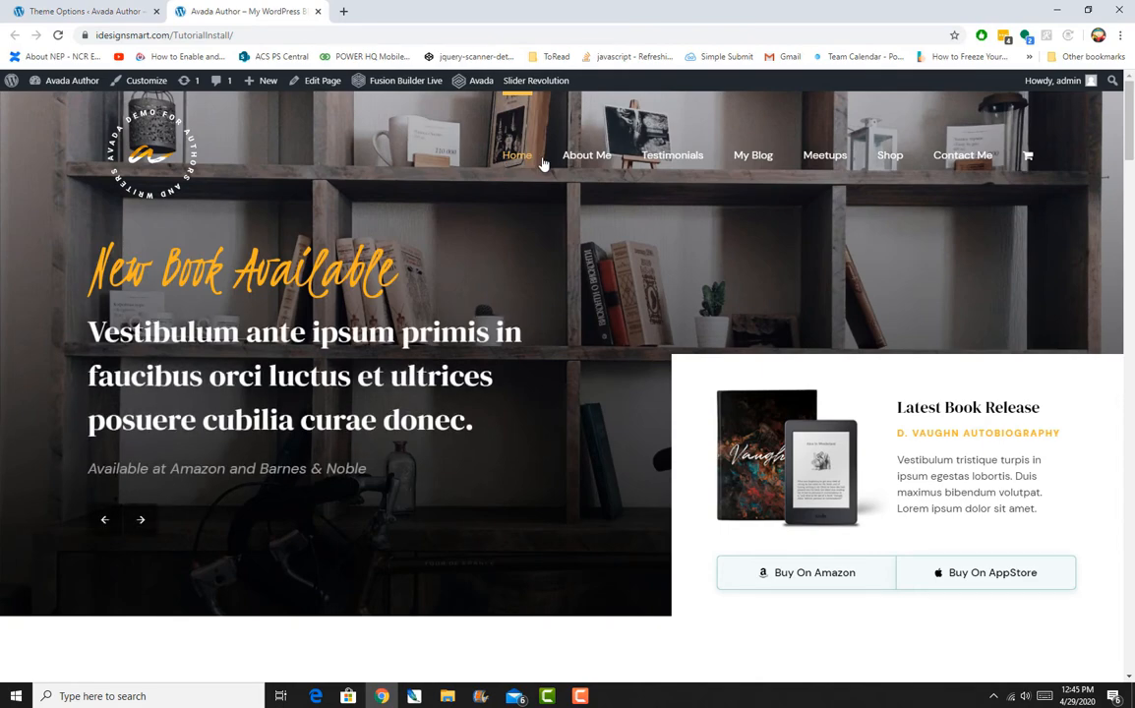
pyautogui.moveTo(512, 157)
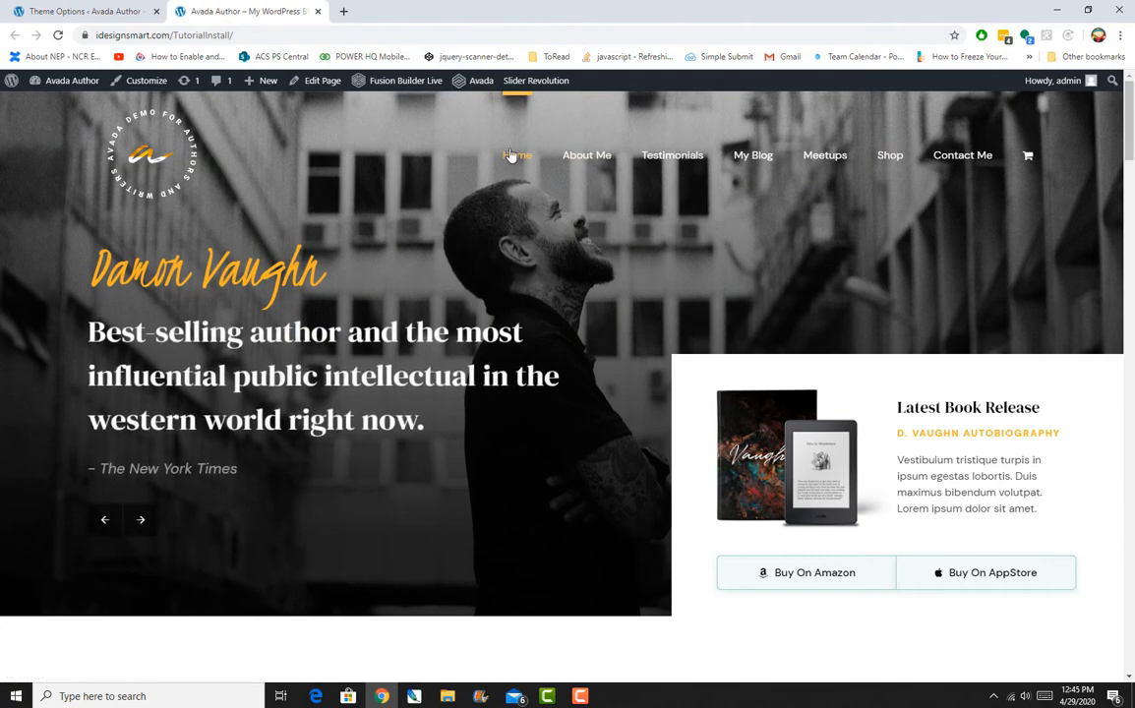
pyautogui.moveTo(539, 156)
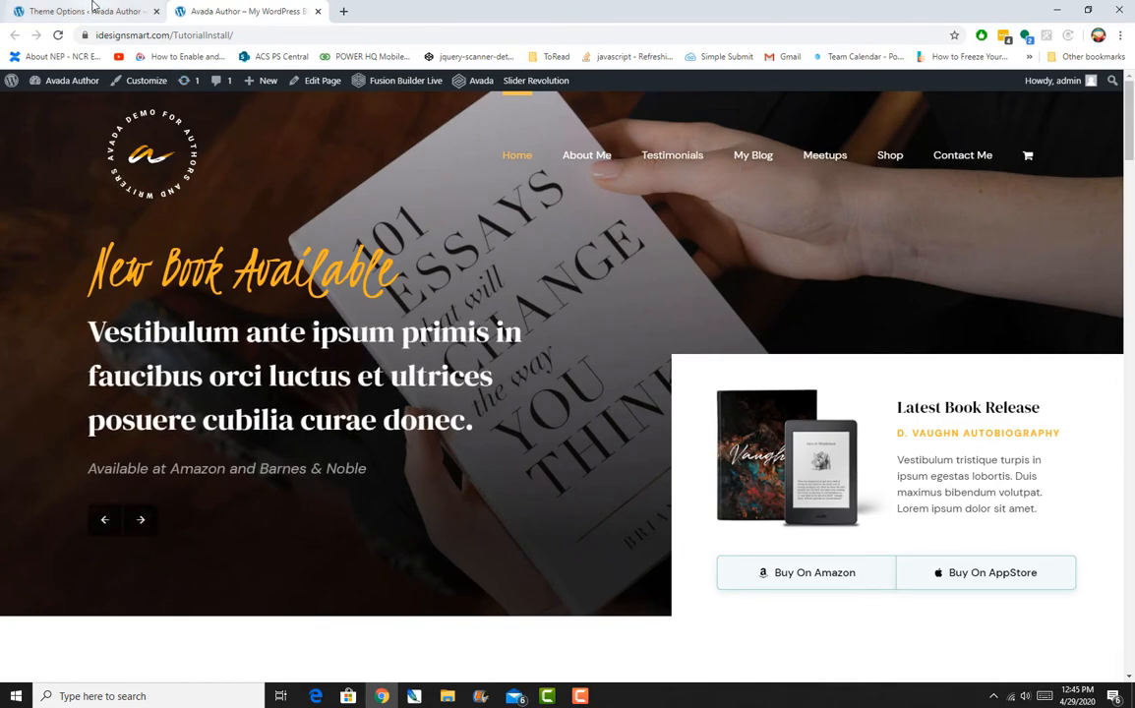
pyautogui.click(83, 17)
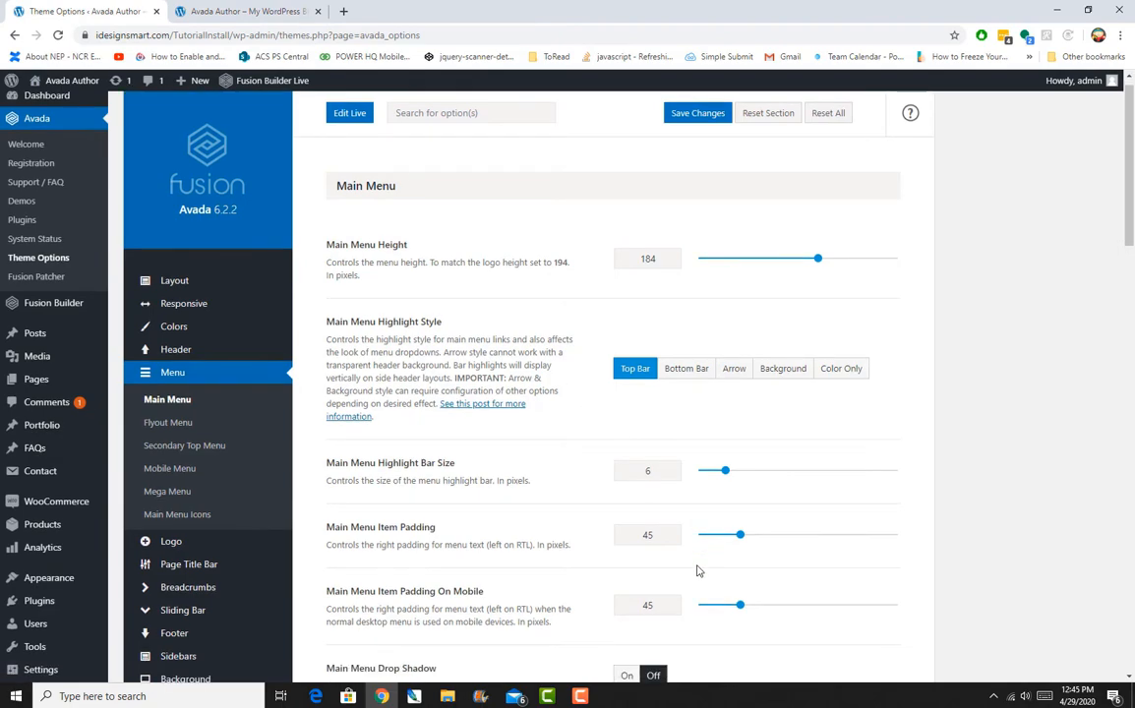
pyautogui.scroll(-3)
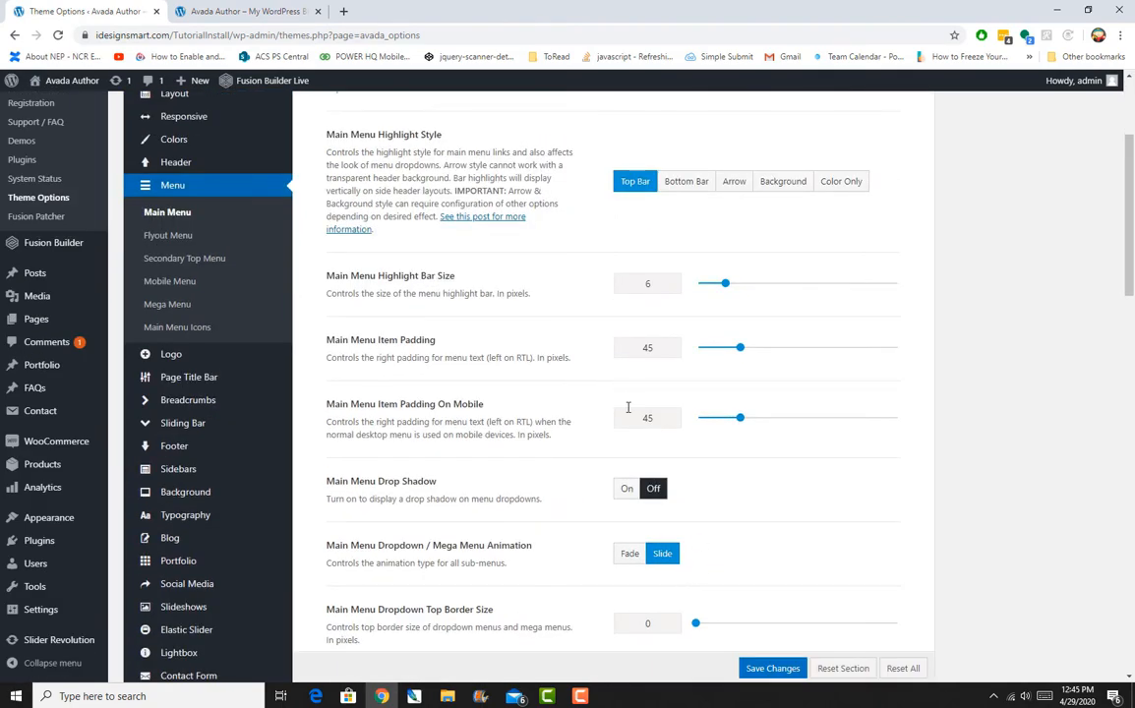
pyautogui.scroll(-3)
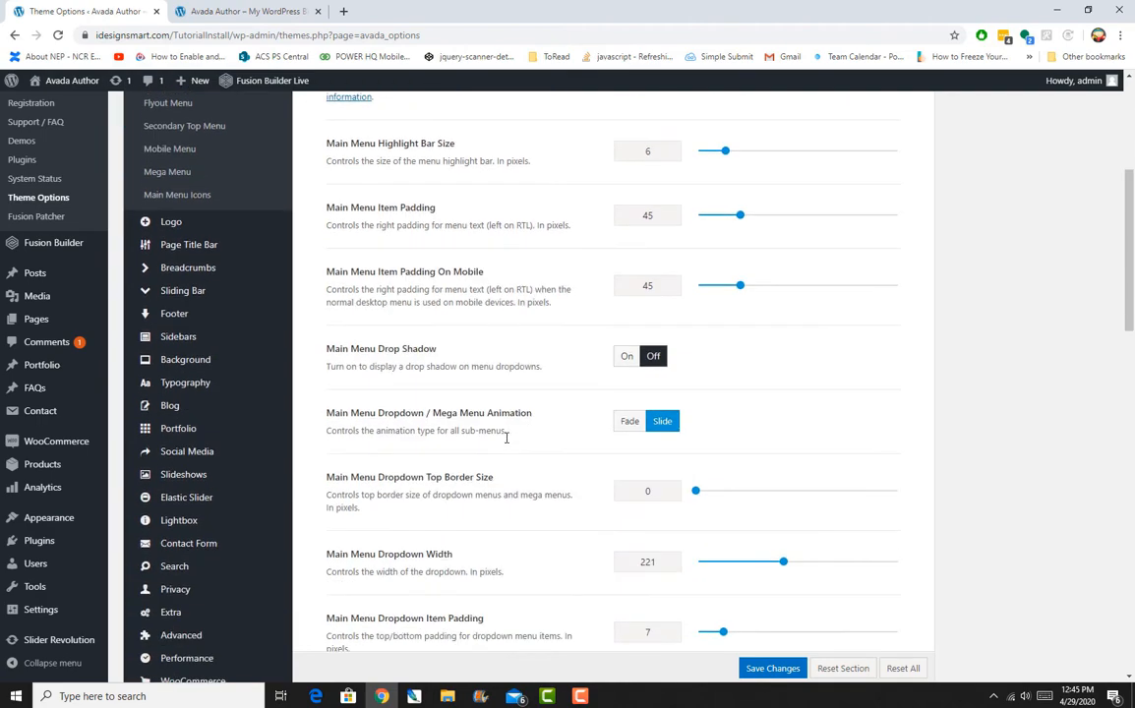
pyautogui.scroll(-3)
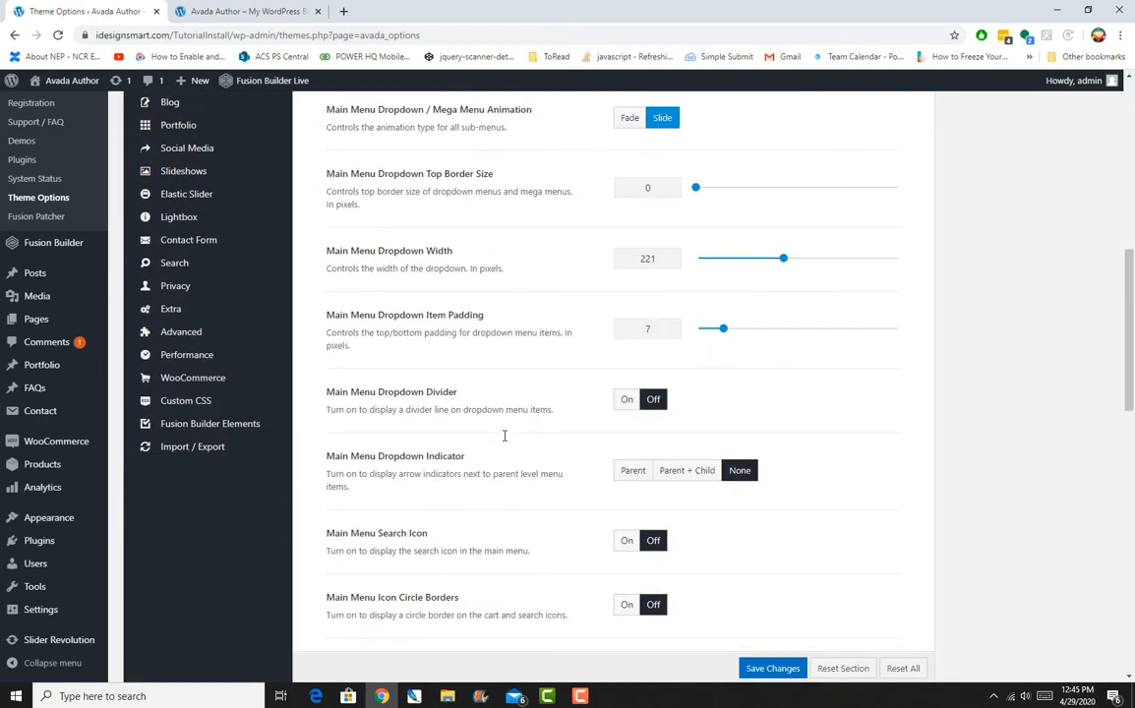
pyautogui.scroll(-3)
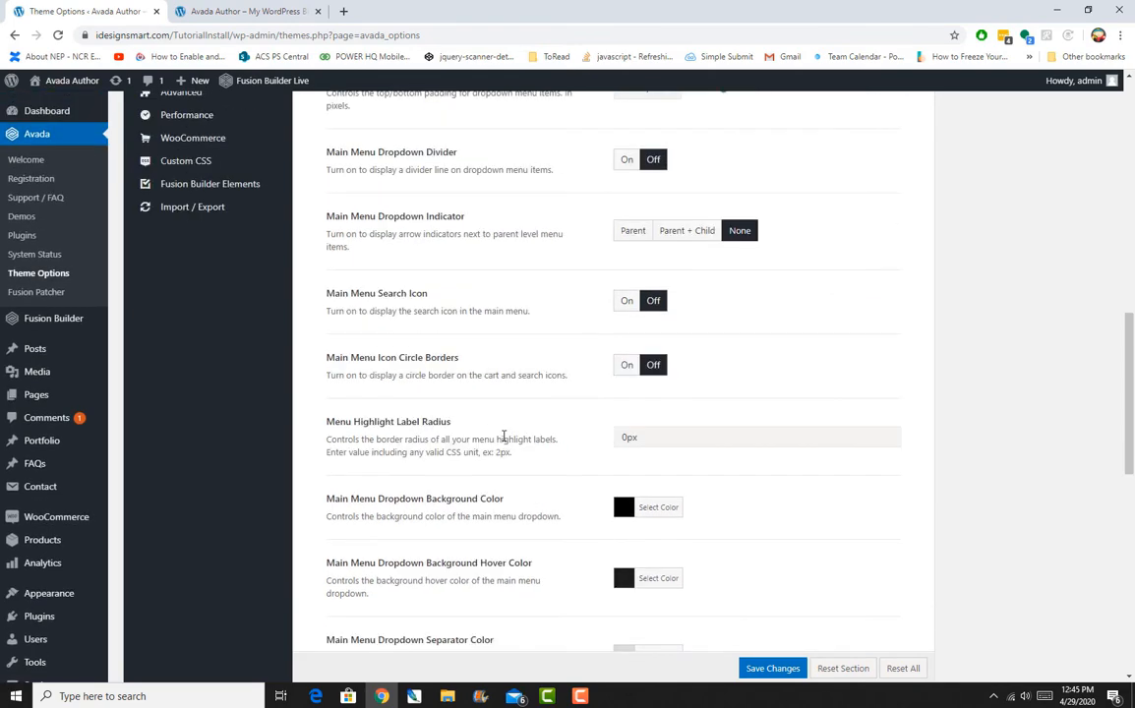
pyautogui.scroll(-3)
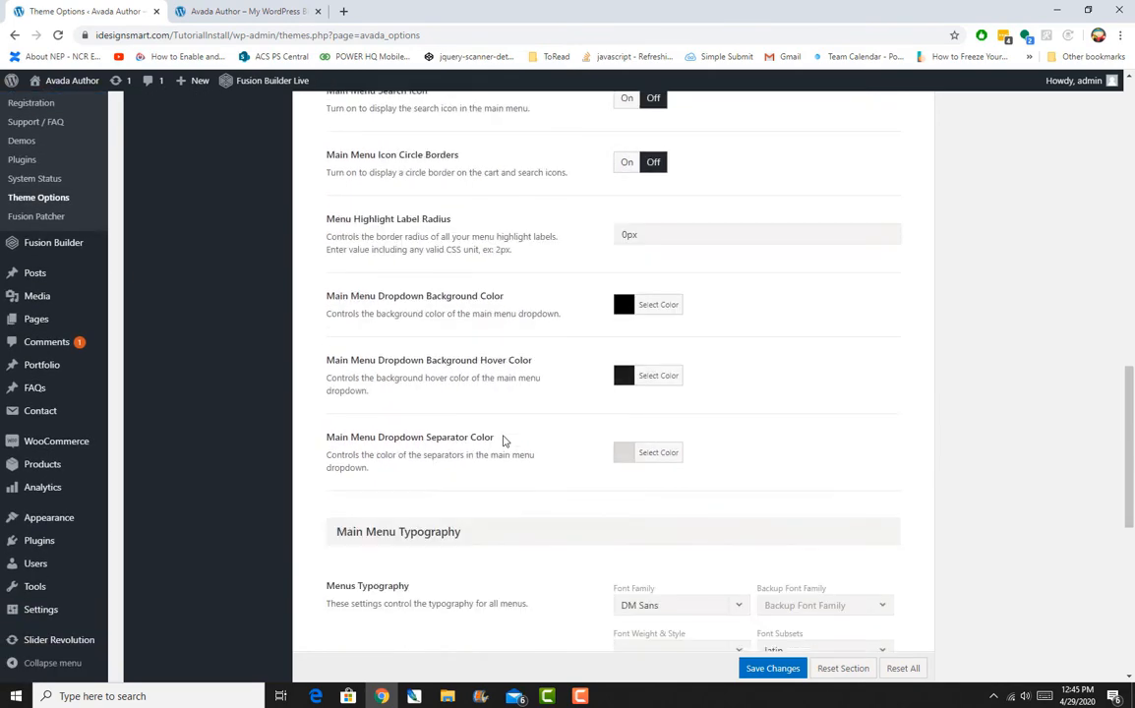
pyautogui.moveTo(489, 428)
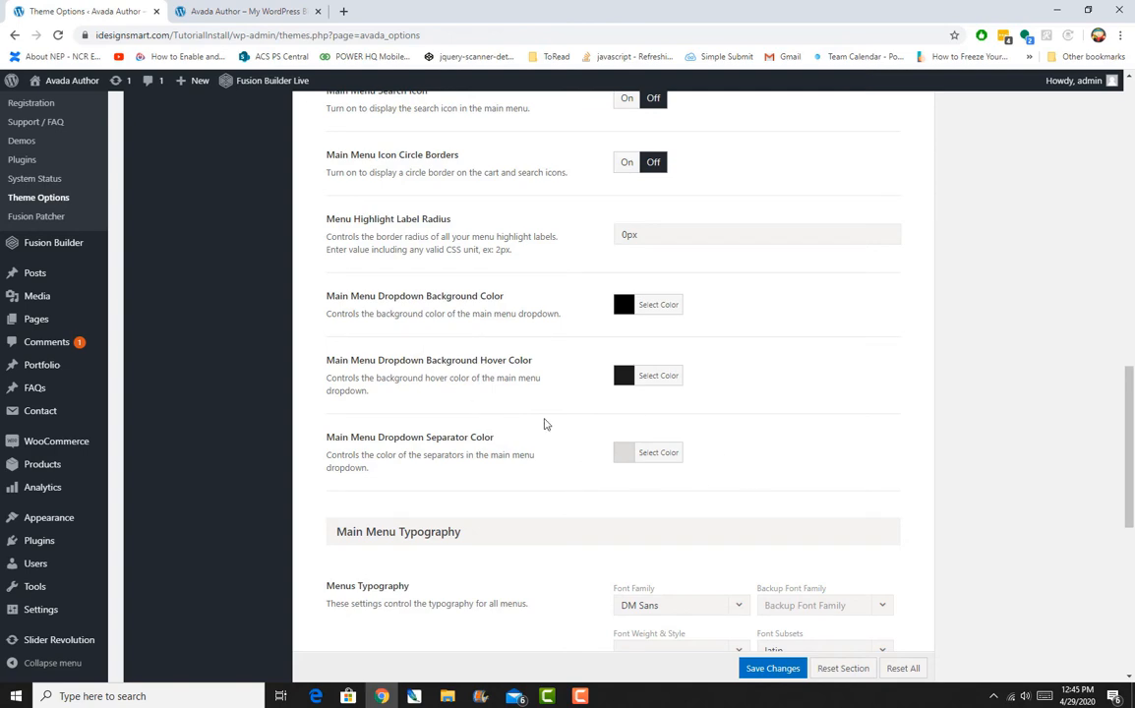
pyautogui.scroll(-3)
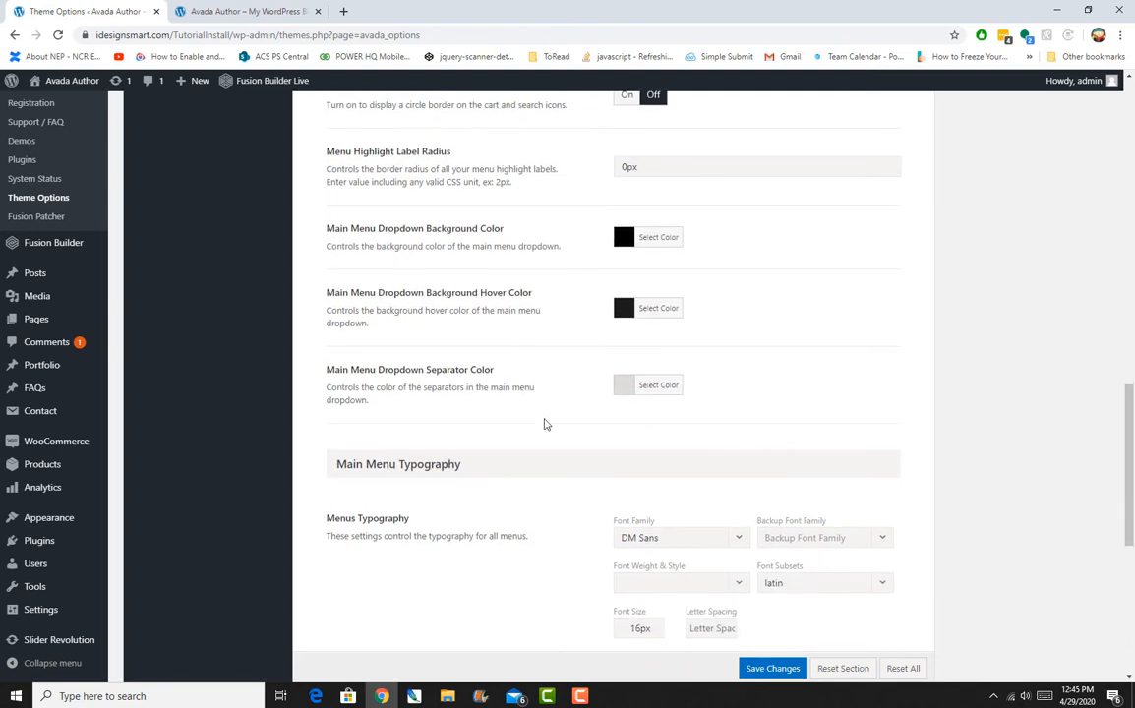
pyautogui.scroll(-3)
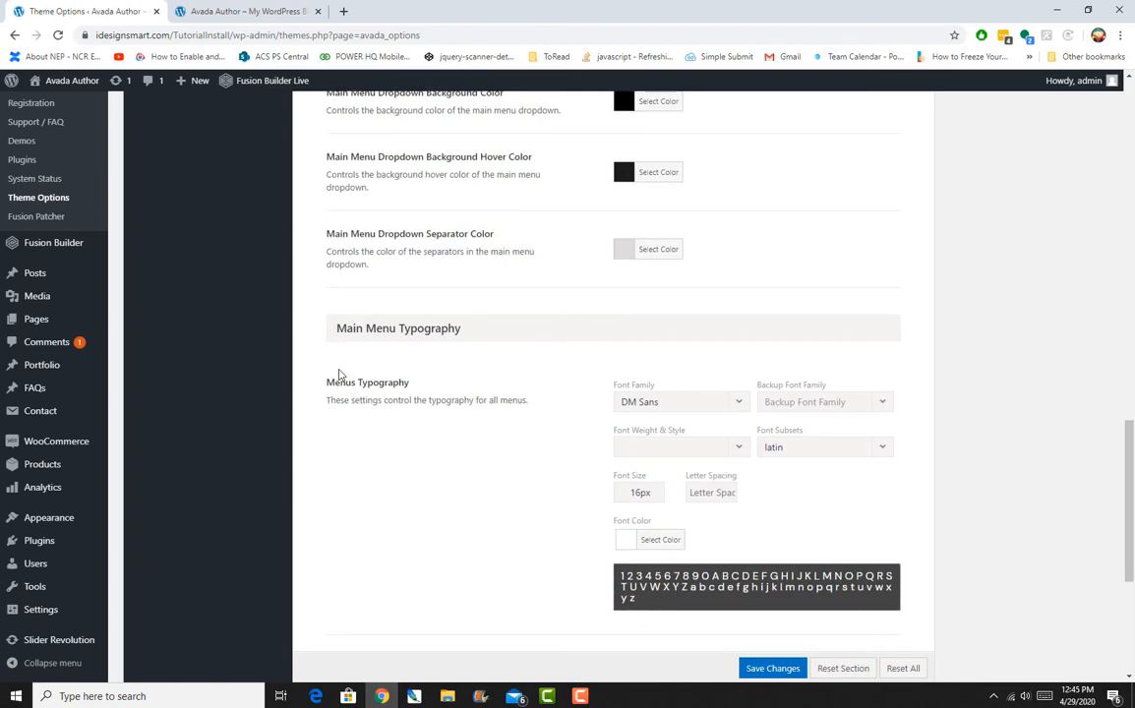
pyautogui.scroll(-3)
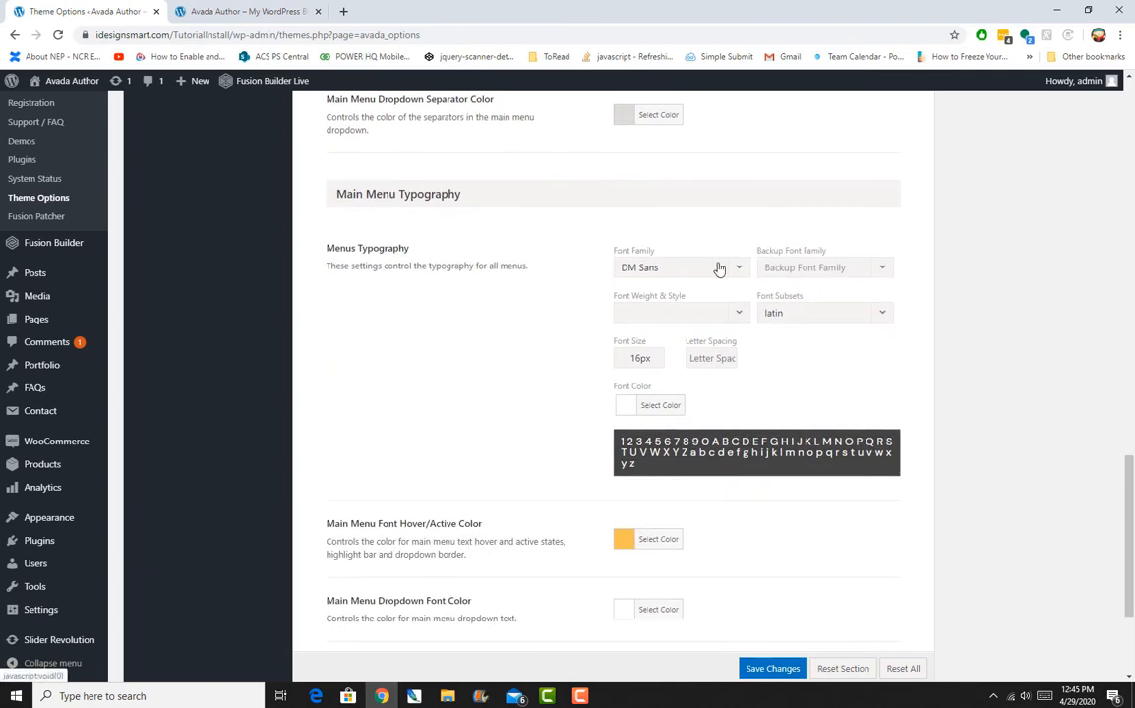
pyautogui.click(243, 12)
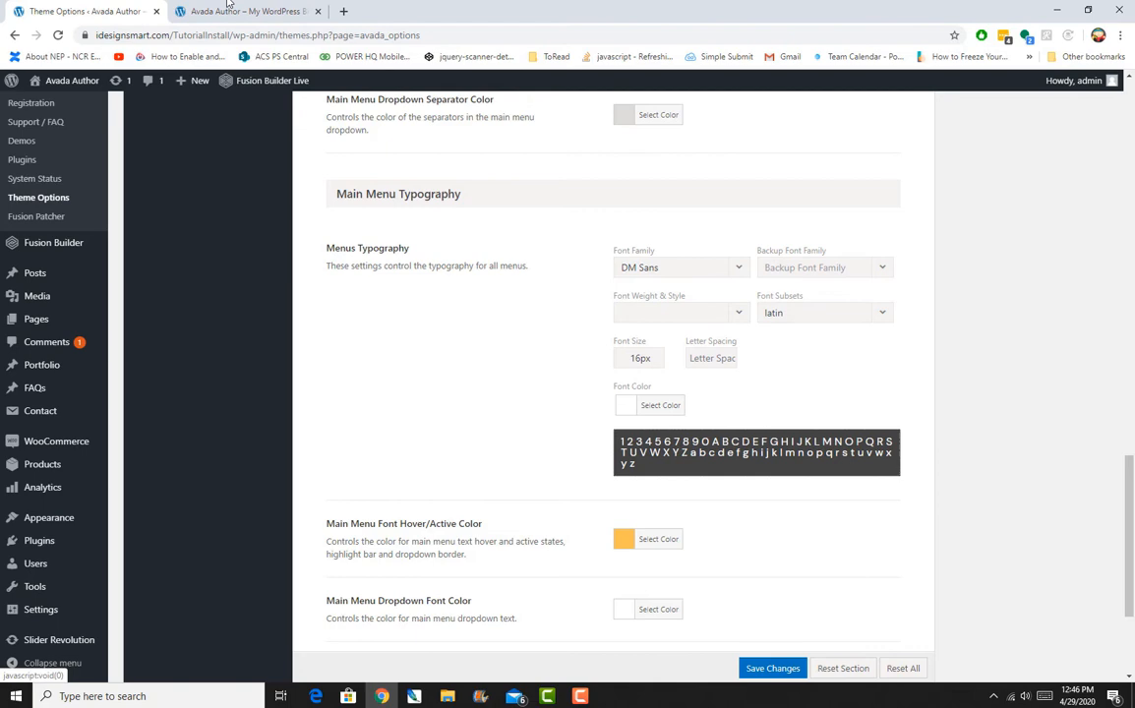
pyautogui.click(241, 11)
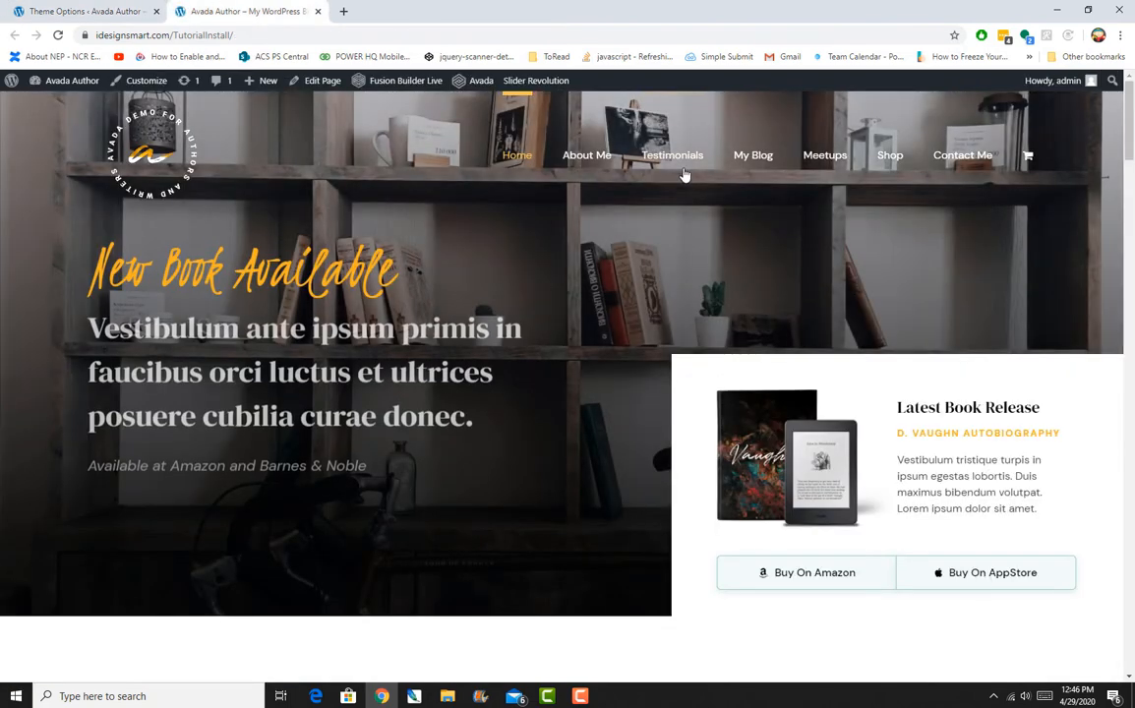
pyautogui.click(79, 11)
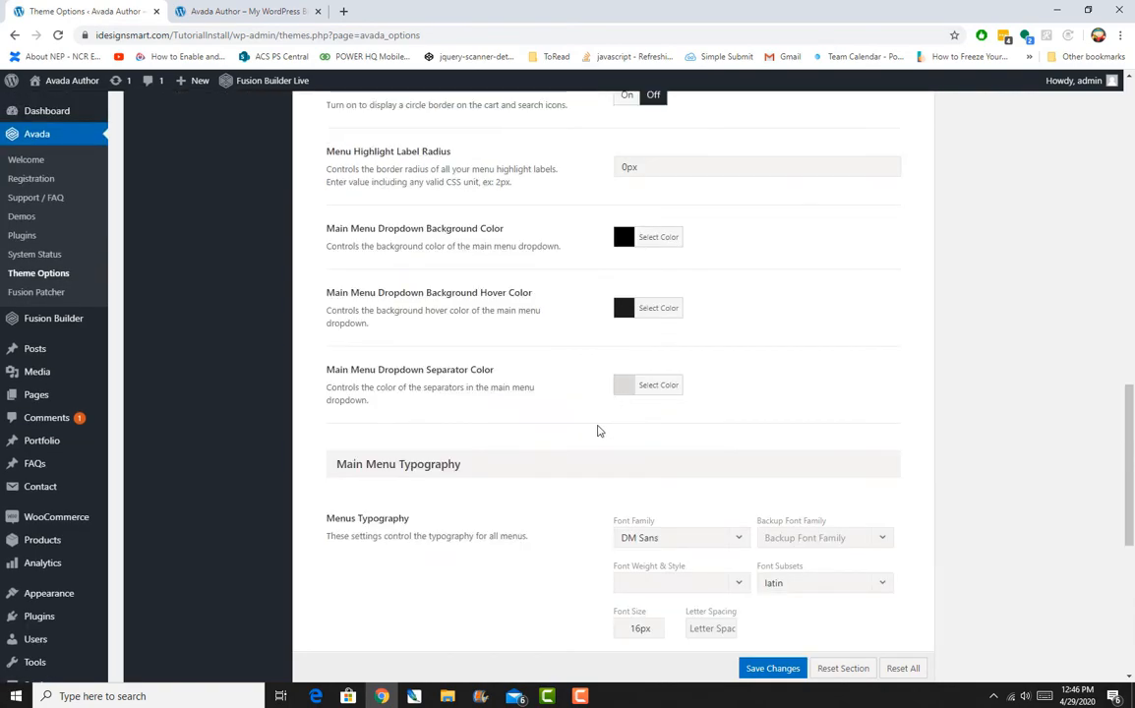
pyautogui.click(236, 11)
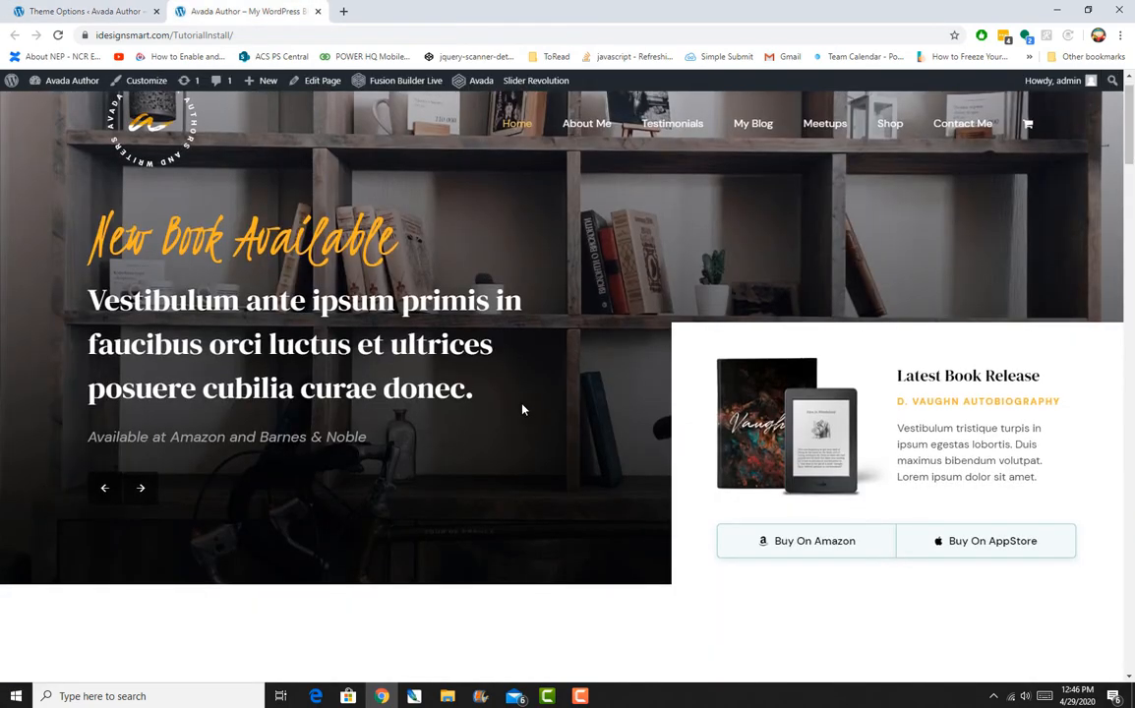
pyautogui.scroll(-3)
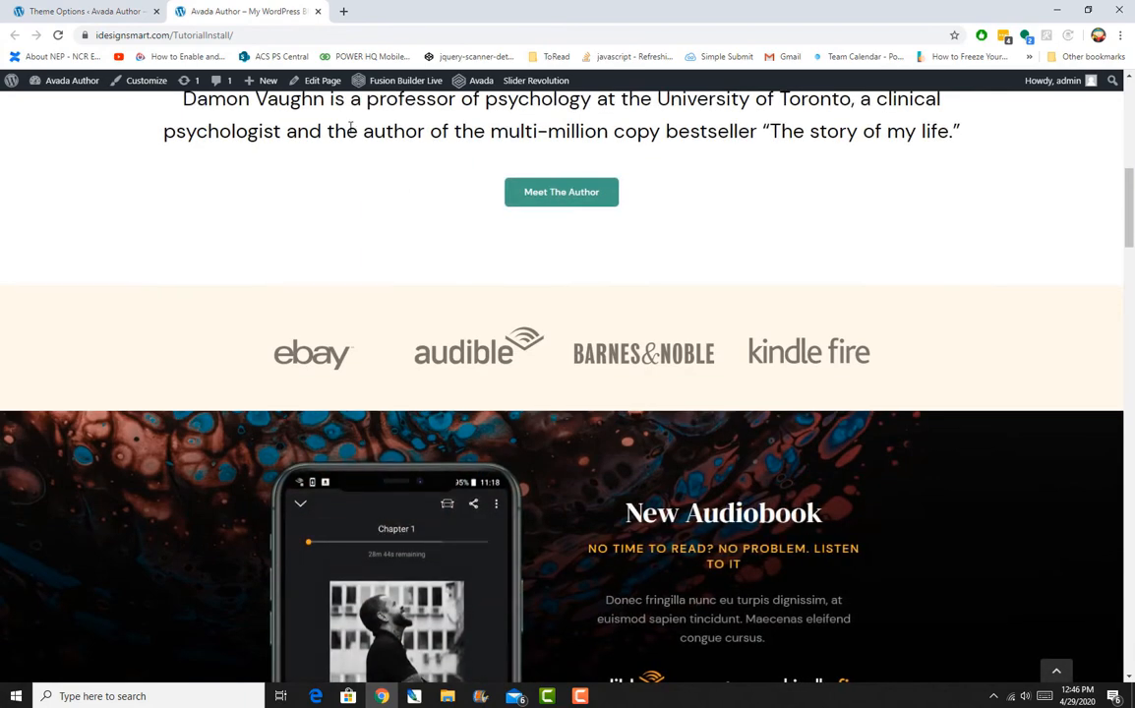
pyautogui.scroll(-3)
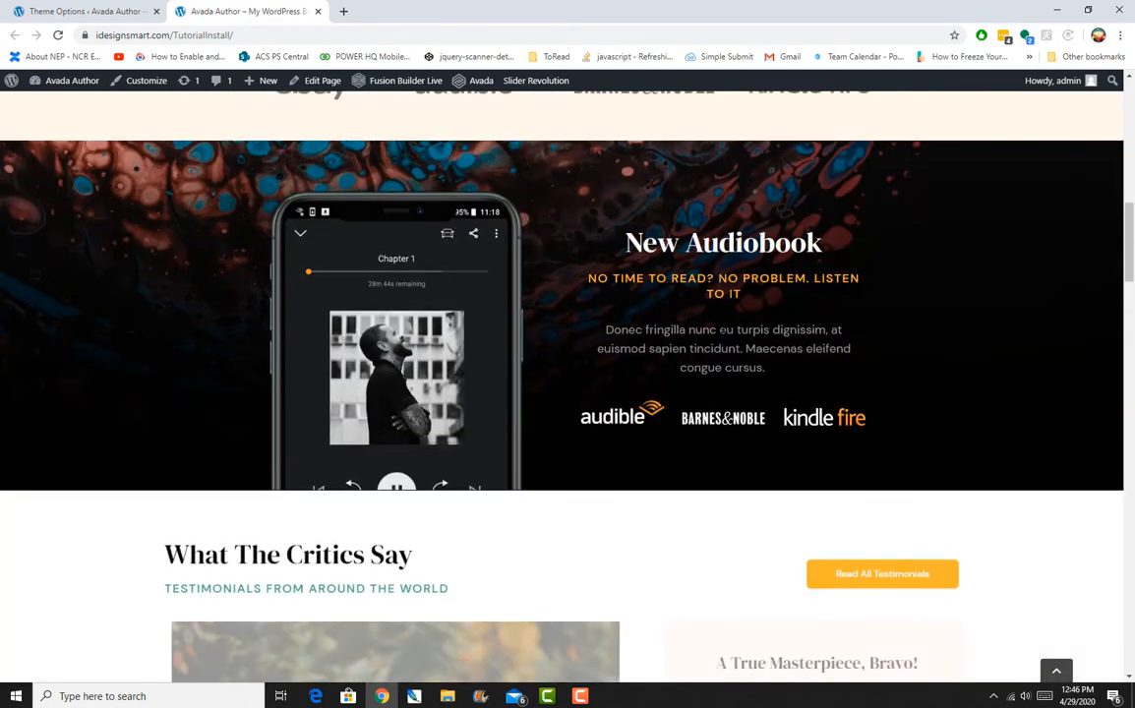
pyautogui.scroll(3)
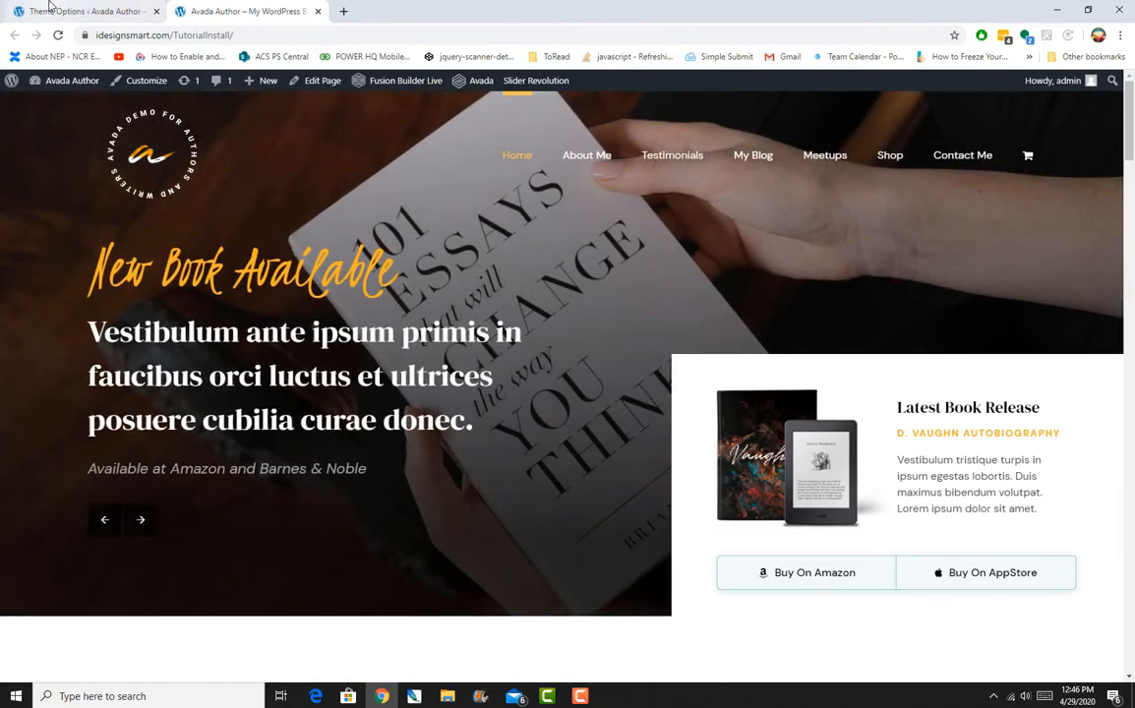
pyautogui.click(84, 11)
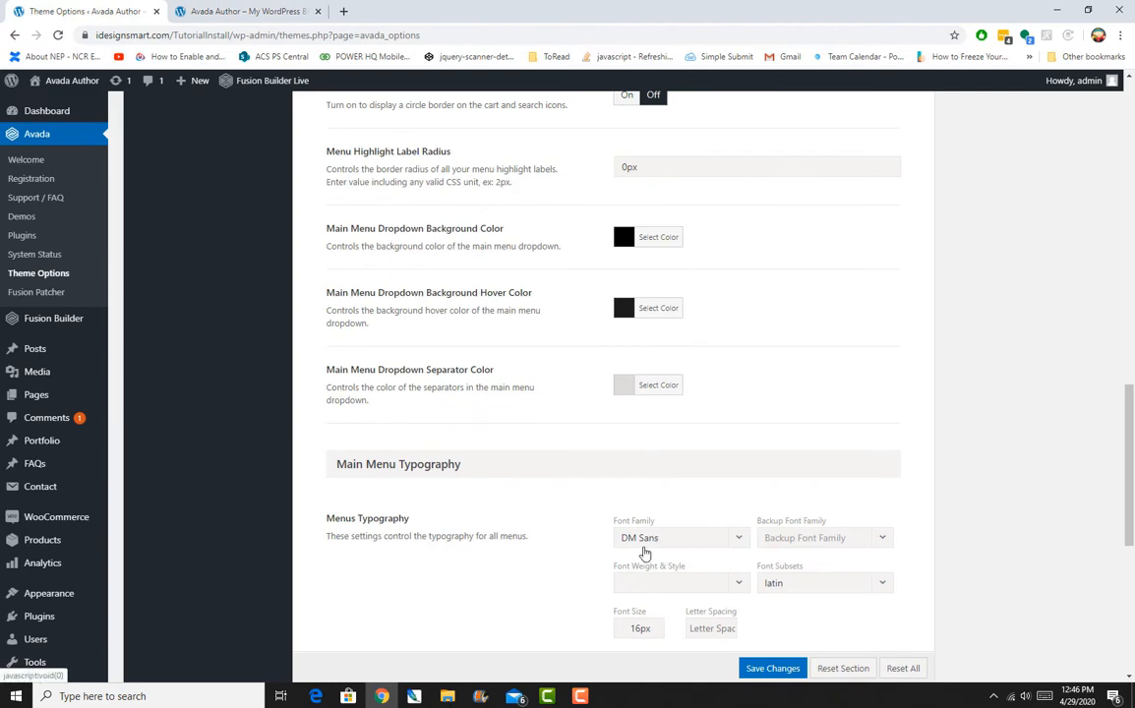
pyautogui.scroll(-3)
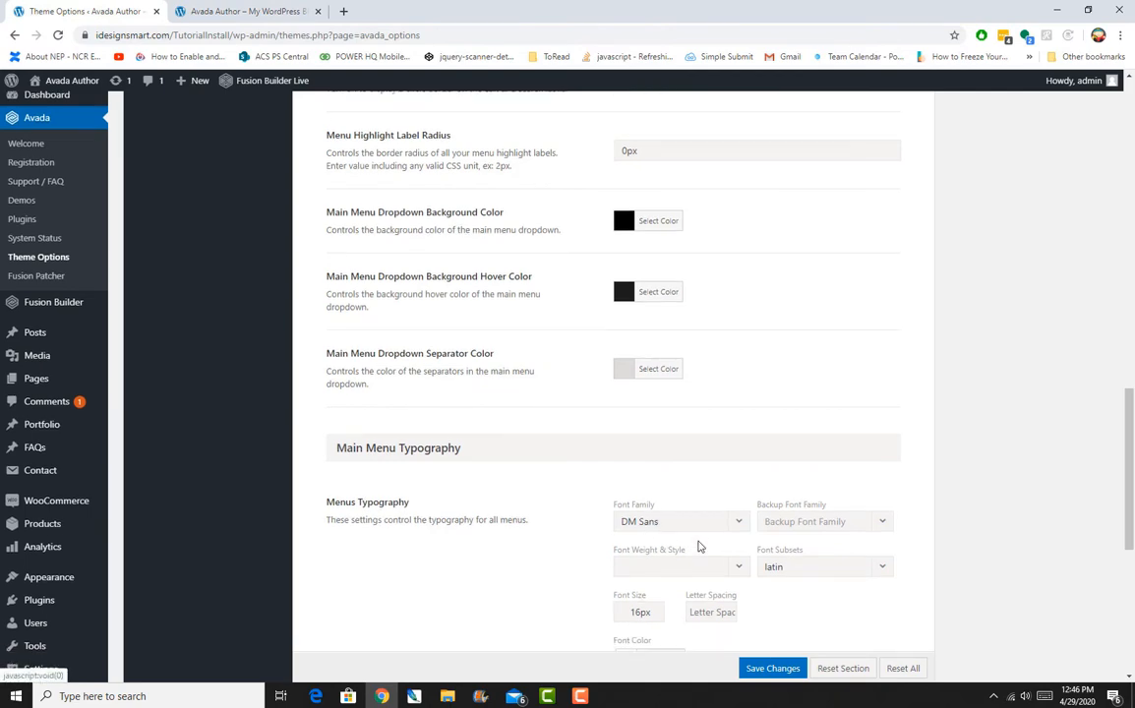
pyautogui.scroll(-3)
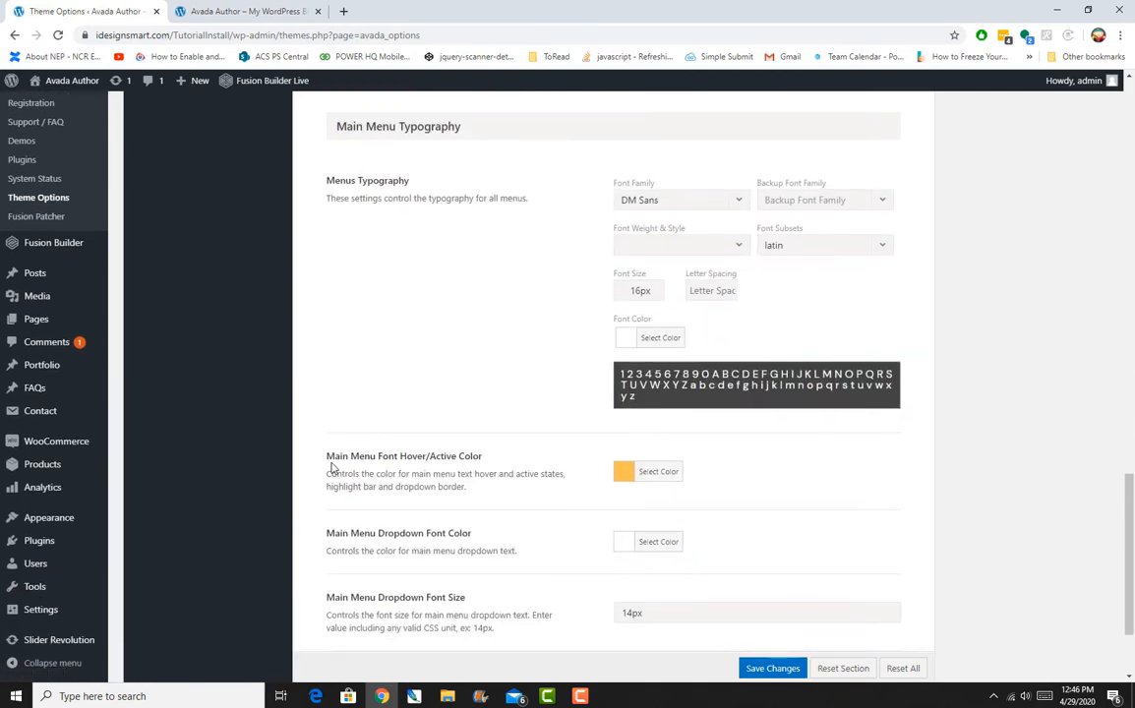
pyautogui.moveTo(571, 465)
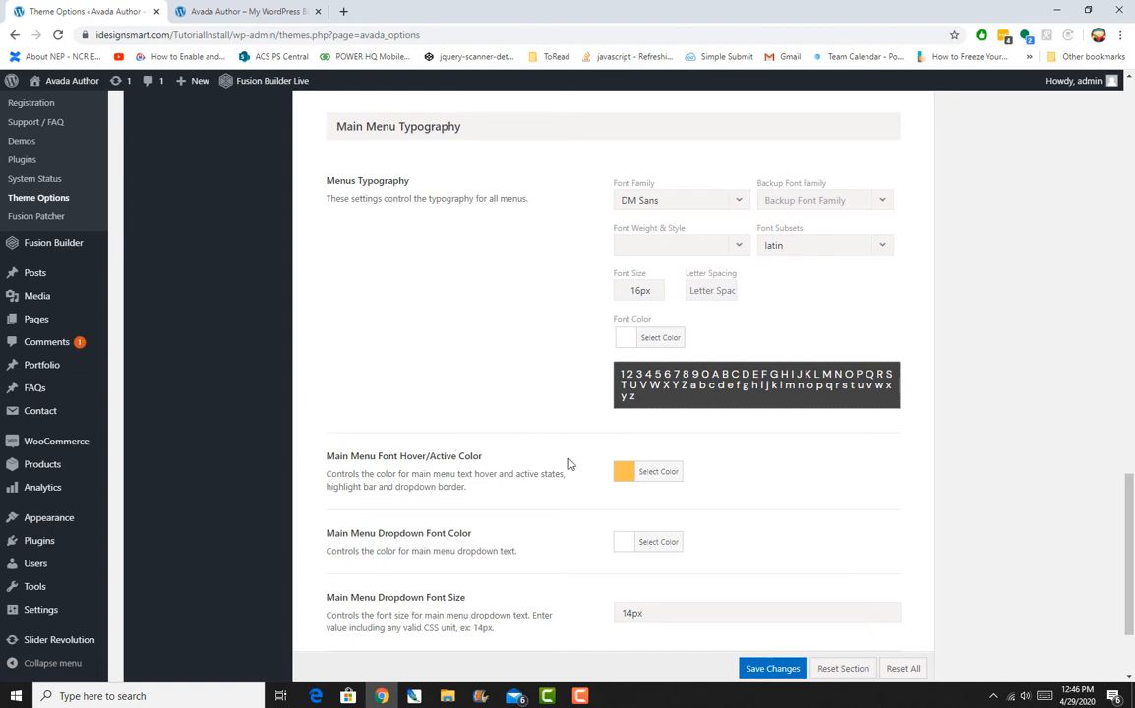
pyautogui.click(246, 11)
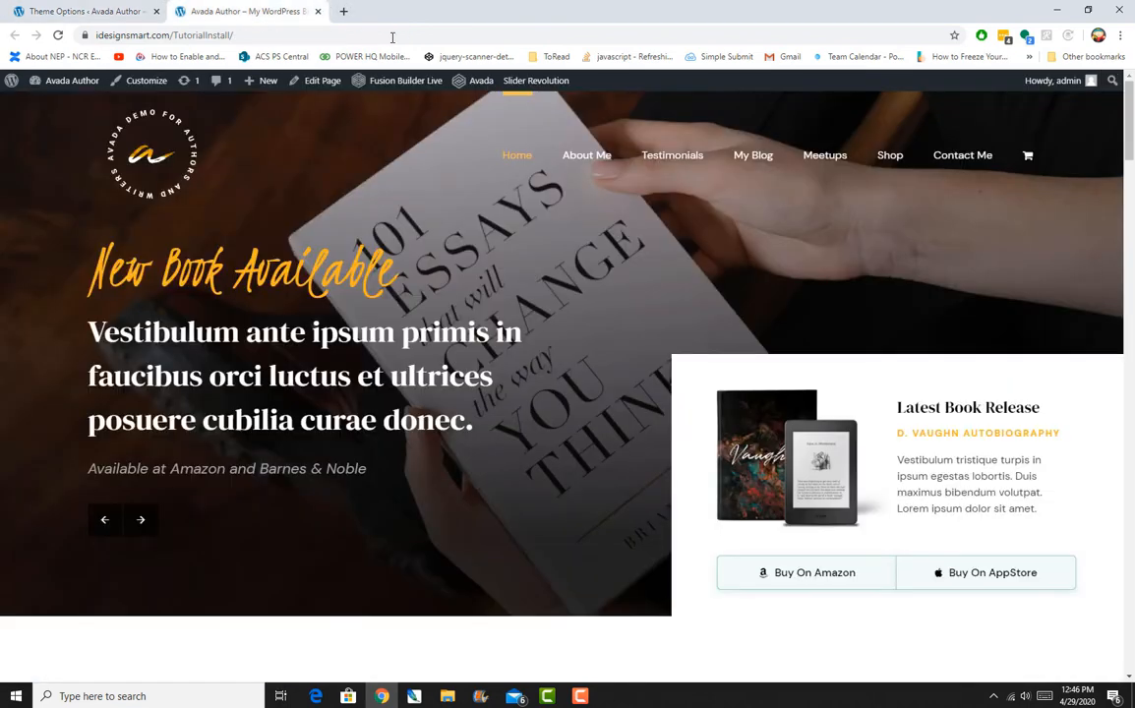
pyautogui.moveTo(516, 165)
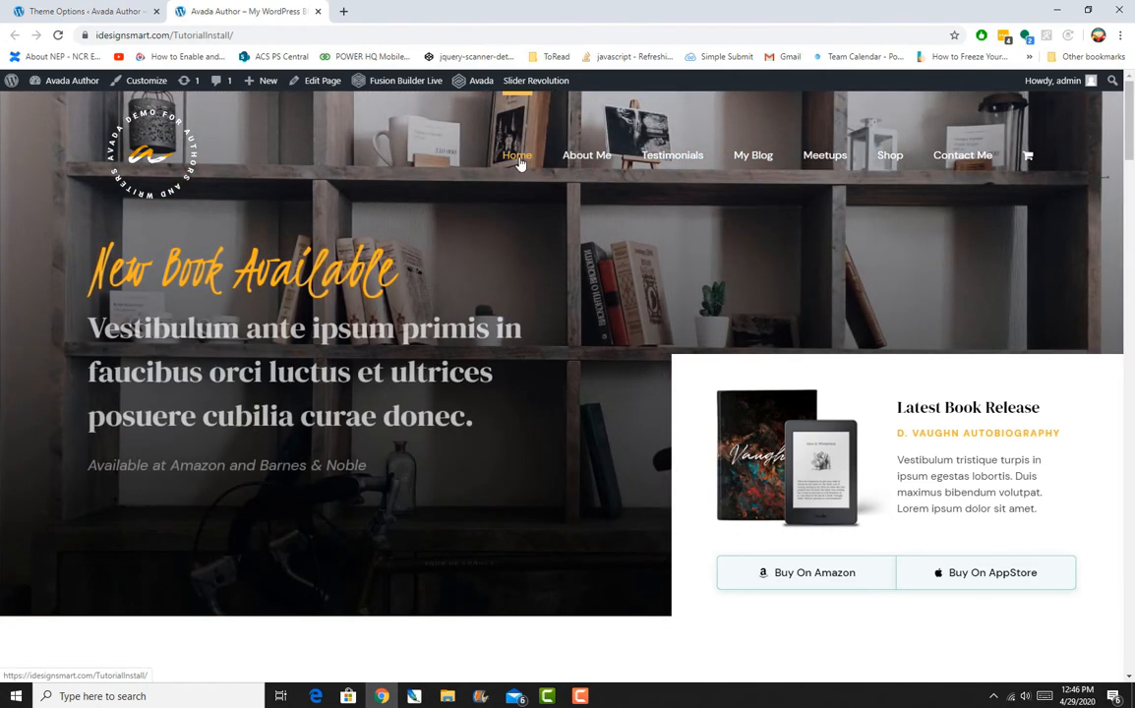
pyautogui.moveTo(599, 161)
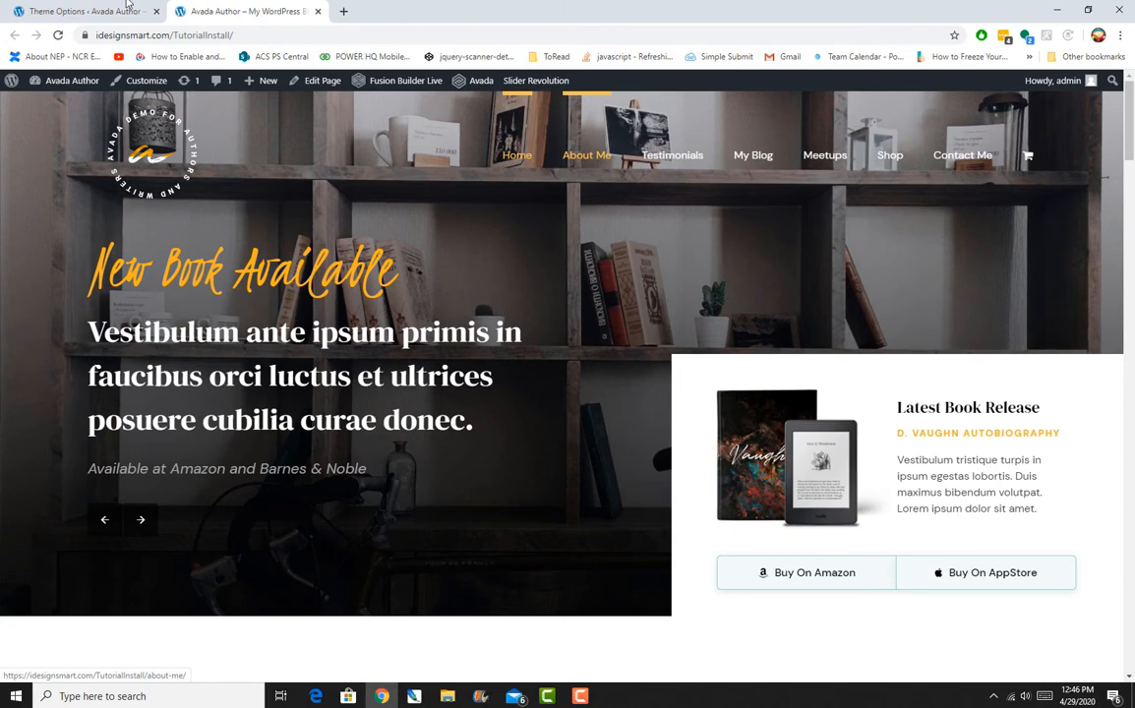
pyautogui.click(80, 13)
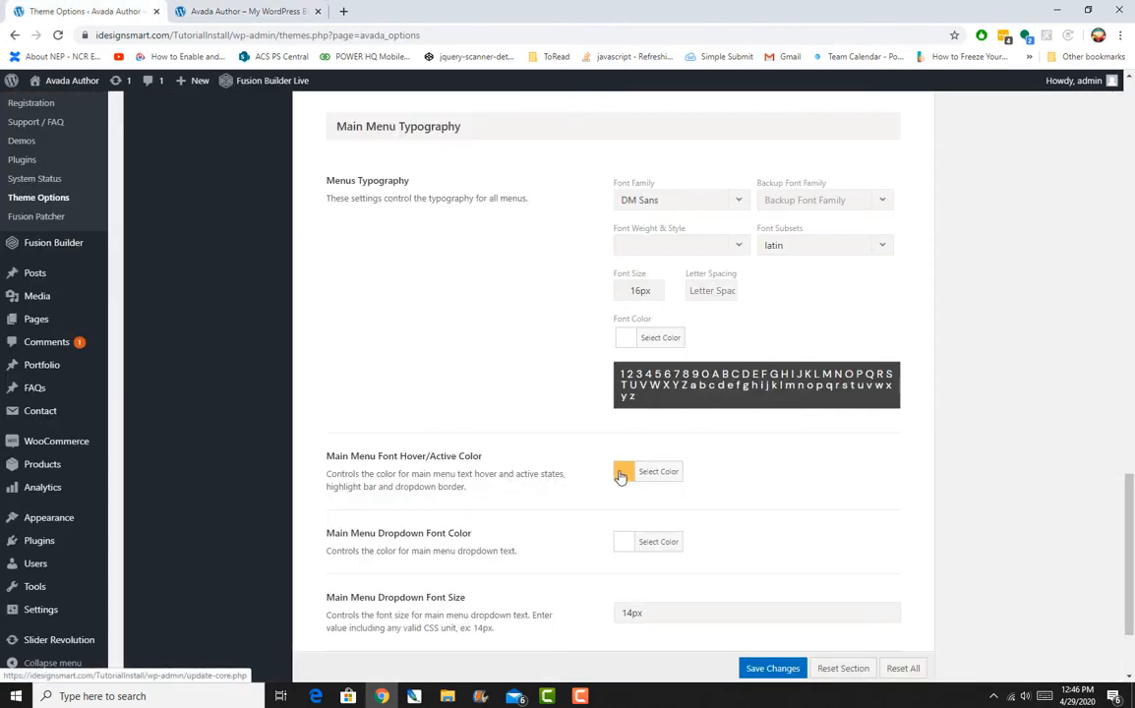
pyautogui.scroll(-3)
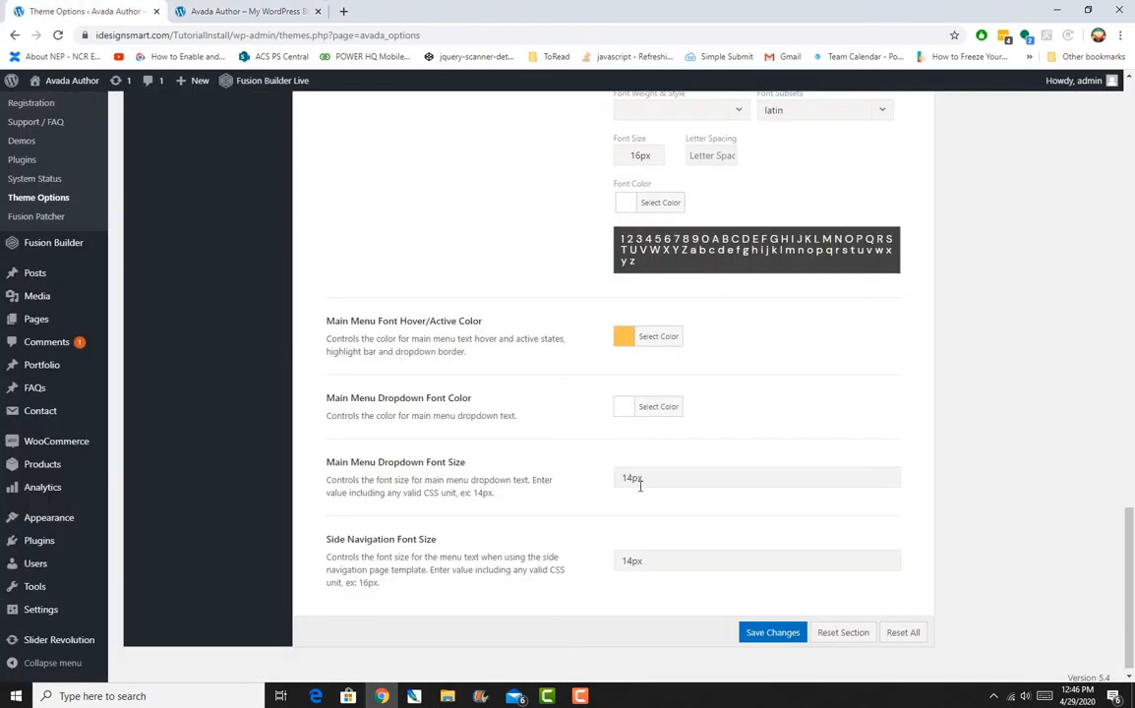
pyautogui.click(756, 560)
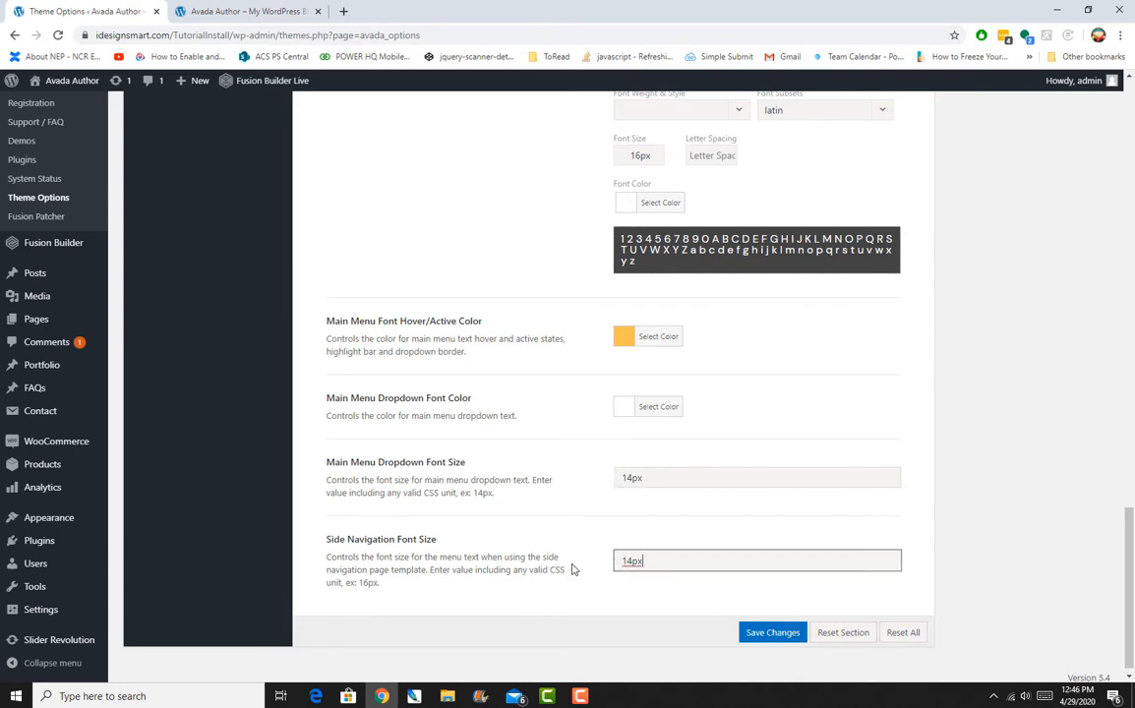
pyautogui.click(246, 11)
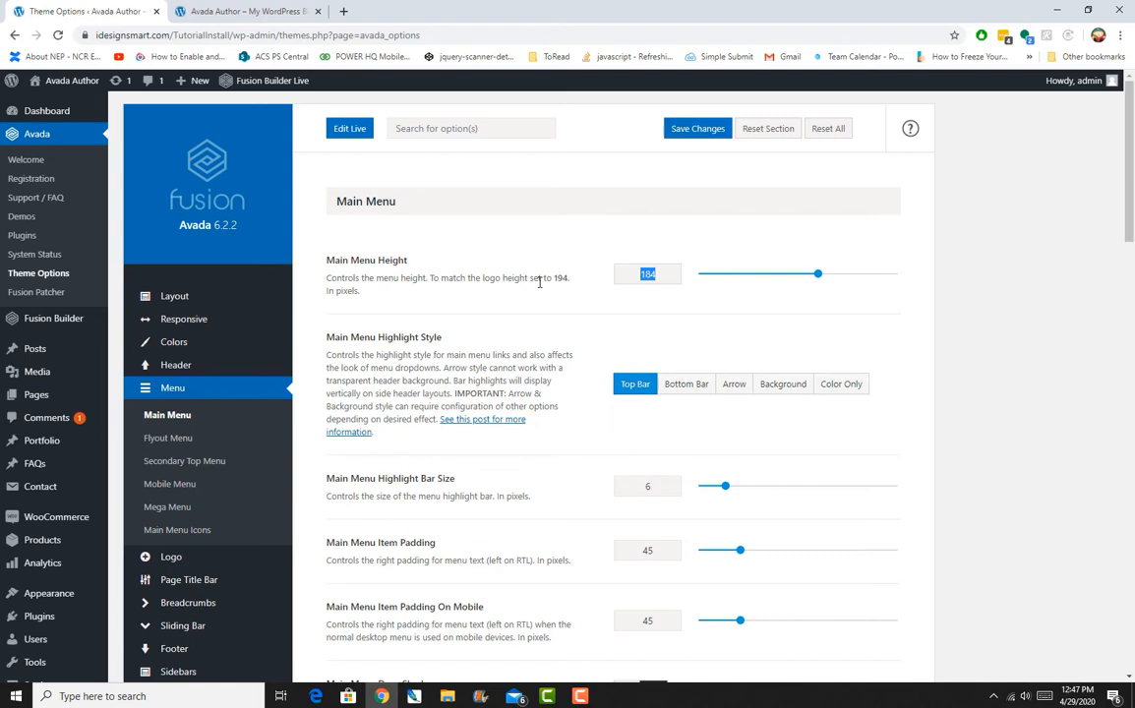
pyautogui.moveTo(487, 351)
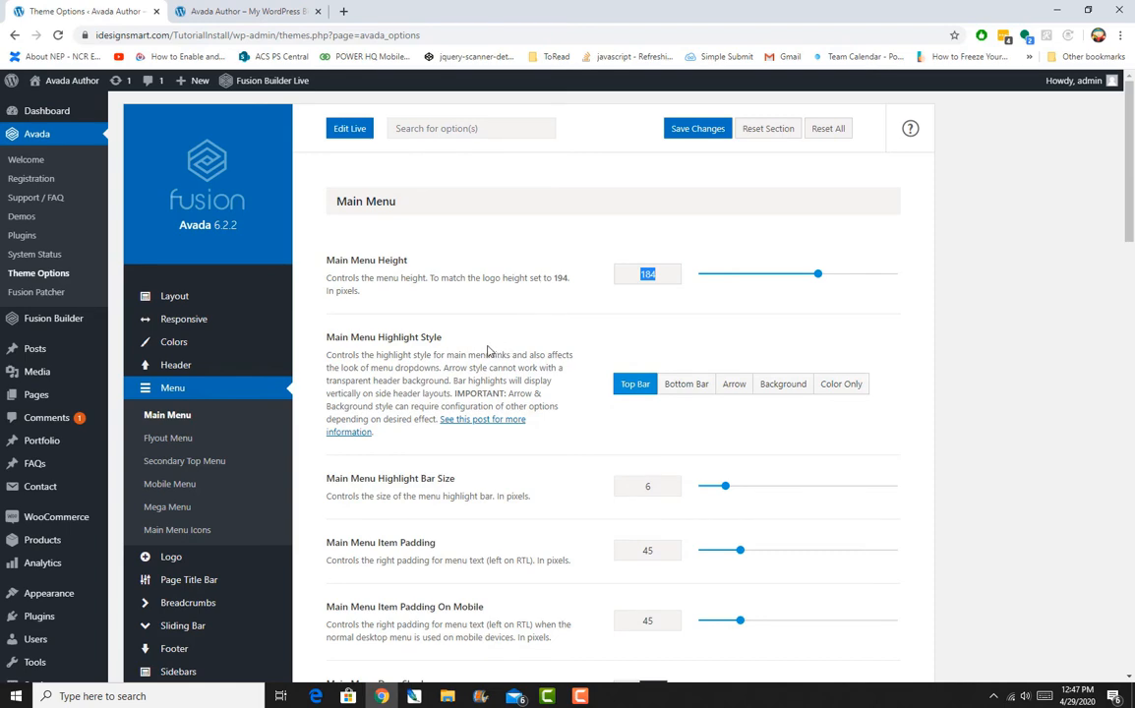
pyautogui.moveTo(422, 461)
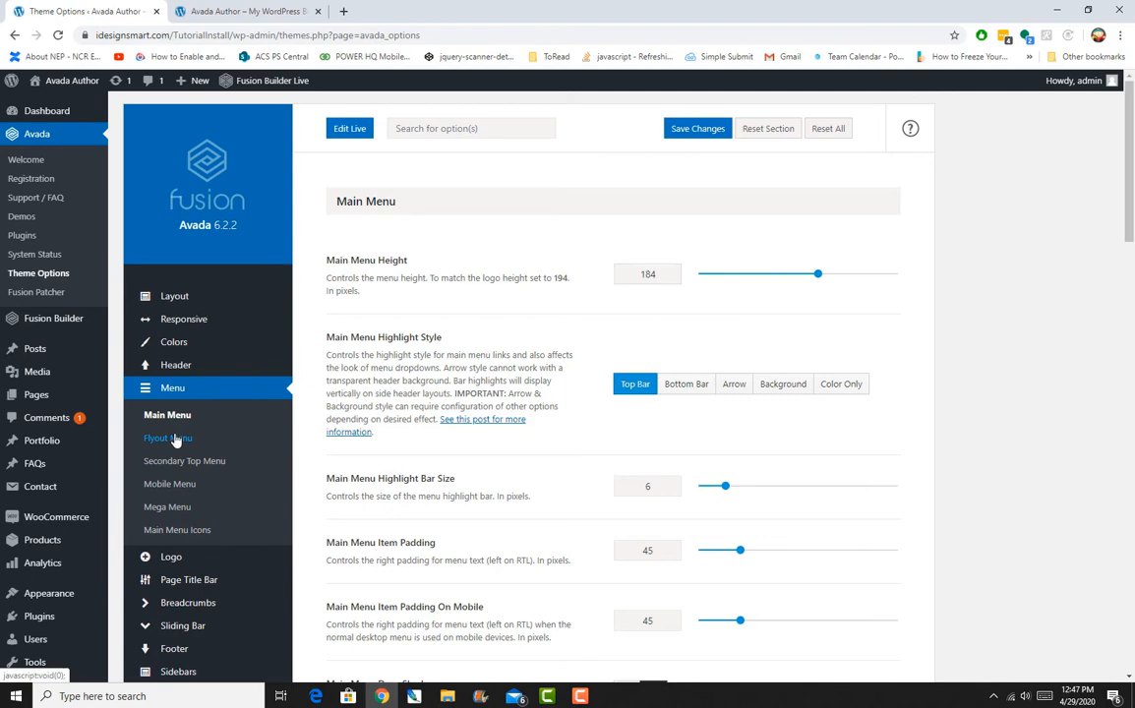
# Move from Flyout Menu settings to Header Content, showing header position and layouts
pyautogui.click(169, 438)
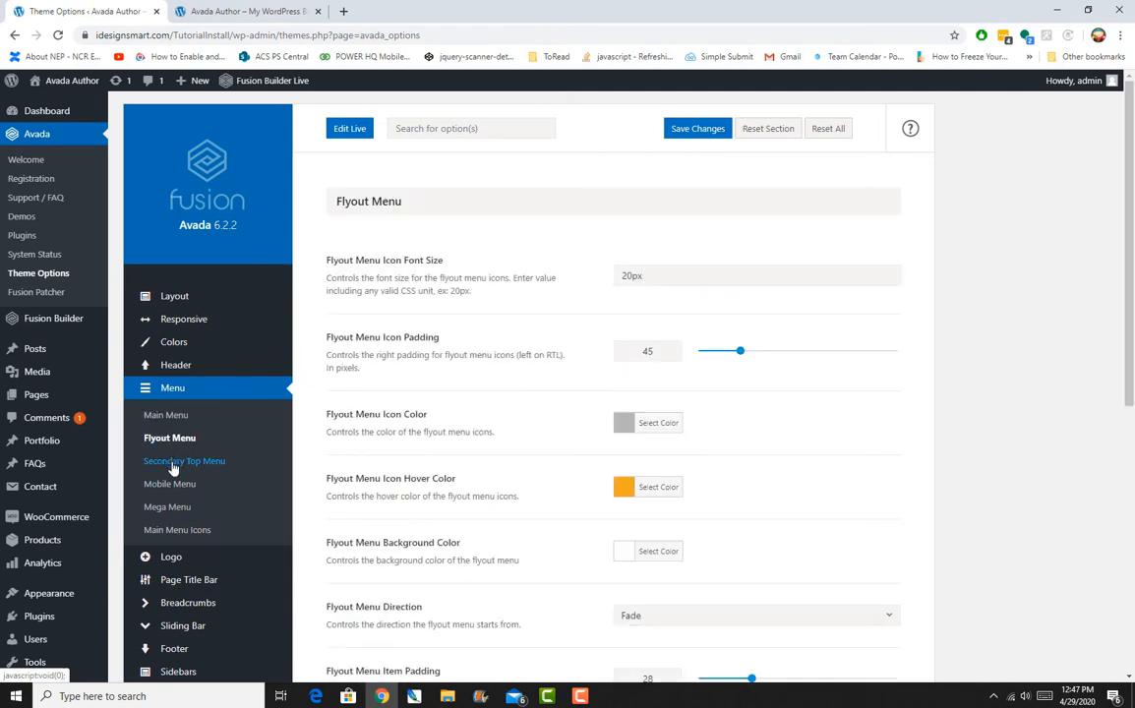
pyautogui.moveTo(169, 483)
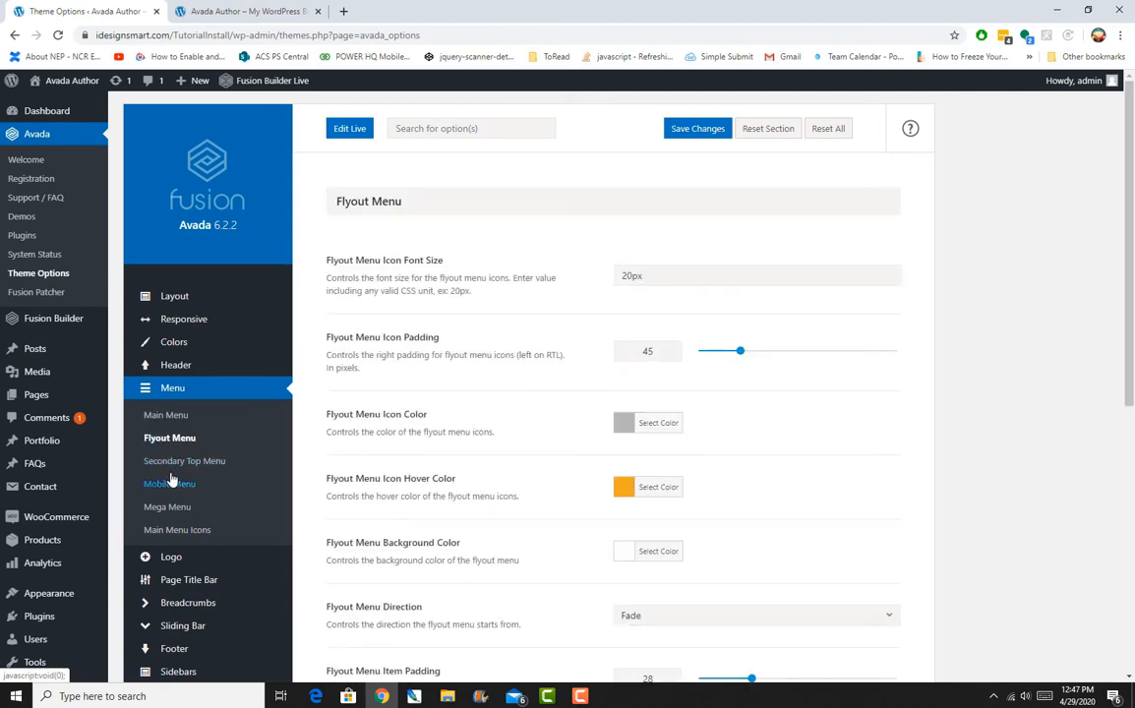
pyautogui.moveTo(173, 342)
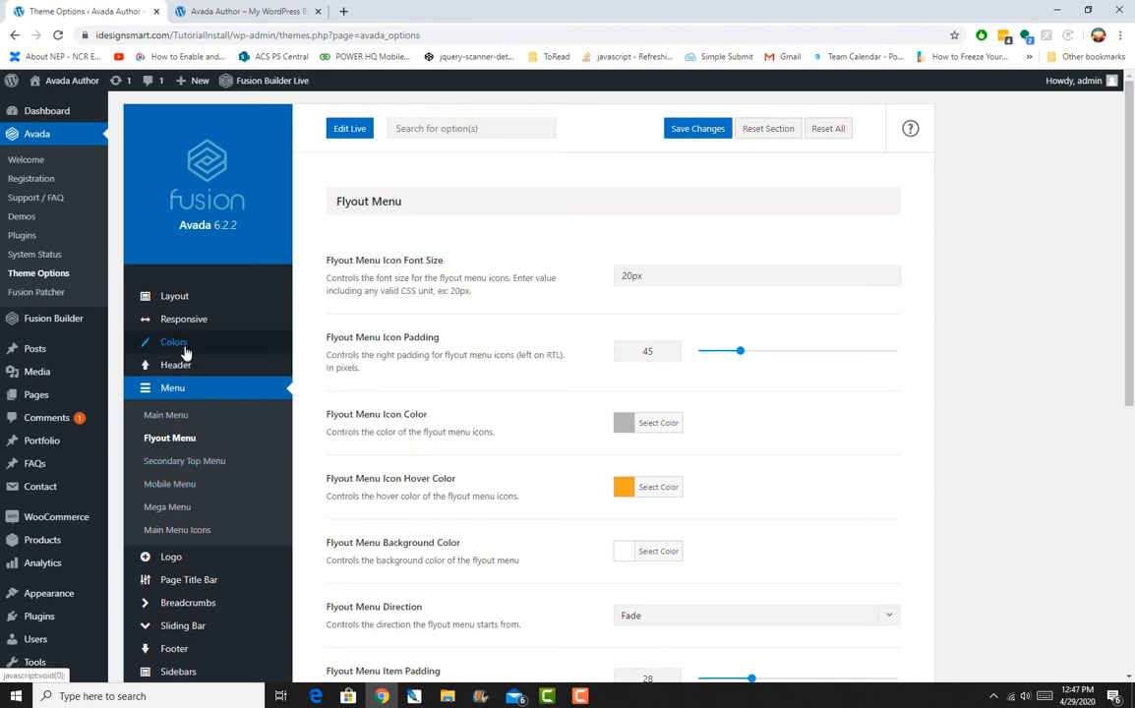
pyautogui.moveTo(175, 365)
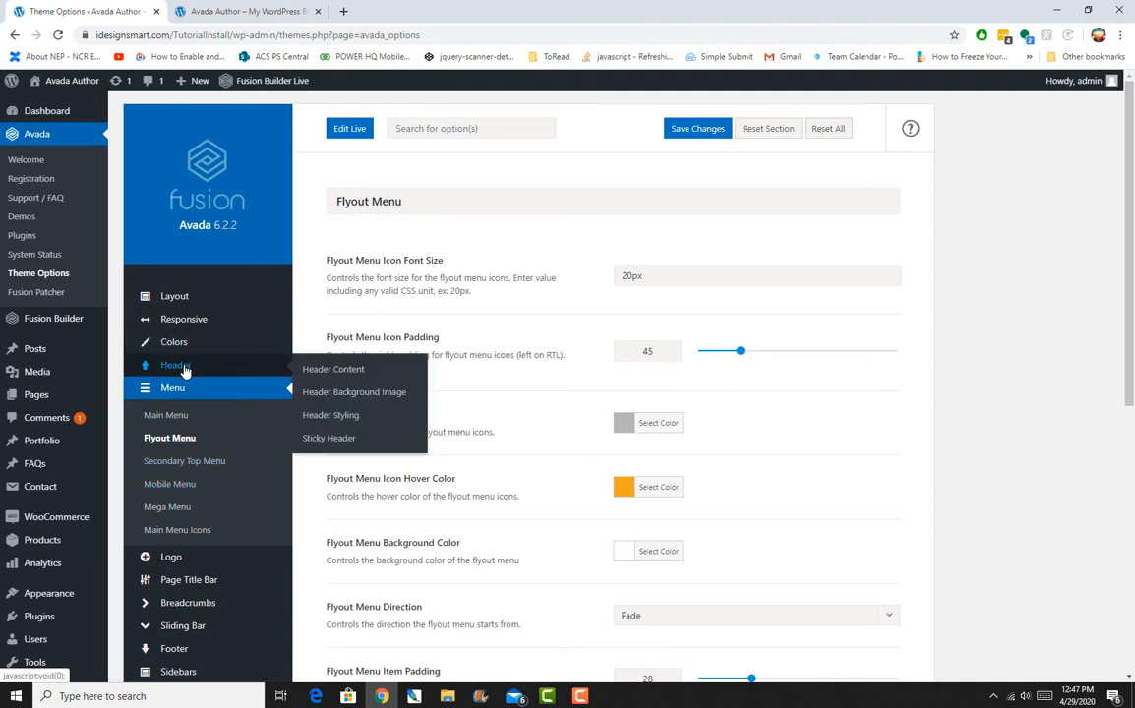
pyautogui.click(333, 369)
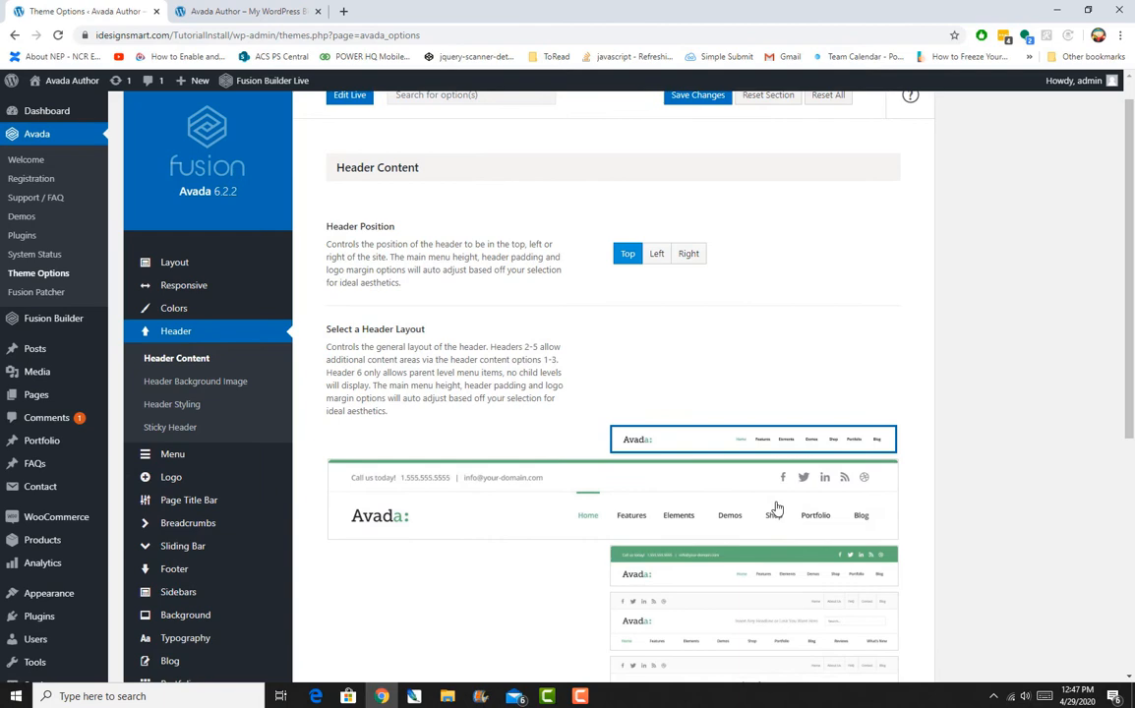
# Choose the header layout with logo, search and hamburger icon, and save
pyautogui.scroll(-3)
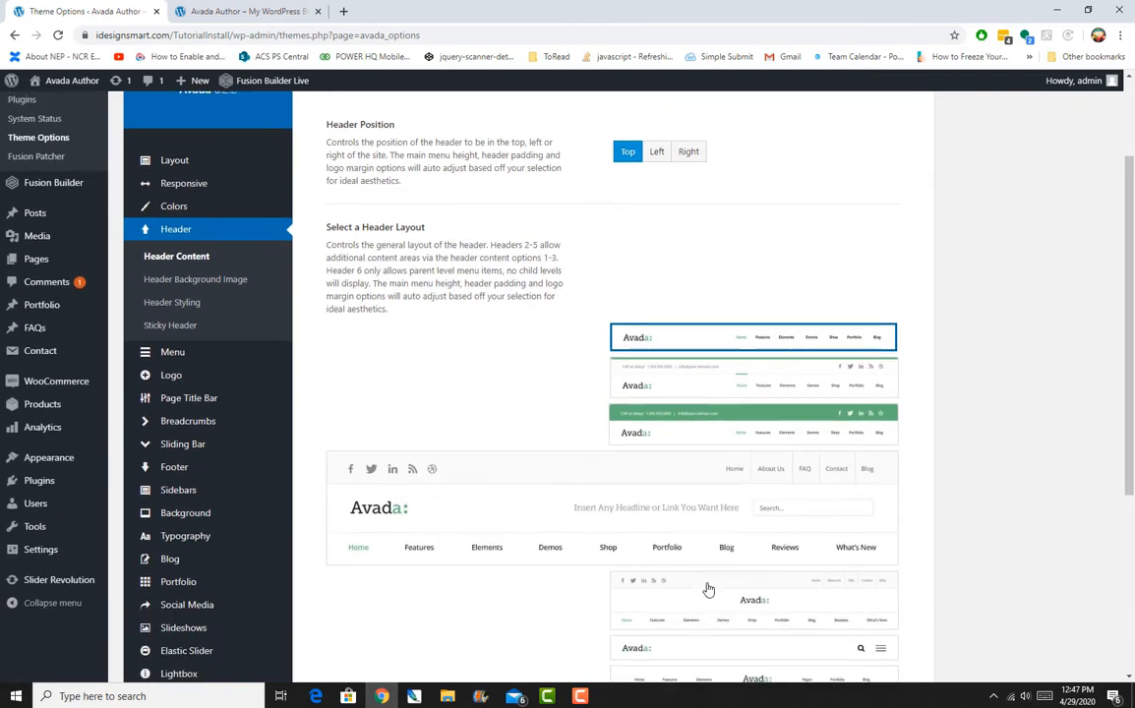
pyautogui.scroll(-3)
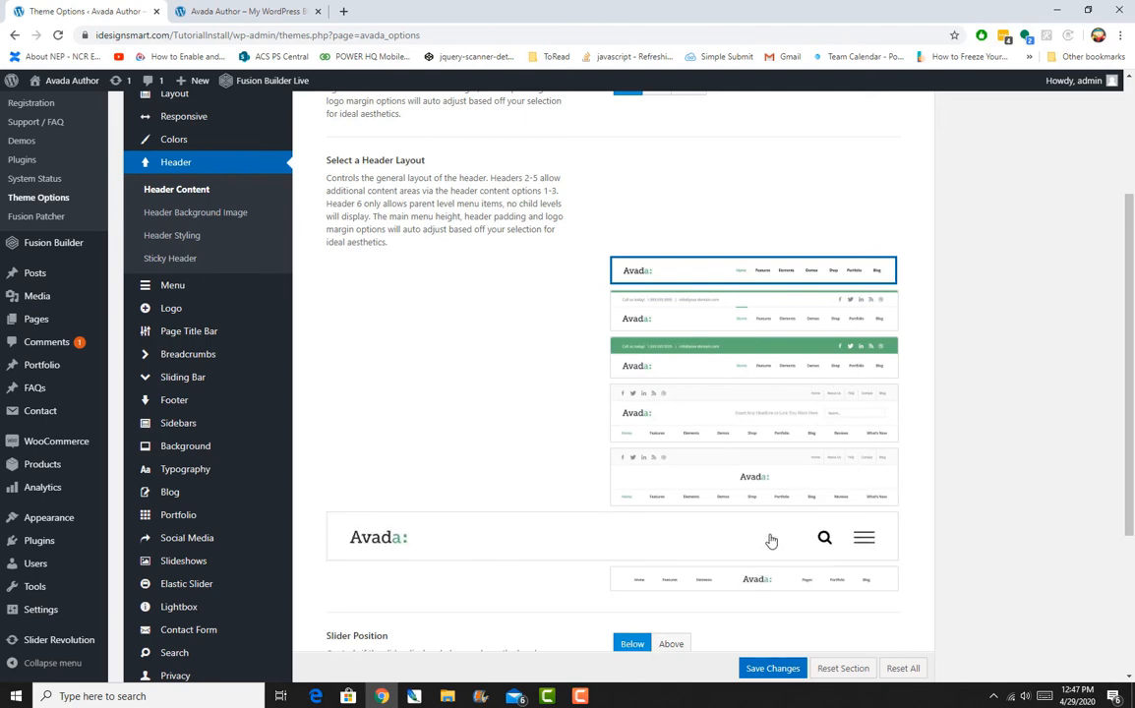
pyautogui.click(755, 536)
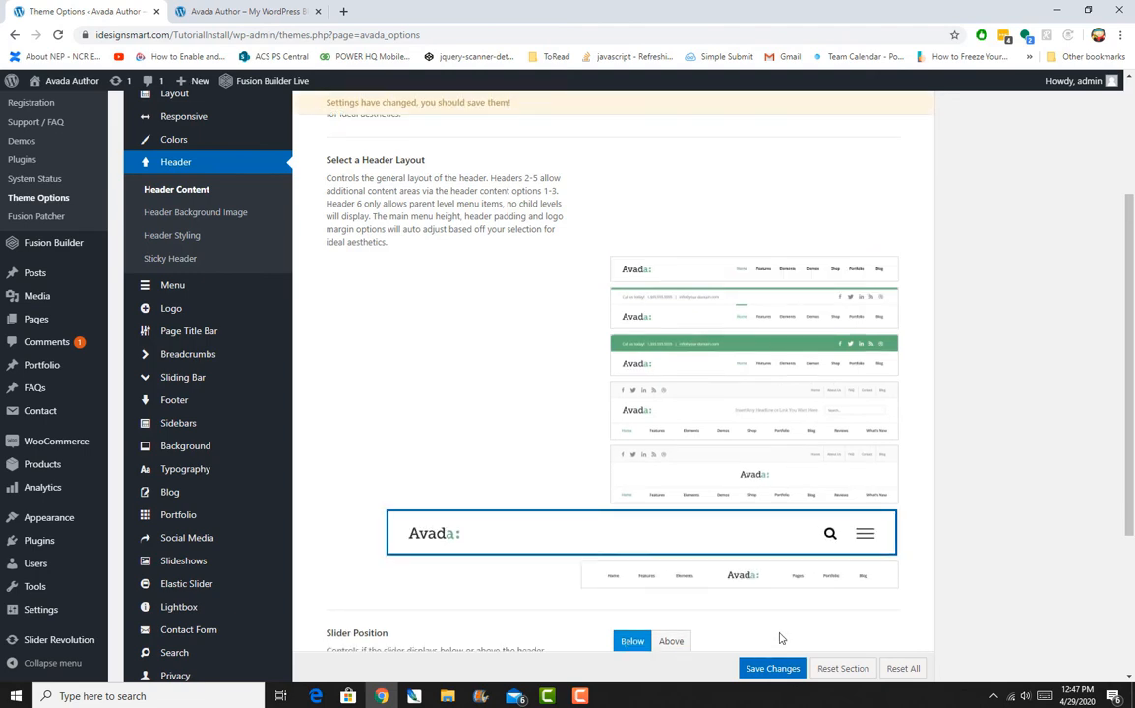
pyautogui.click(770, 668)
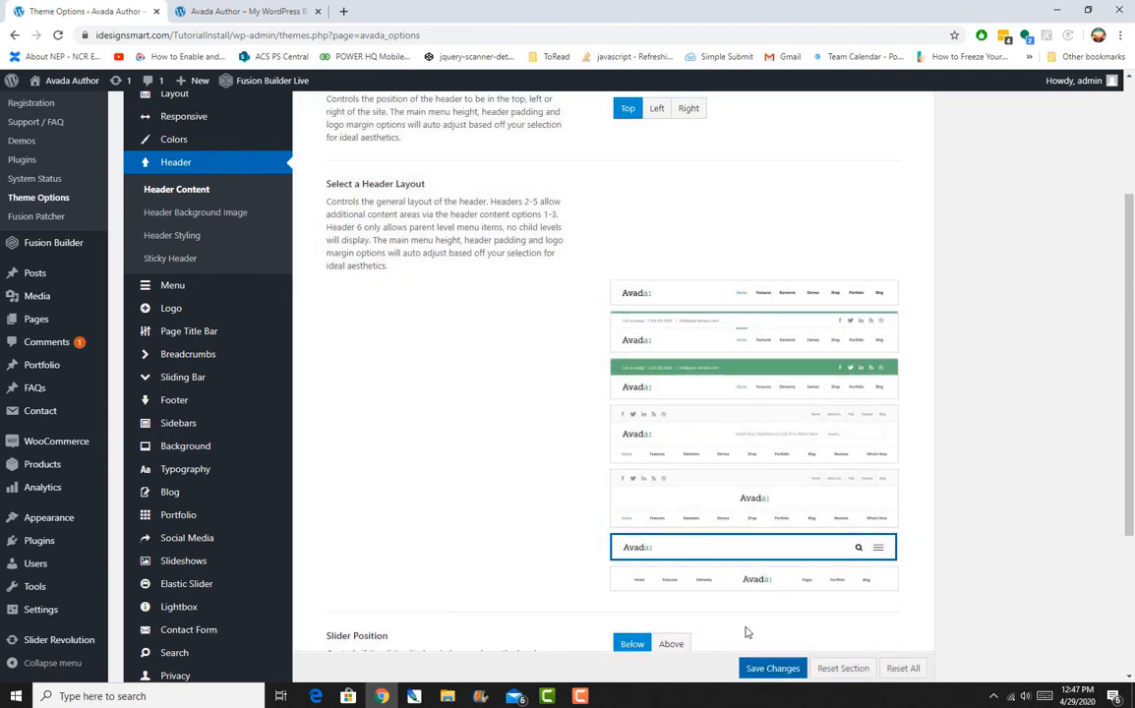
pyautogui.click(172, 286)
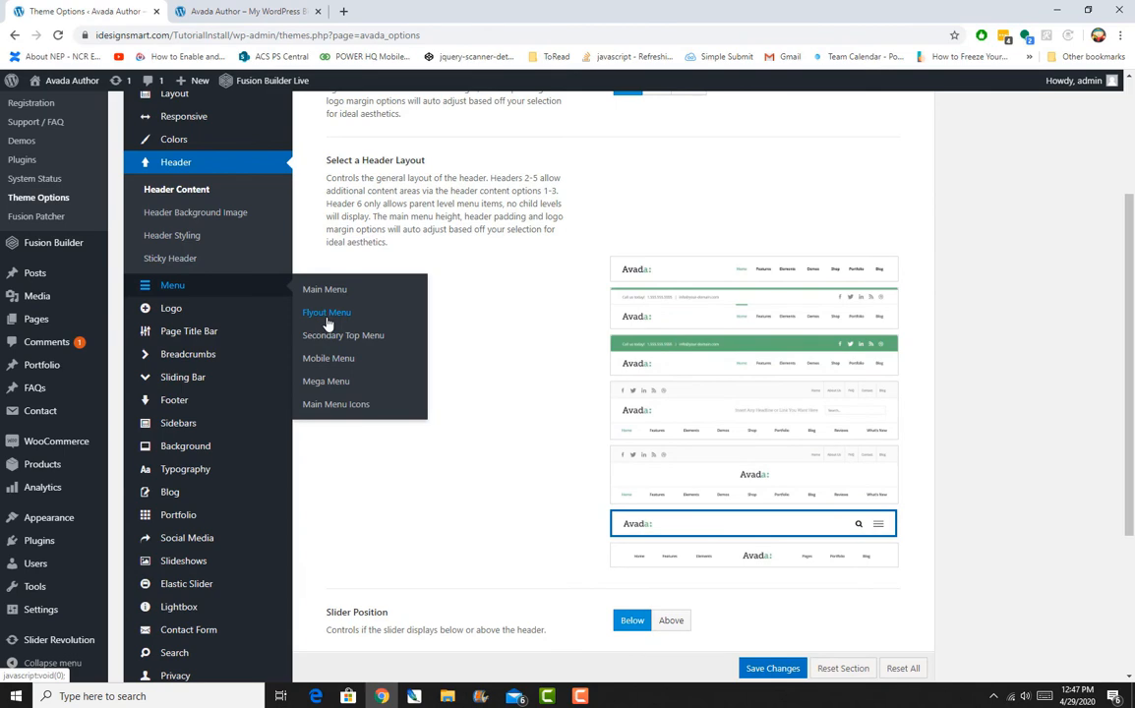
# Open Flyout Menu settings, then preview the site's full-screen flyout via the hamburger icon
pyautogui.click(326, 312)
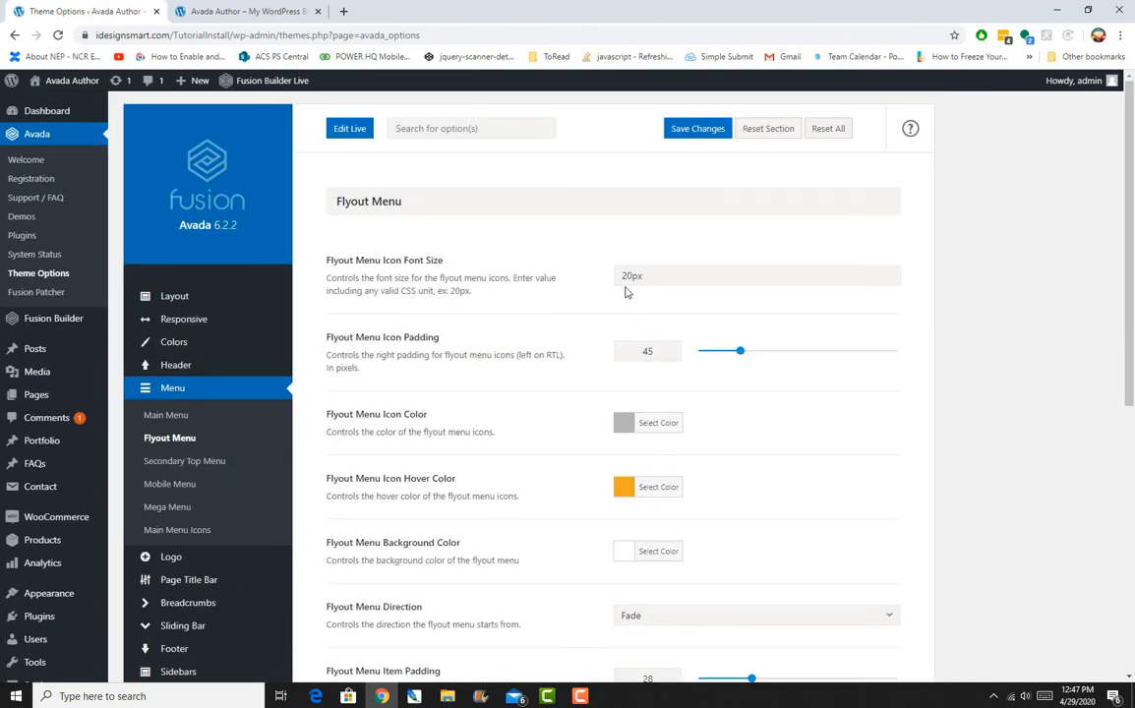
pyautogui.click(242, 11)
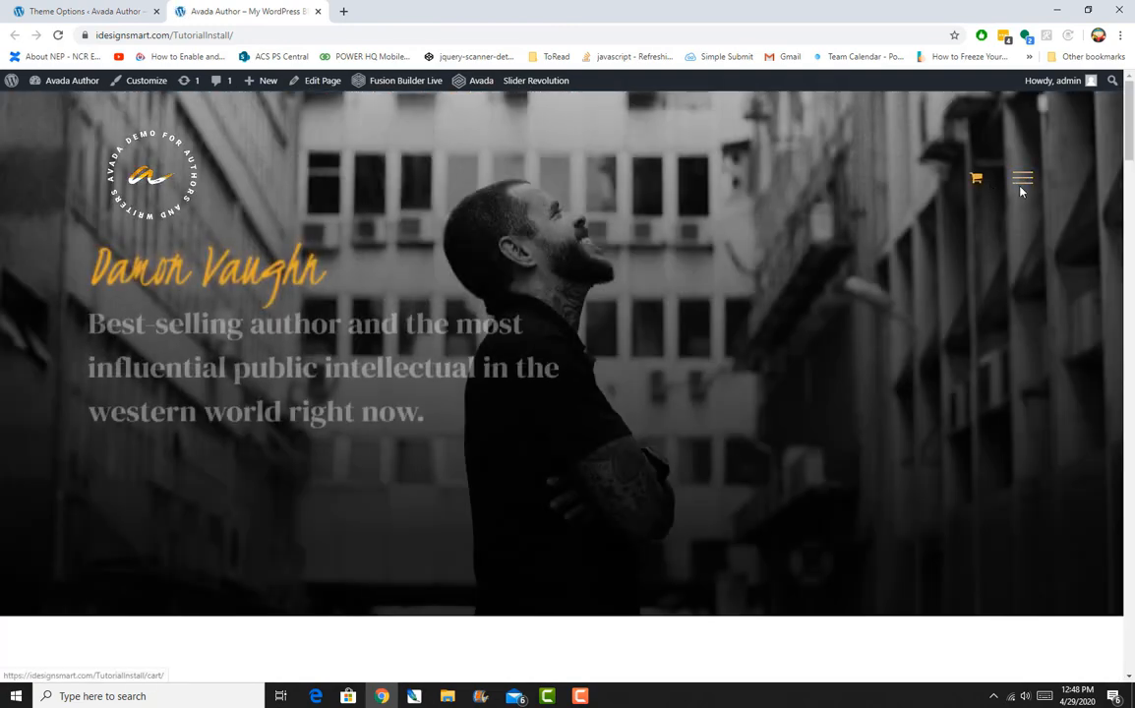
pyautogui.click(1023, 177)
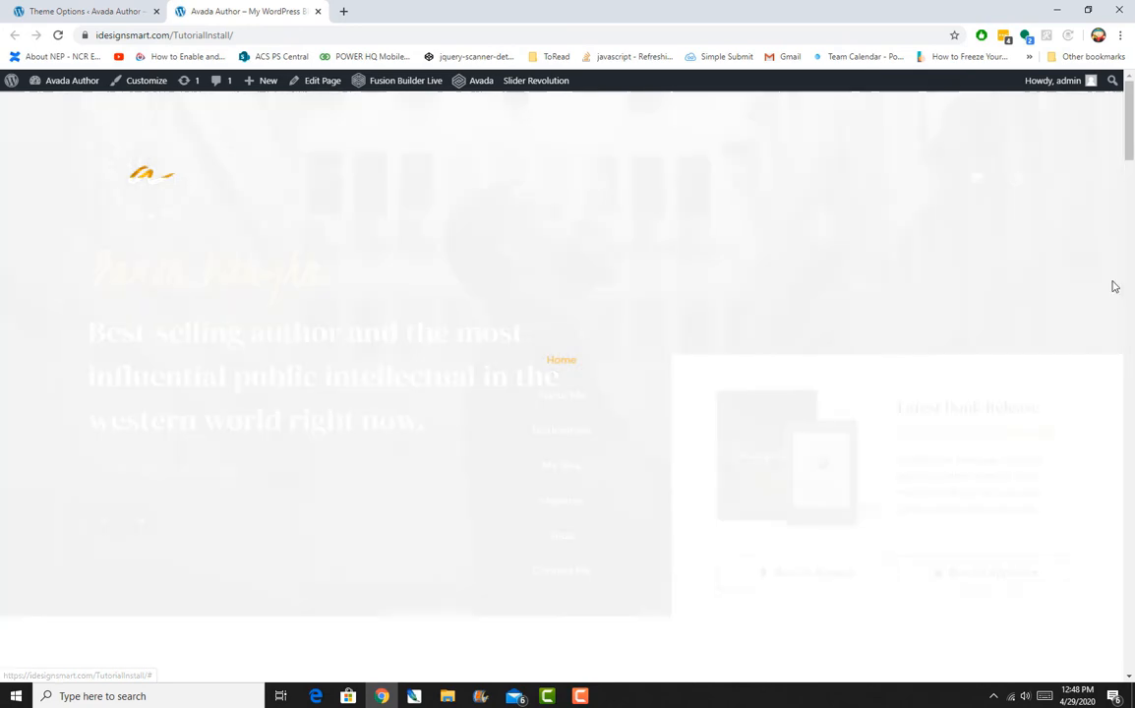
pyautogui.moveTo(562, 413)
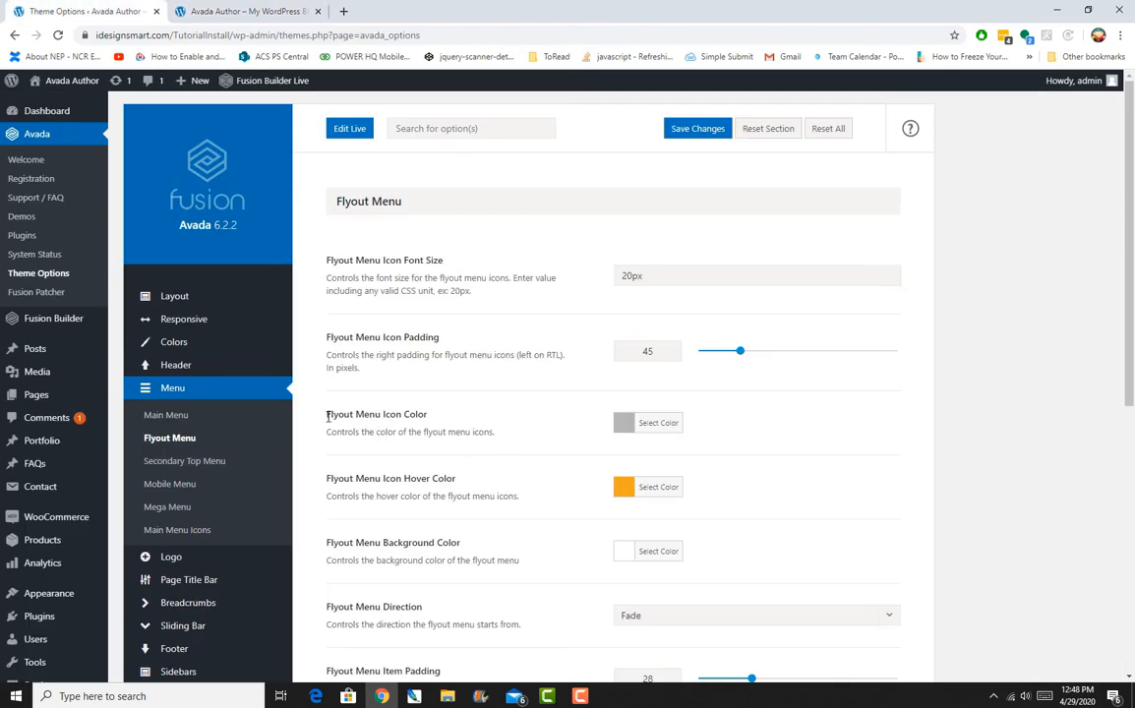
# Make the flyout menu background dark grey and view the darker overlay on the site
pyautogui.moveTo(327, 414); pyautogui.dragTo(495, 432)
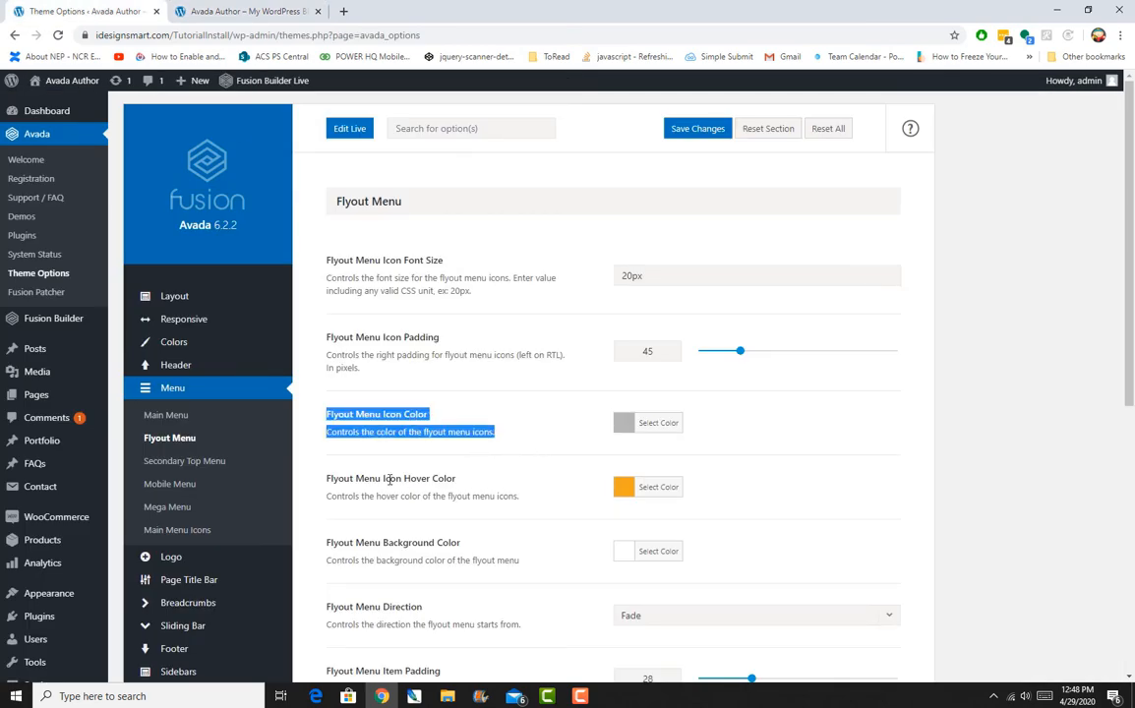
pyautogui.moveTo(626, 553)
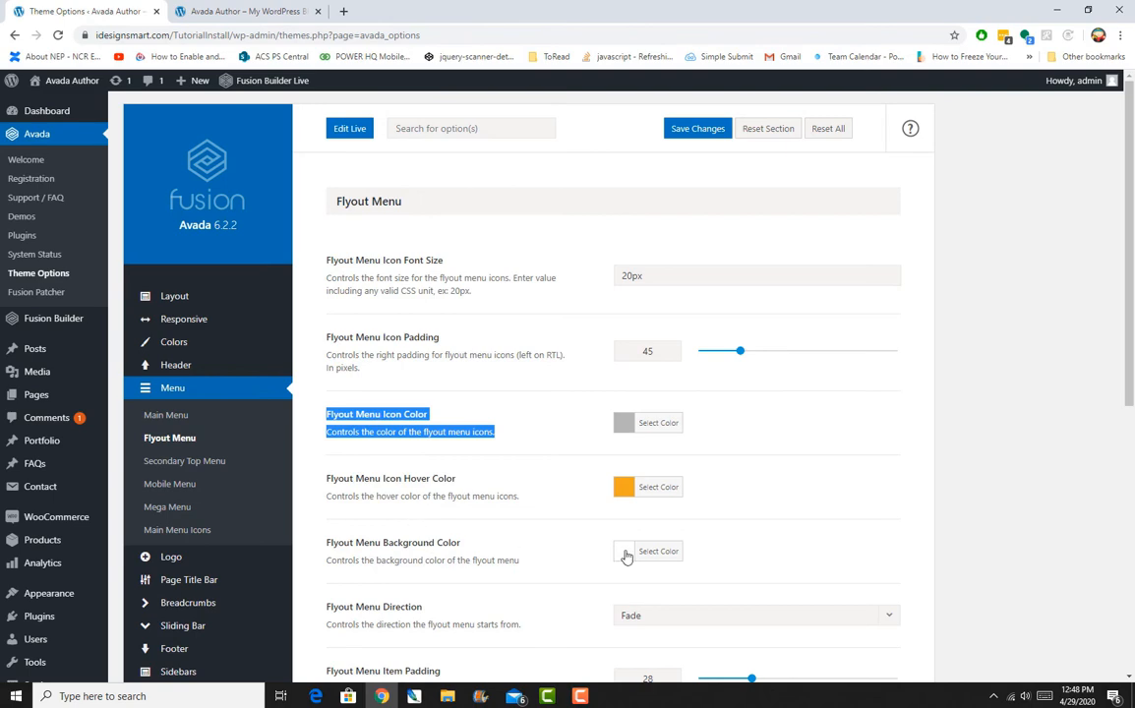
pyautogui.click(647, 550)
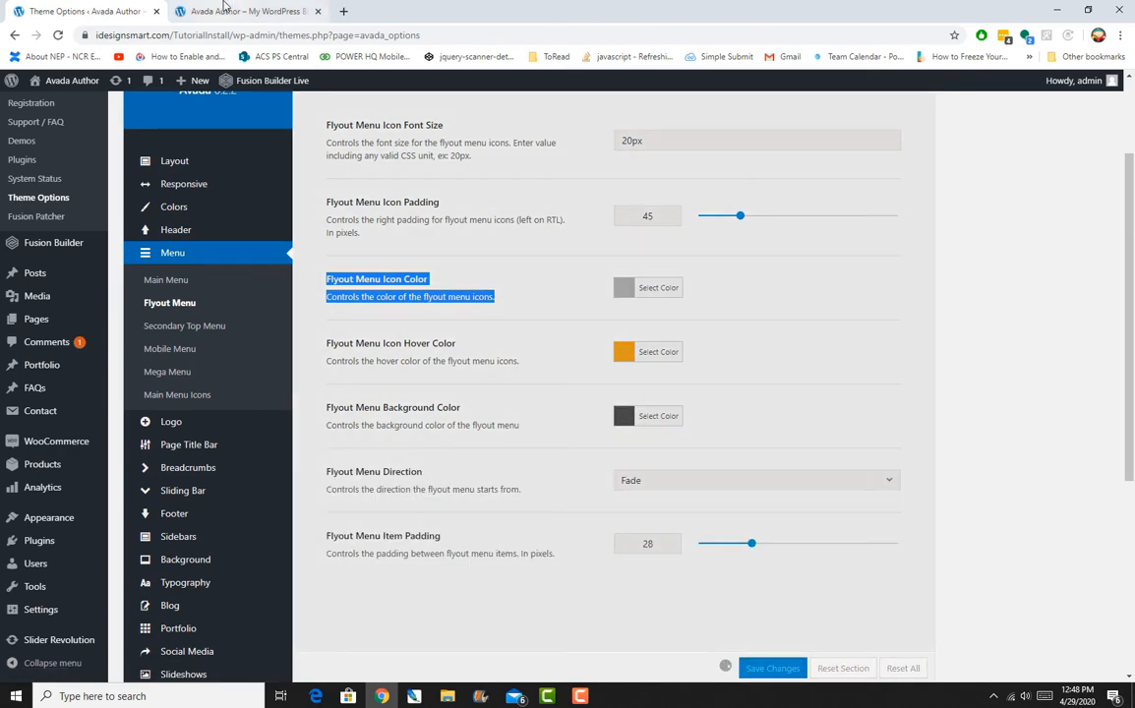
pyautogui.click(233, 11)
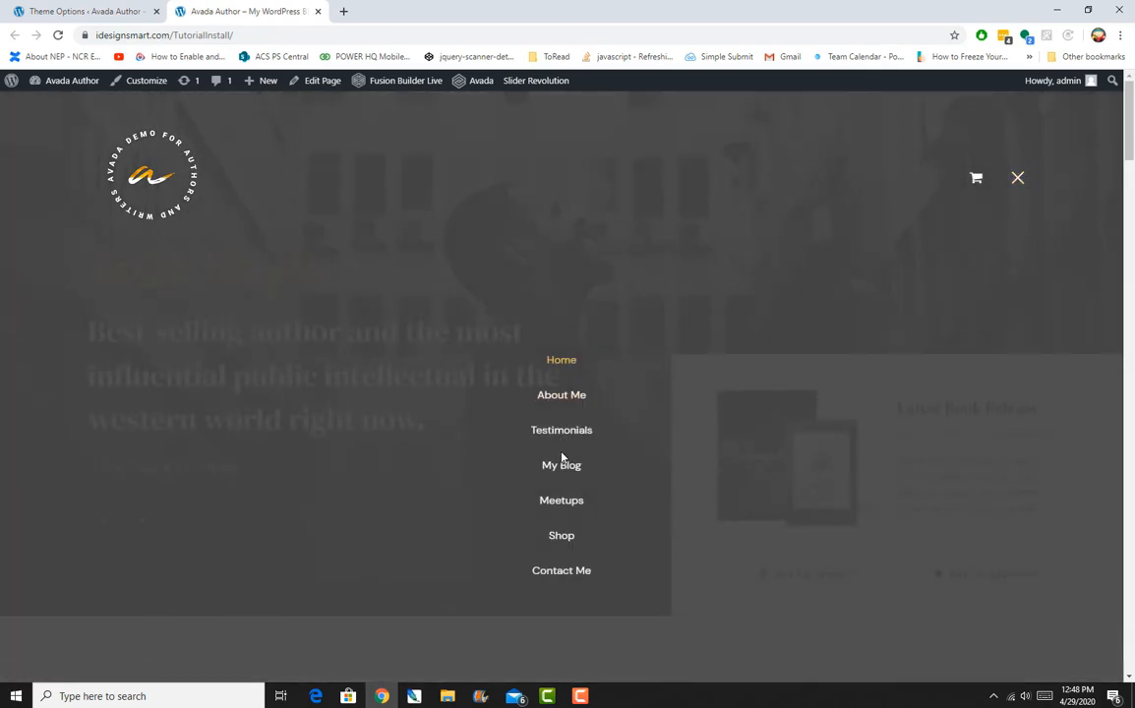
pyautogui.moveTo(1035, 456)
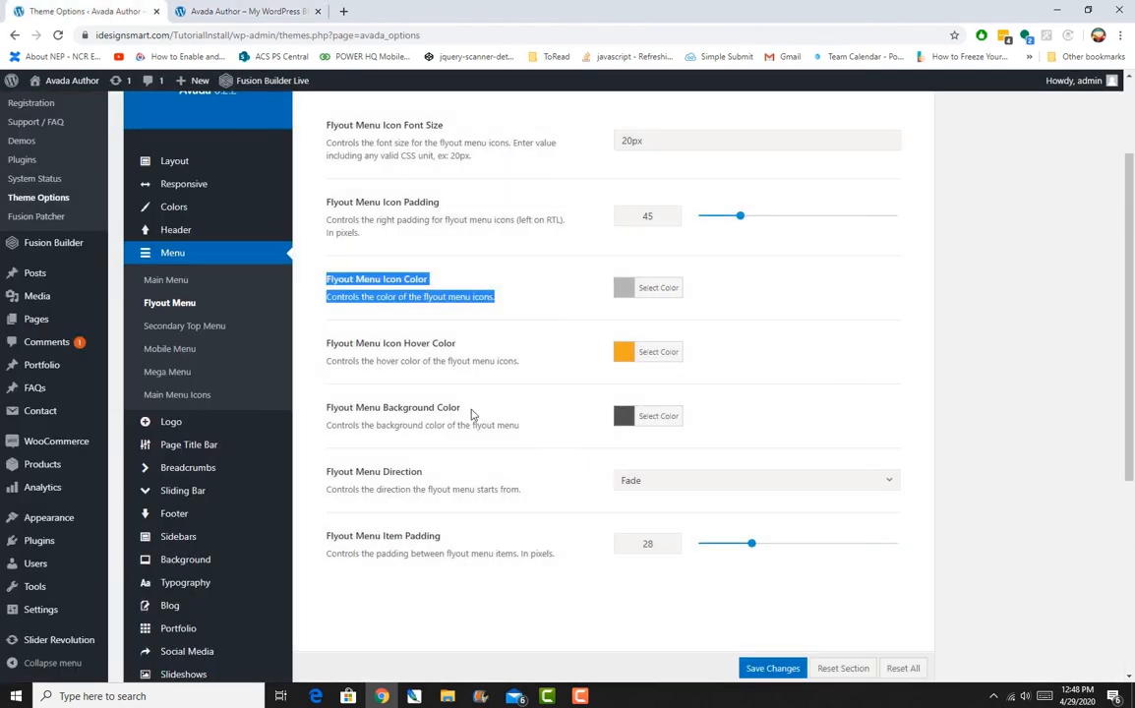
pyautogui.moveTo(1078, 228)
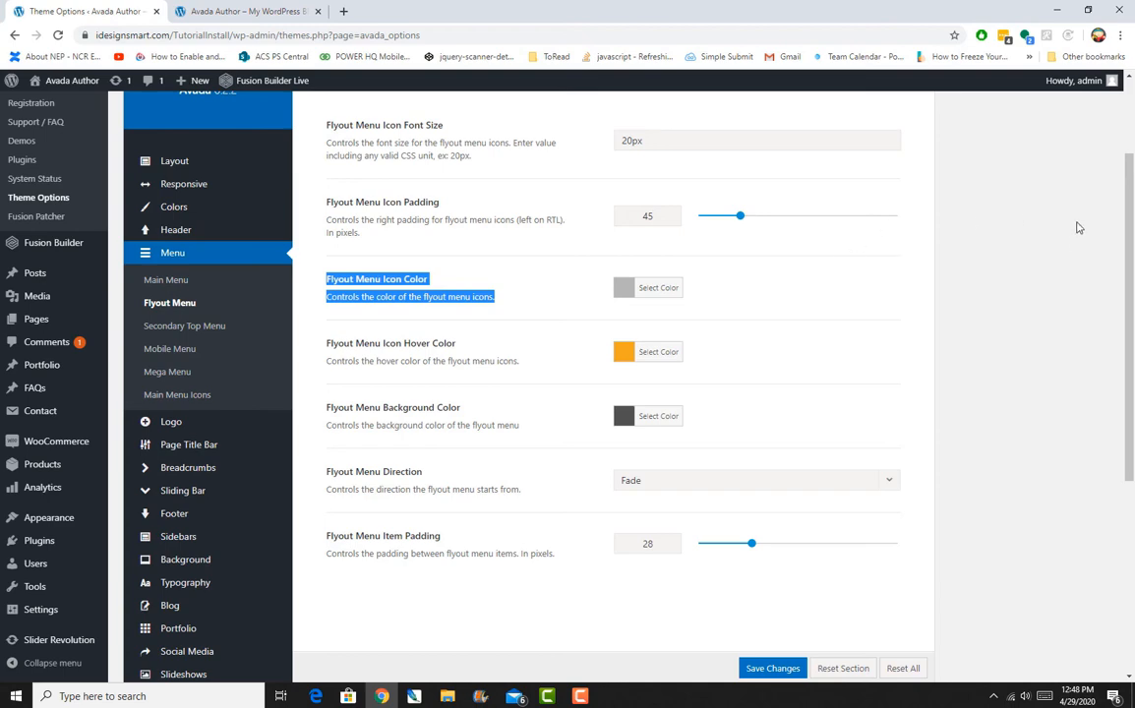
pyautogui.moveTo(1068, 248)
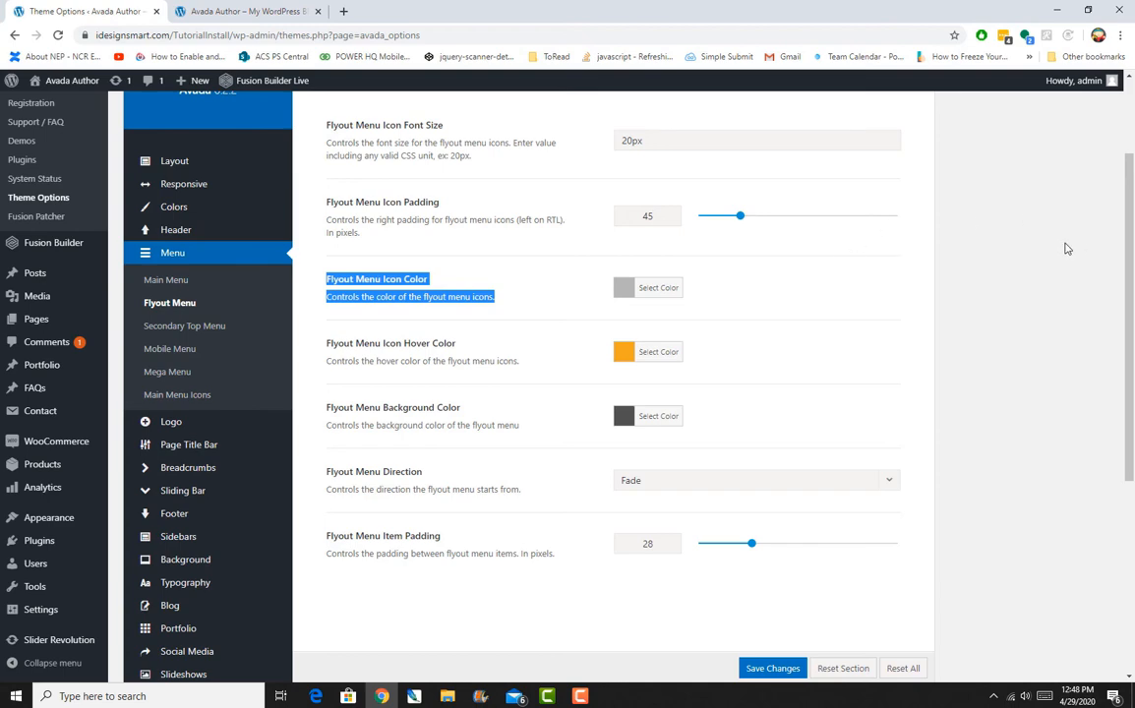
pyautogui.moveTo(184, 332)
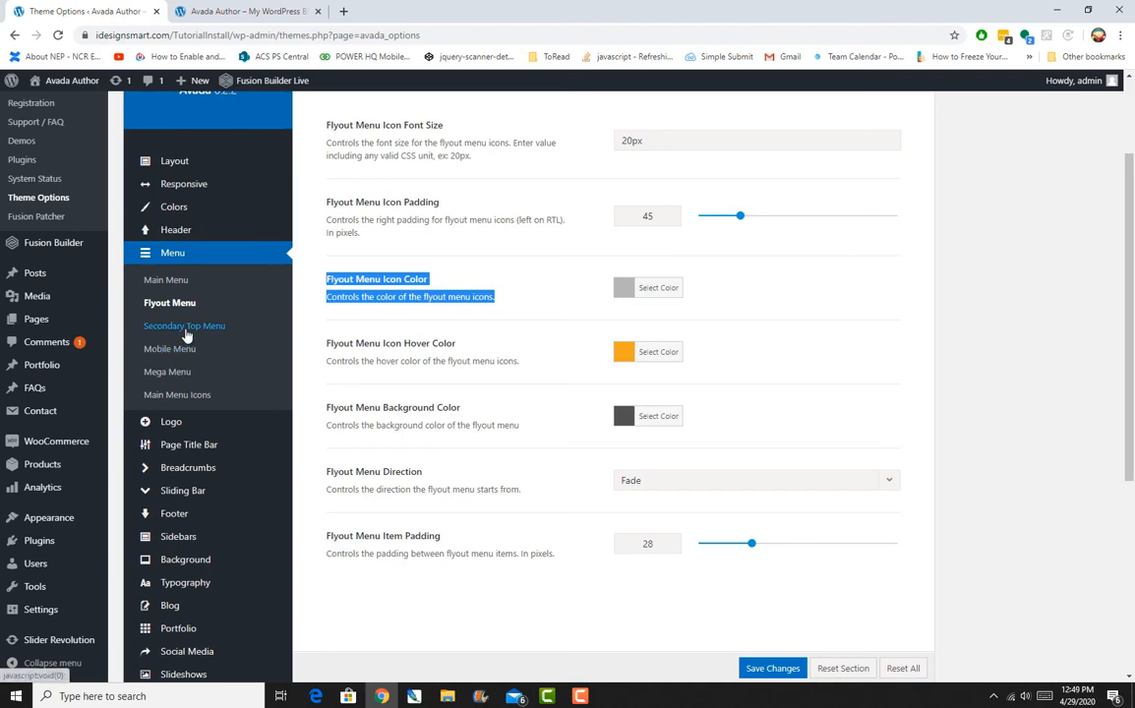
# Open Menu > Secondary Top Menu, which applies only to header layouts 2–5
pyautogui.click(185, 326)
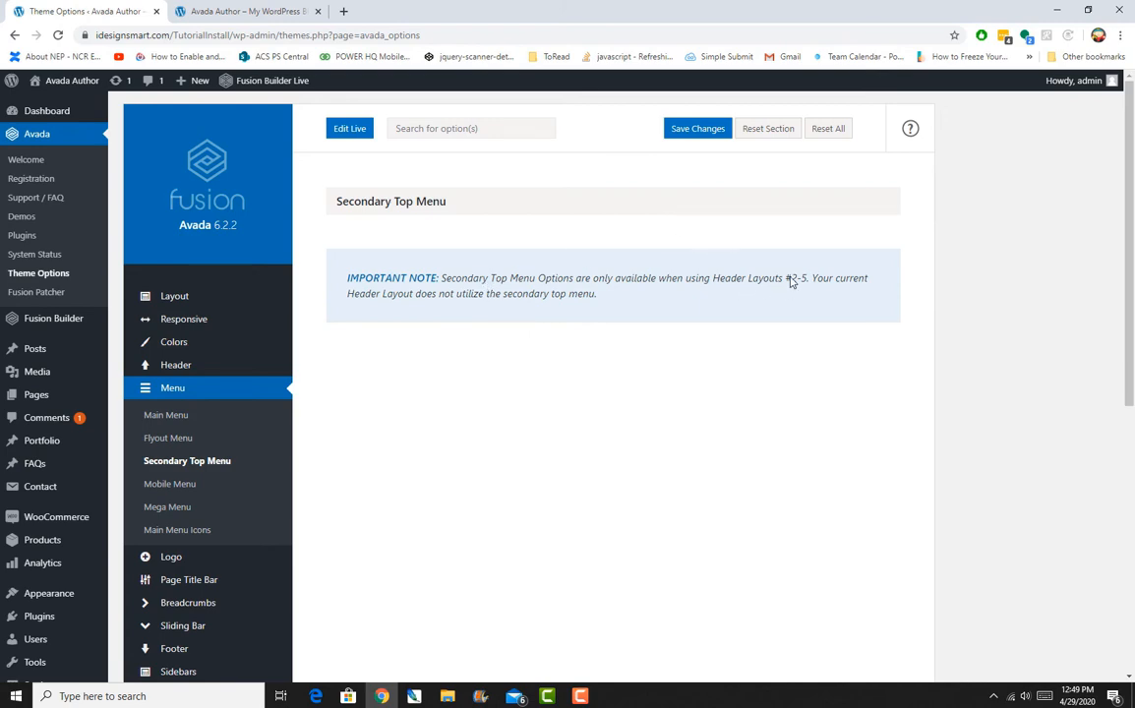
pyautogui.moveTo(779, 207)
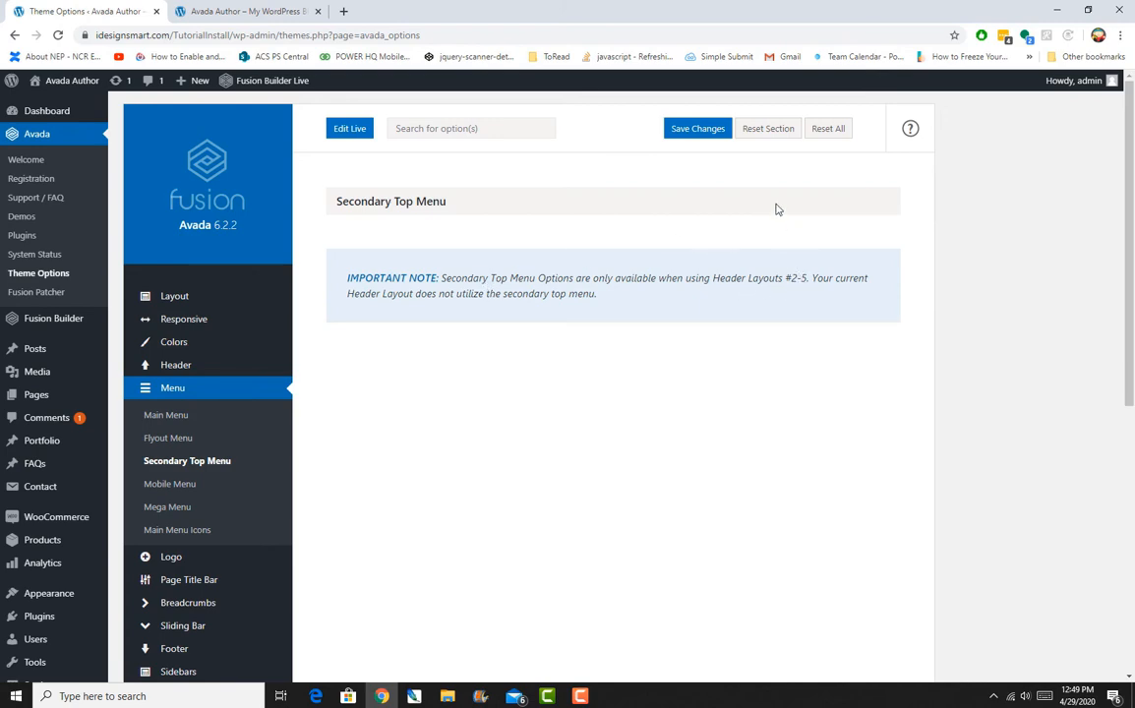
pyautogui.moveTo(367, 385)
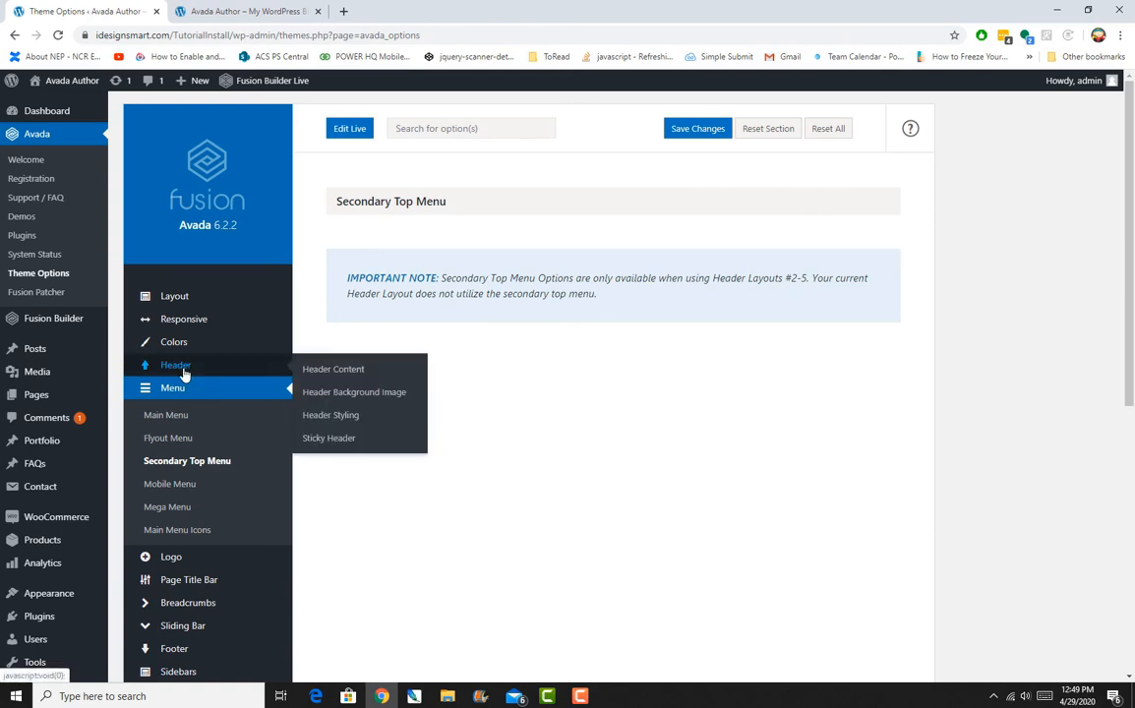
# Revisit the Header Content layouts and compare them with the live site's header
pyautogui.click(332, 369)
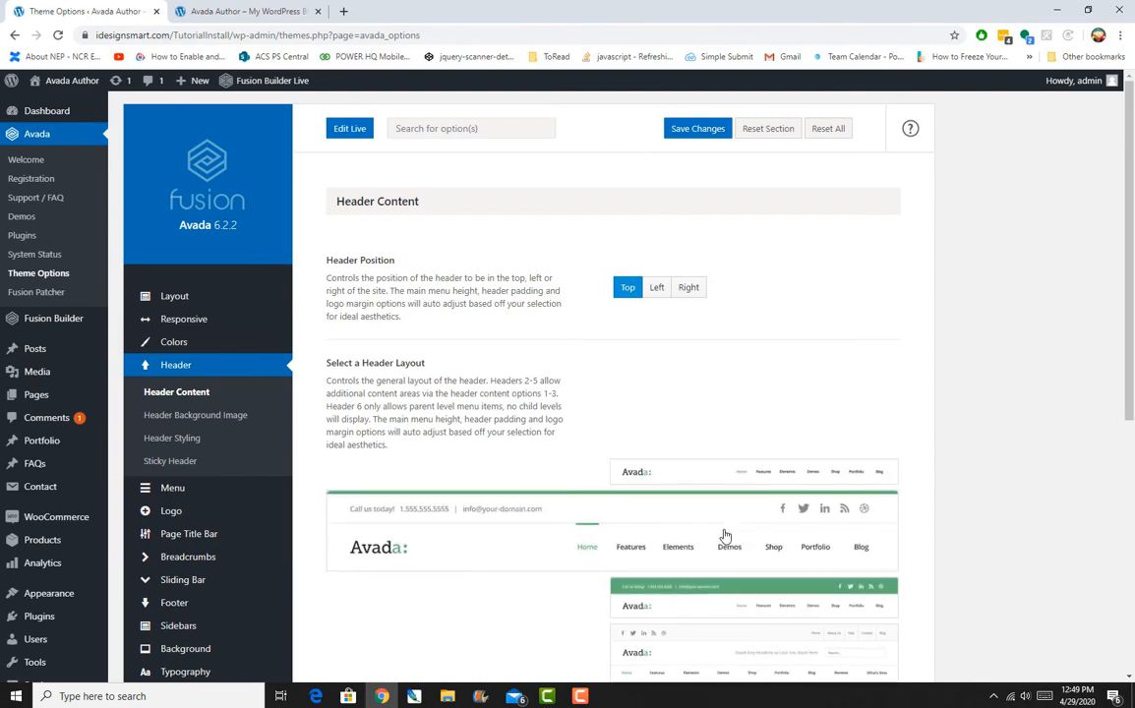
pyautogui.scroll(-3)
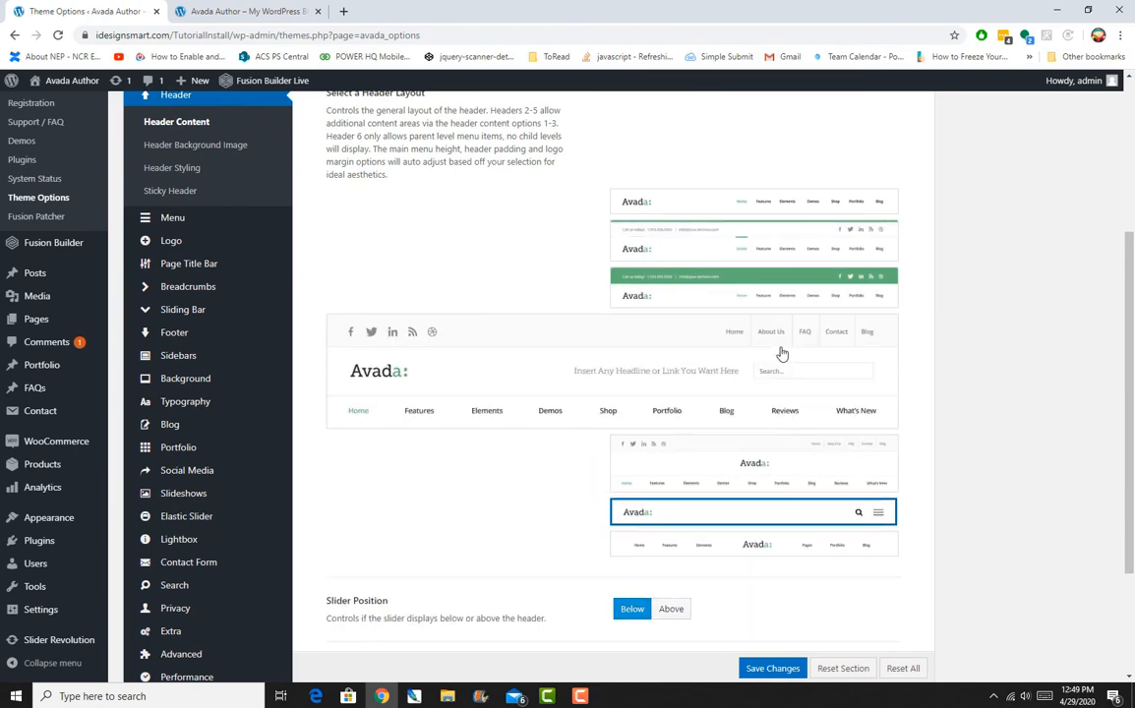
pyautogui.click(241, 10)
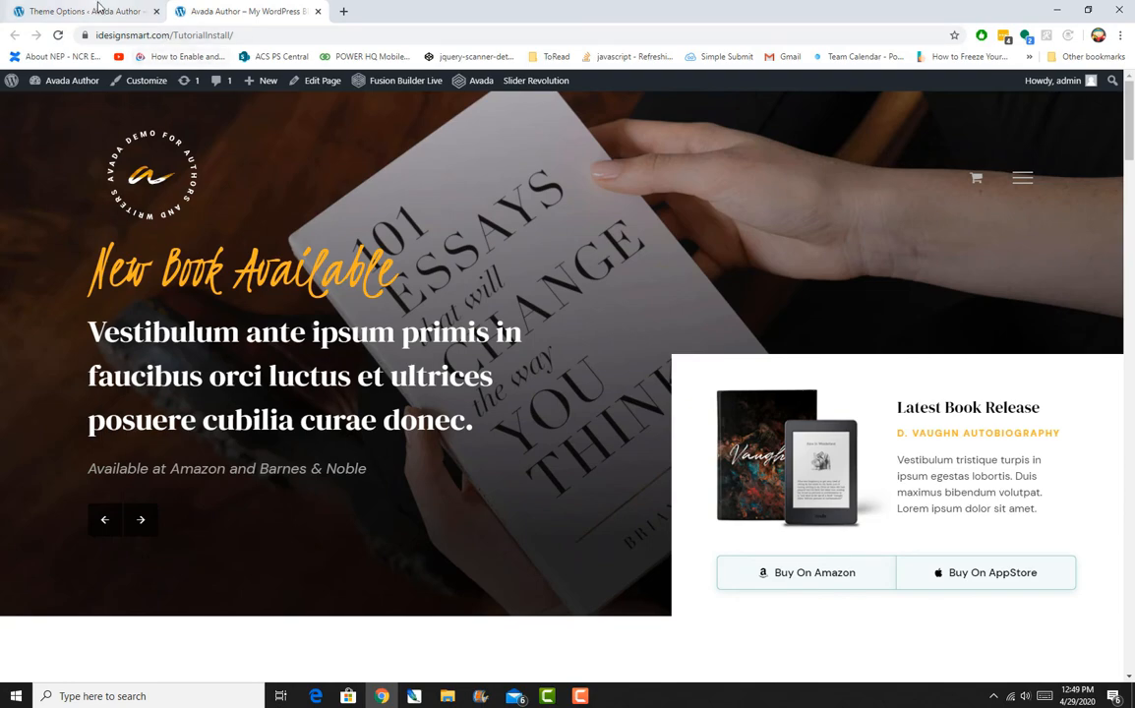
# Return to Theme Options and bring up the Secondary Top Menu settings
pyautogui.click(93, 11)
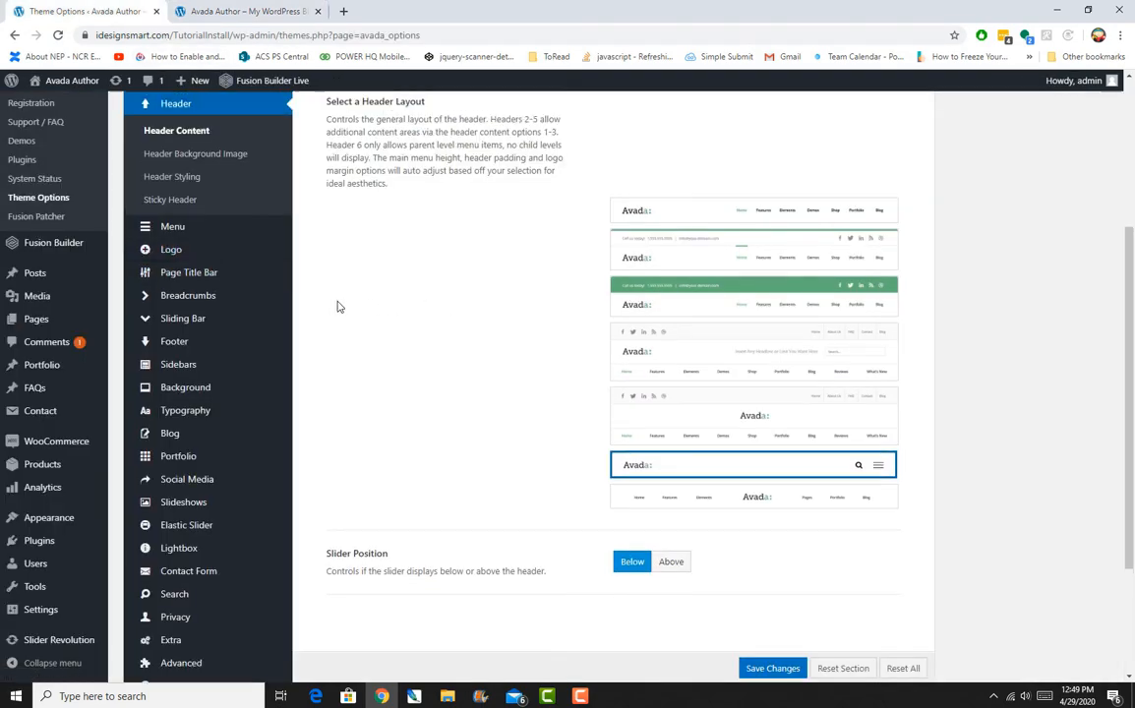
pyautogui.click(172, 226)
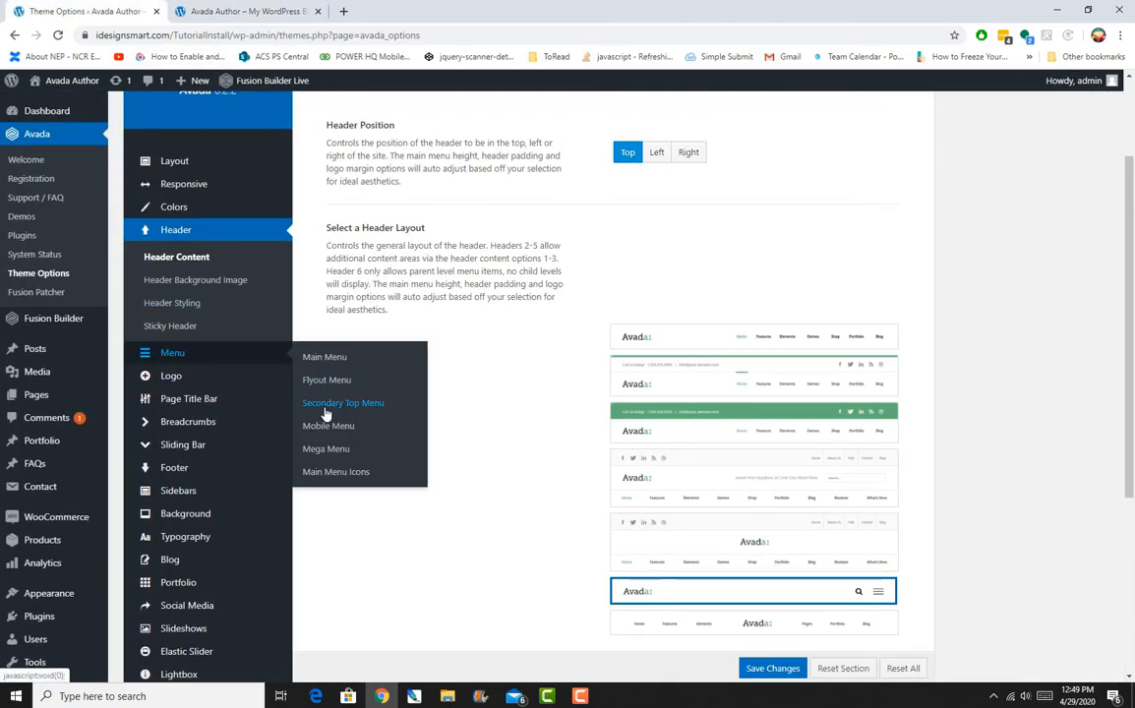
pyautogui.click(342, 402)
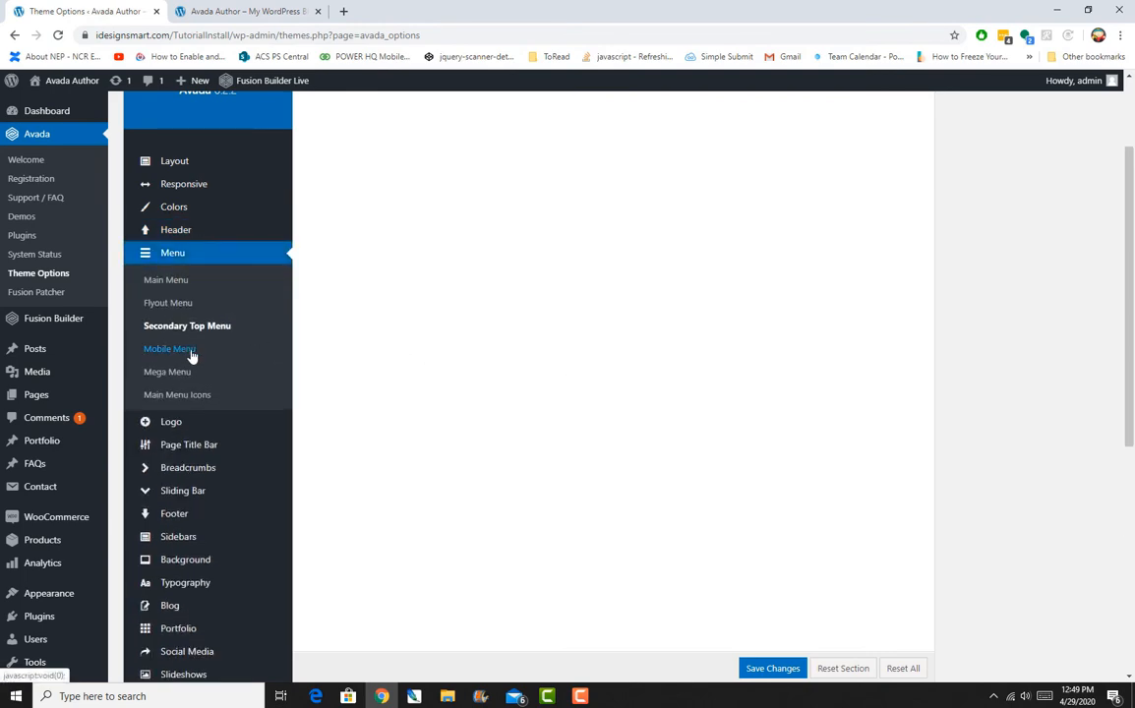
# Check Mobile Menu settings against a DevTools phone preview, then view Mega Menu settings
pyautogui.click(167, 348)
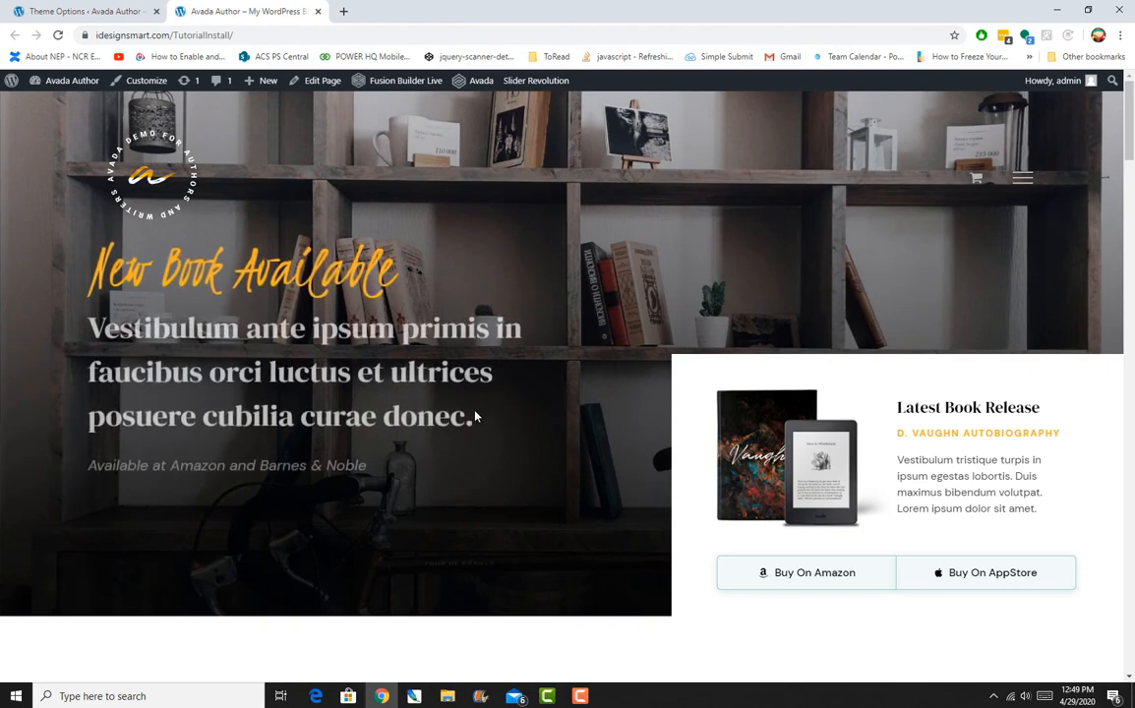
pyautogui.press('F12')
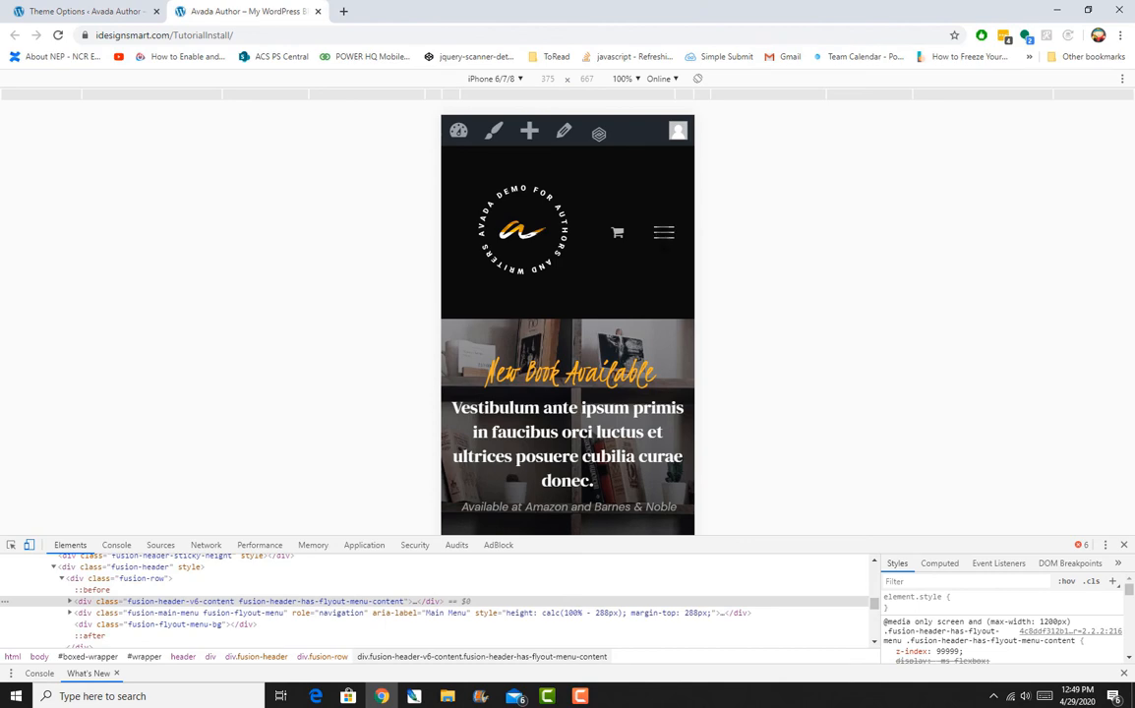
pyautogui.click(663, 232)
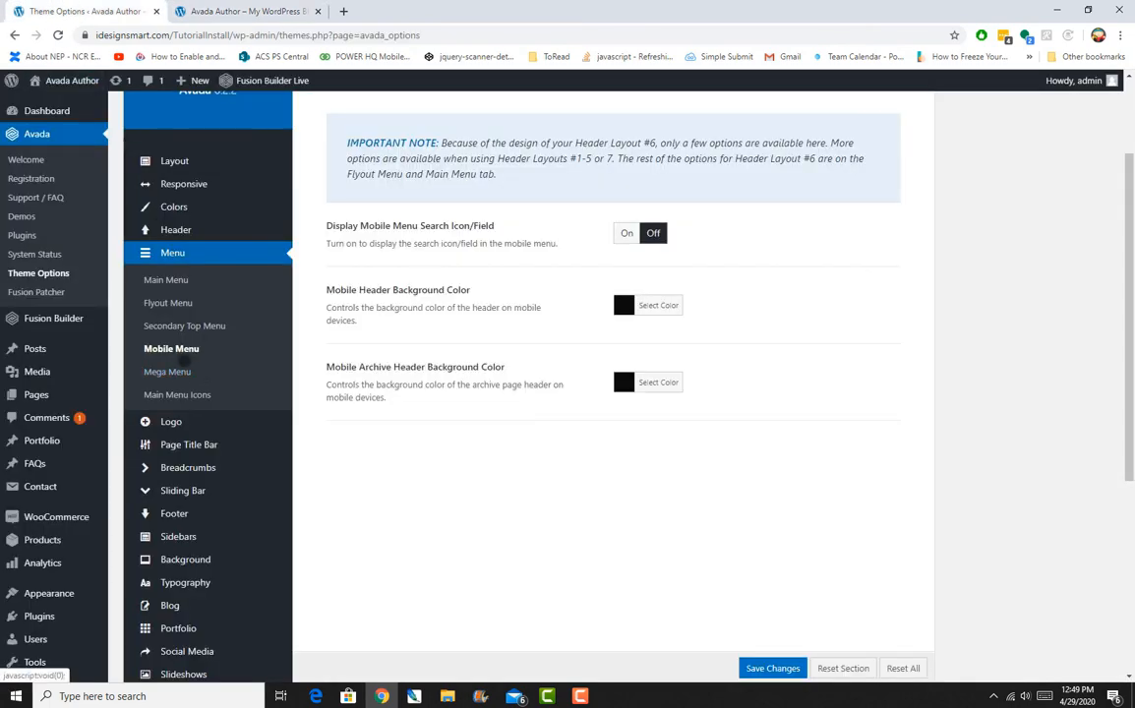
pyautogui.click(168, 372)
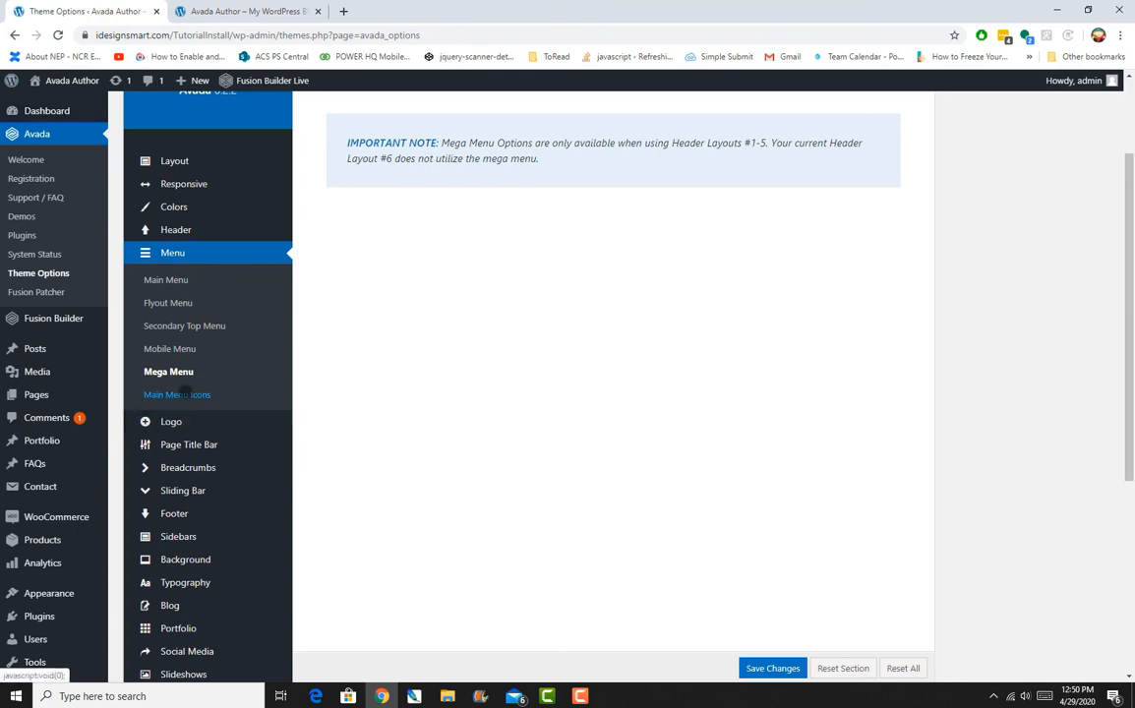
# Scroll through Main Menu Icons: left icon position, size 14, dark and orange colours
pyautogui.click(177, 394)
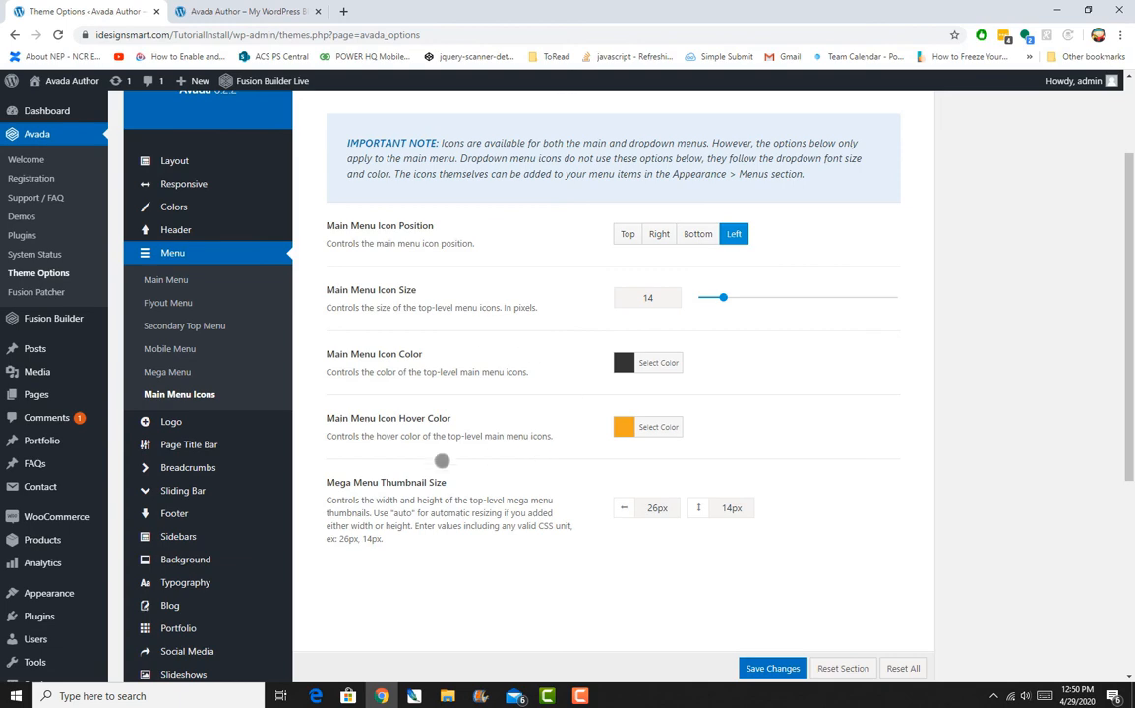
pyautogui.moveTo(467, 425)
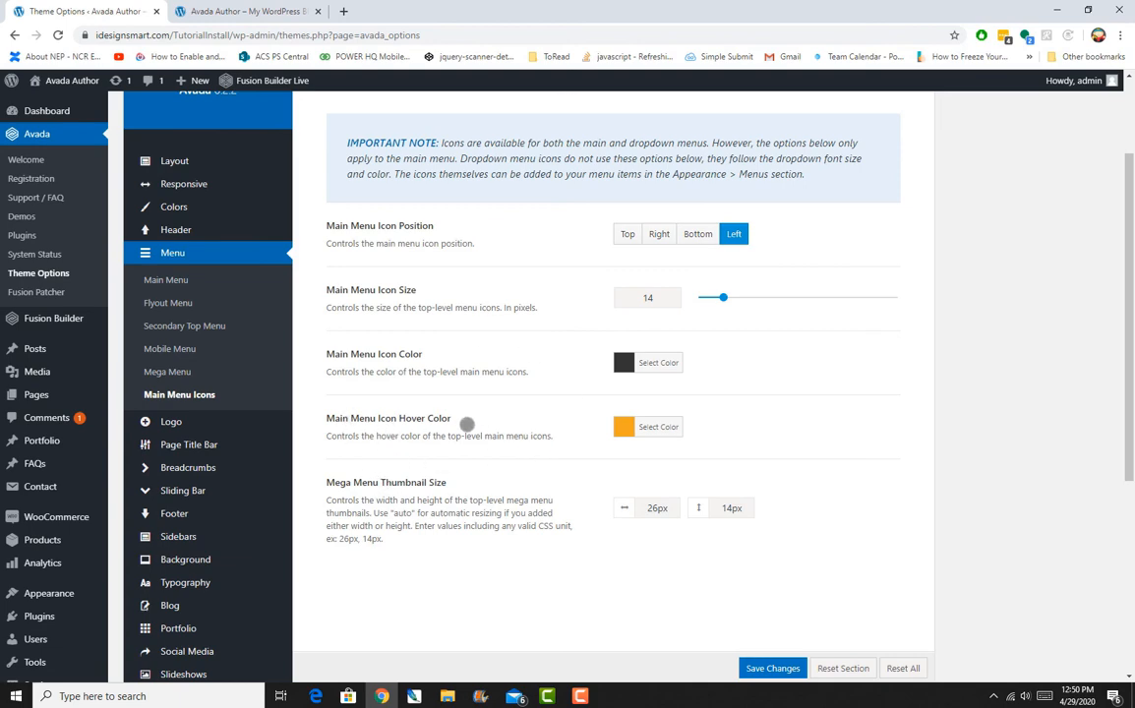
pyautogui.moveTo(460, 435)
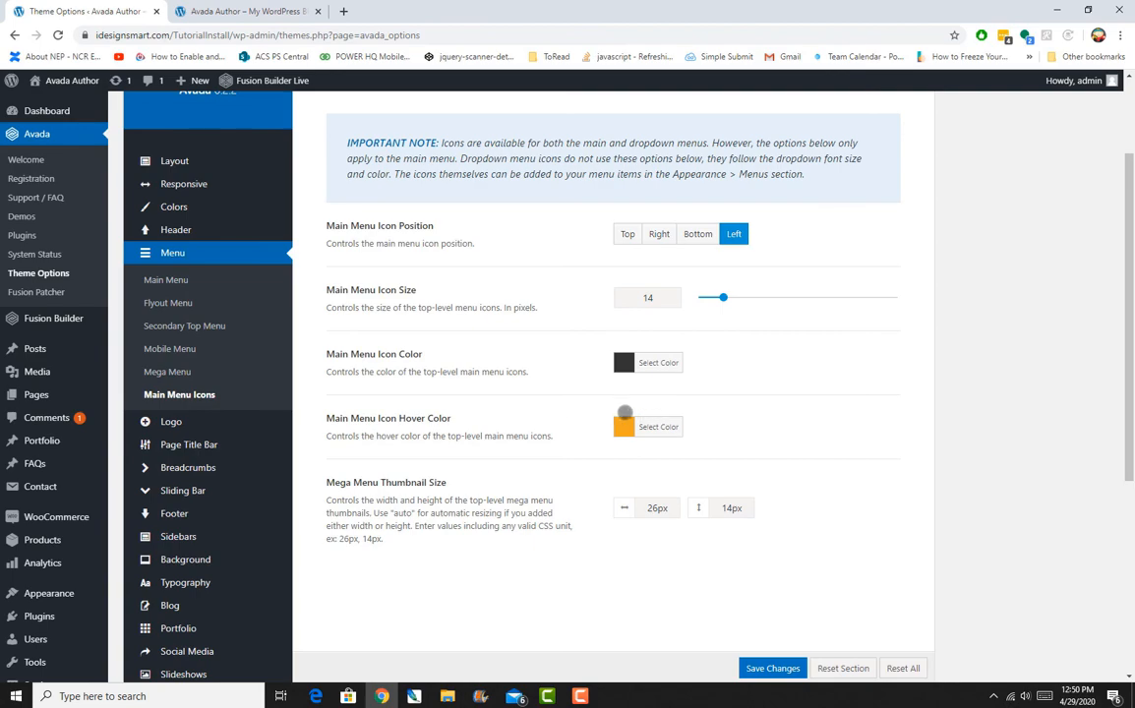
pyautogui.scroll(-3)
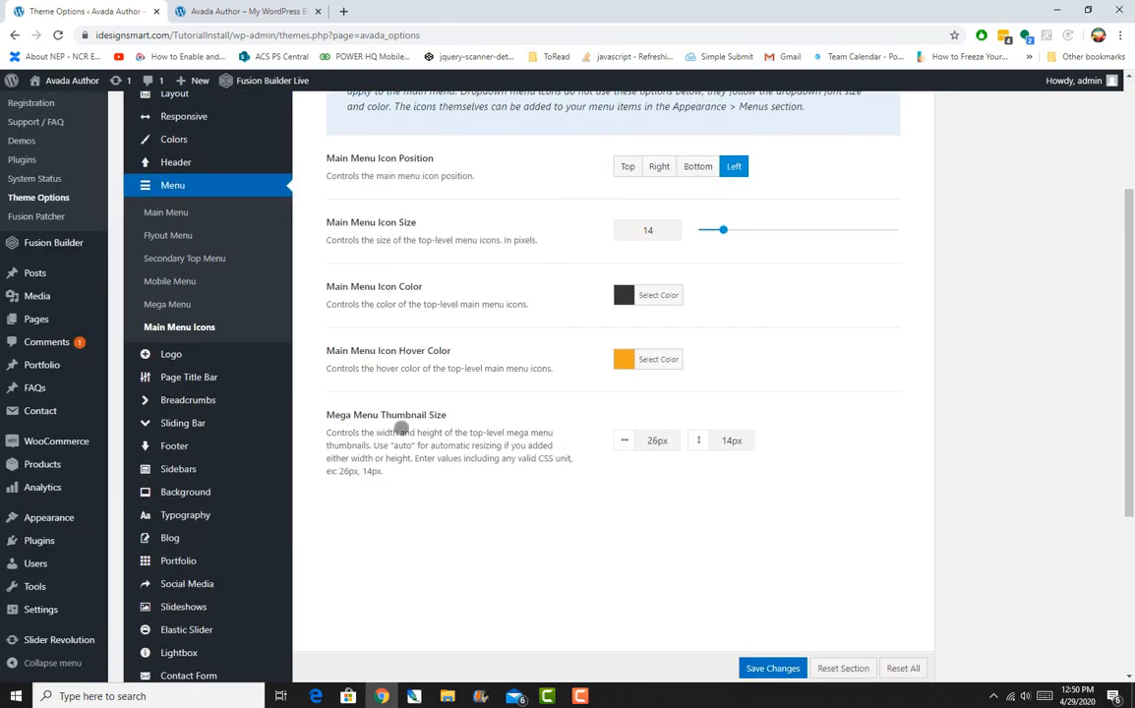
pyautogui.moveTo(47, 517)
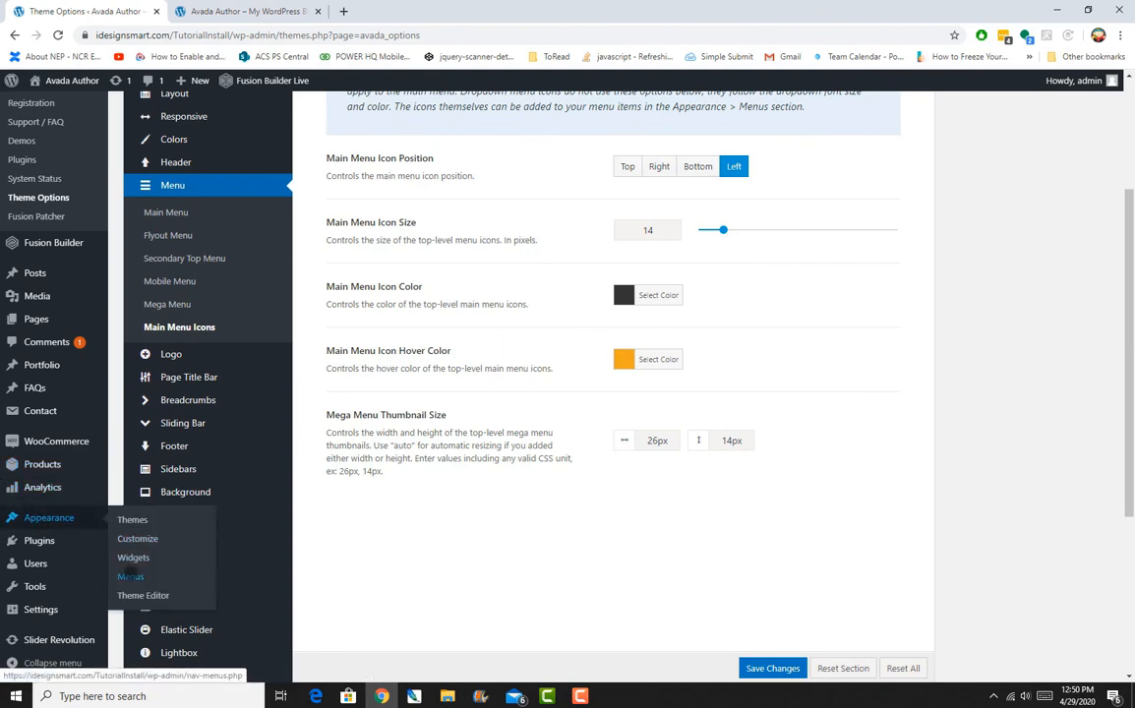
# Expand the Home item in Author Main Menu, then head back to Avada Theme Options
pyautogui.click(131, 576)
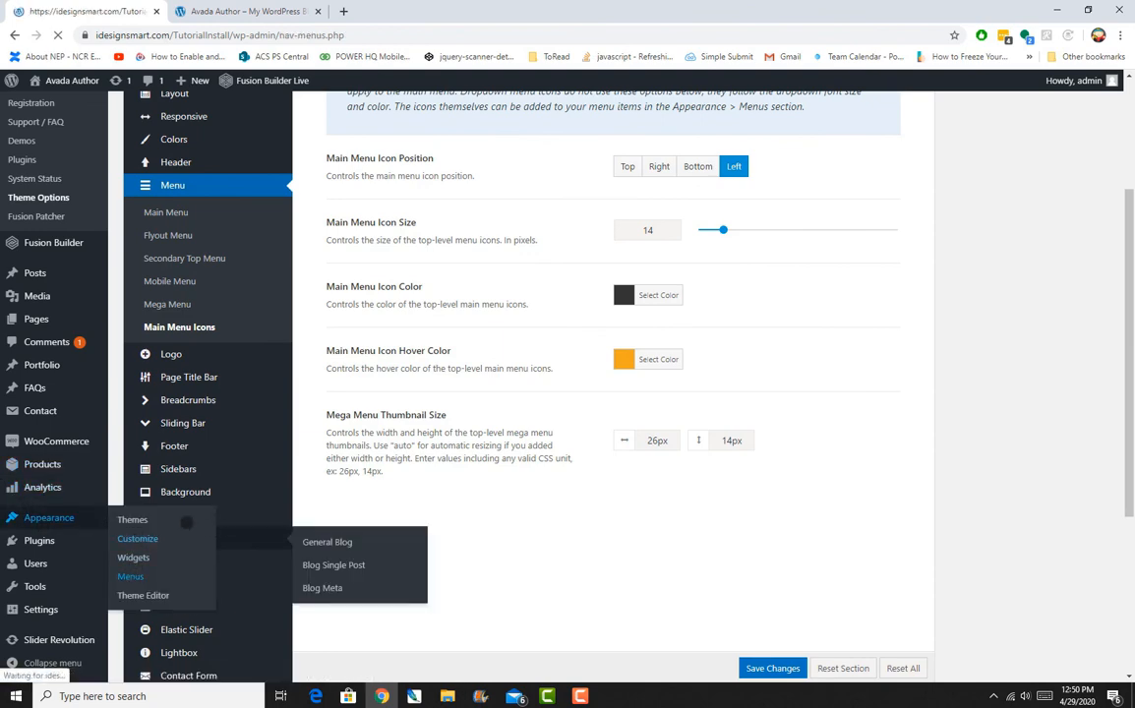
pyautogui.click(131, 576)
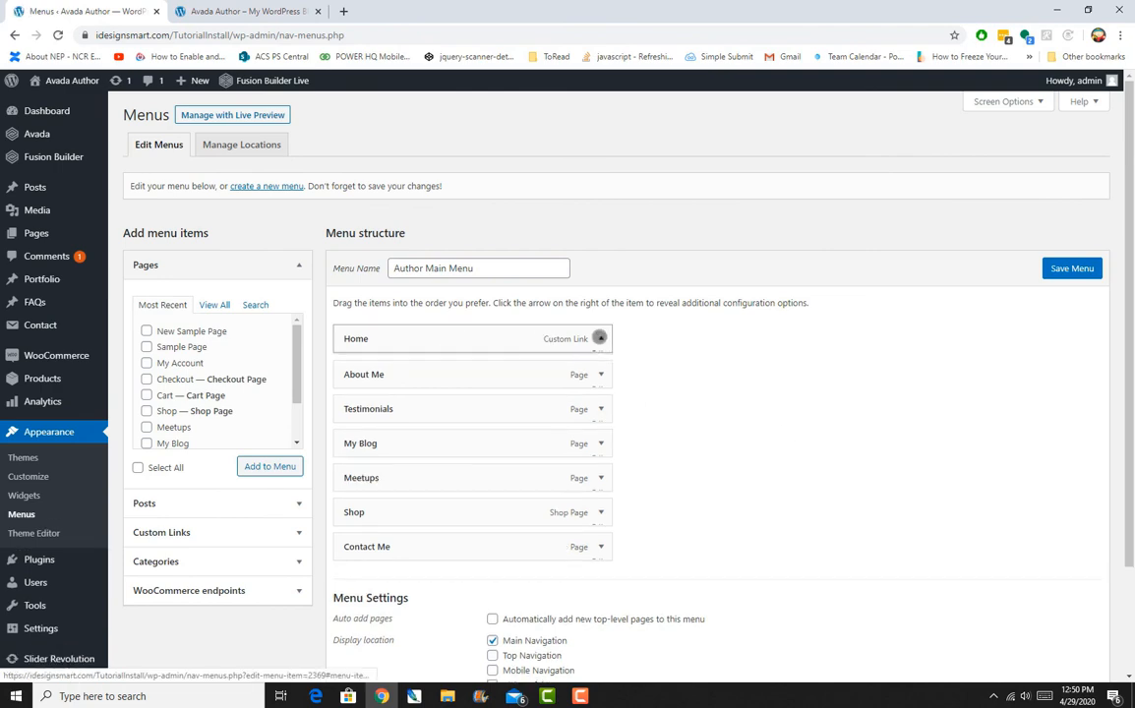
pyautogui.click(598, 339)
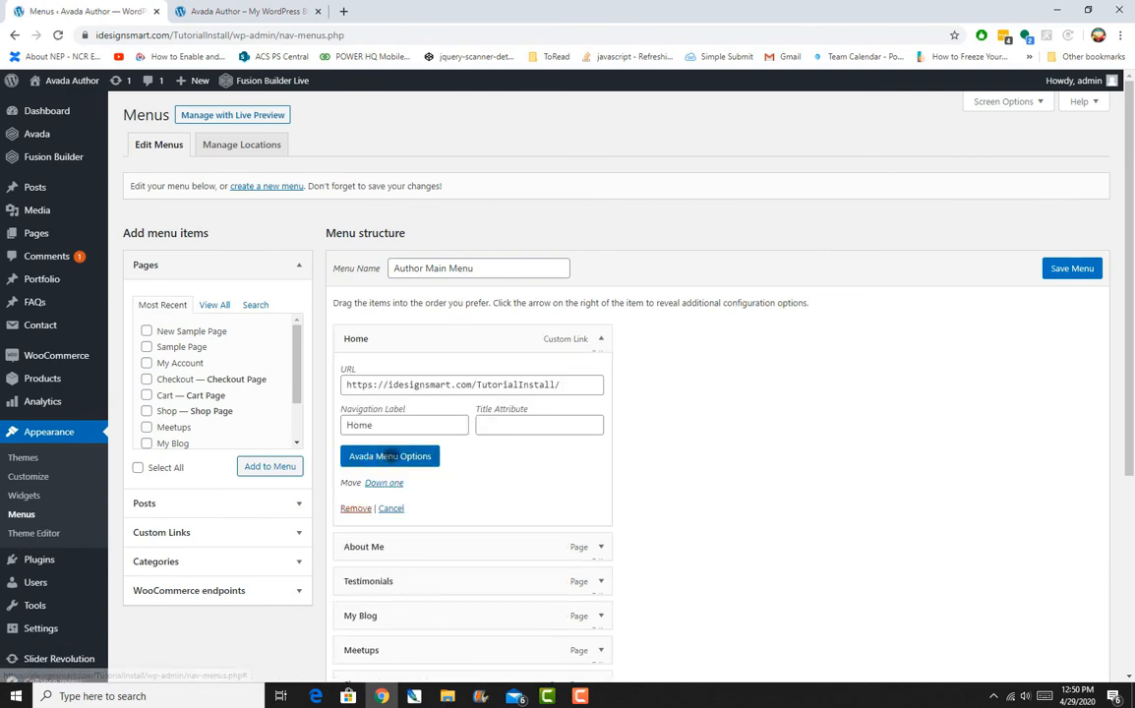
pyautogui.click(389, 456)
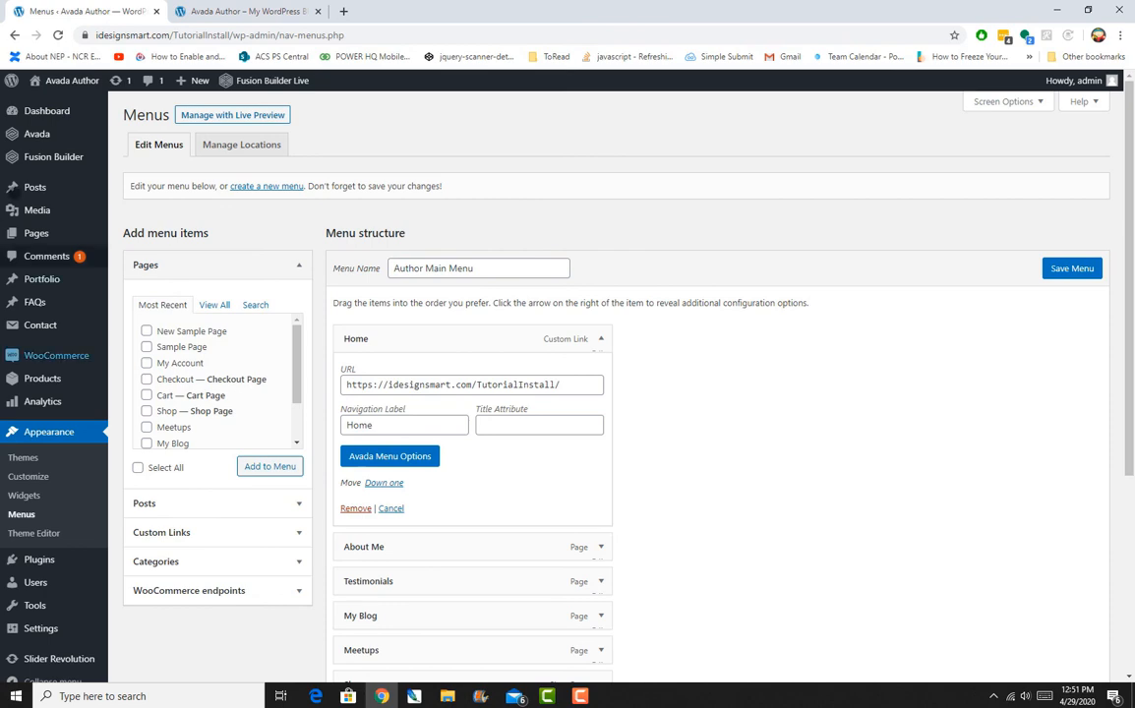
pyautogui.click(42, 134)
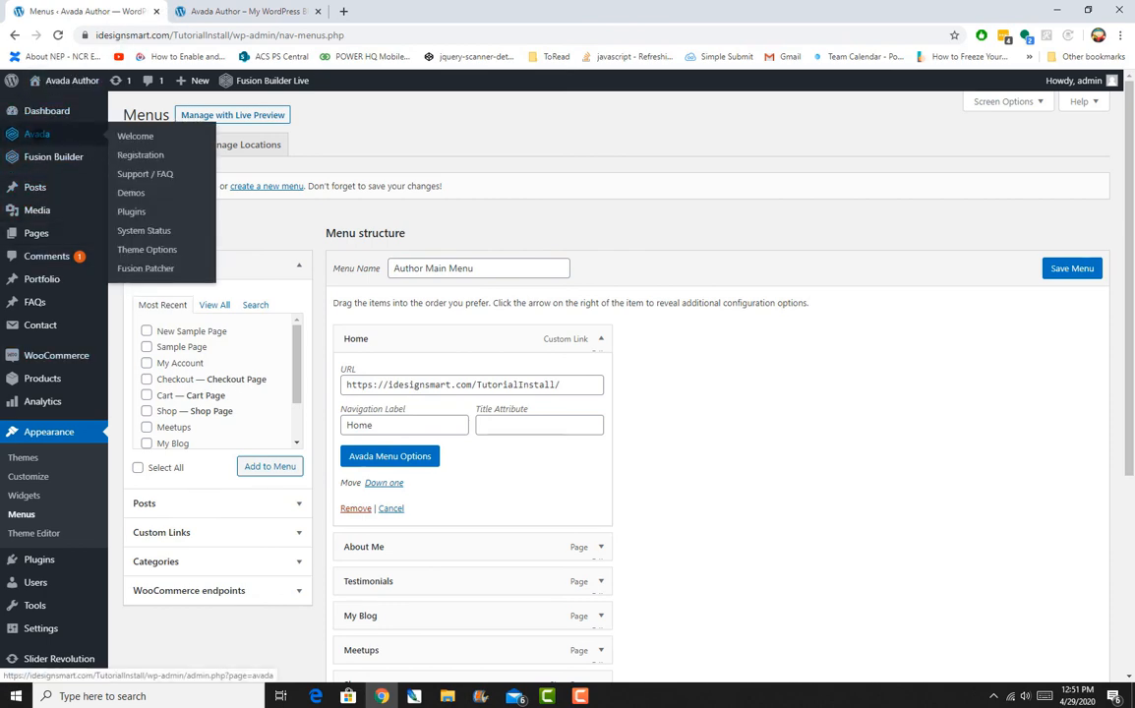
pyautogui.click(148, 249)
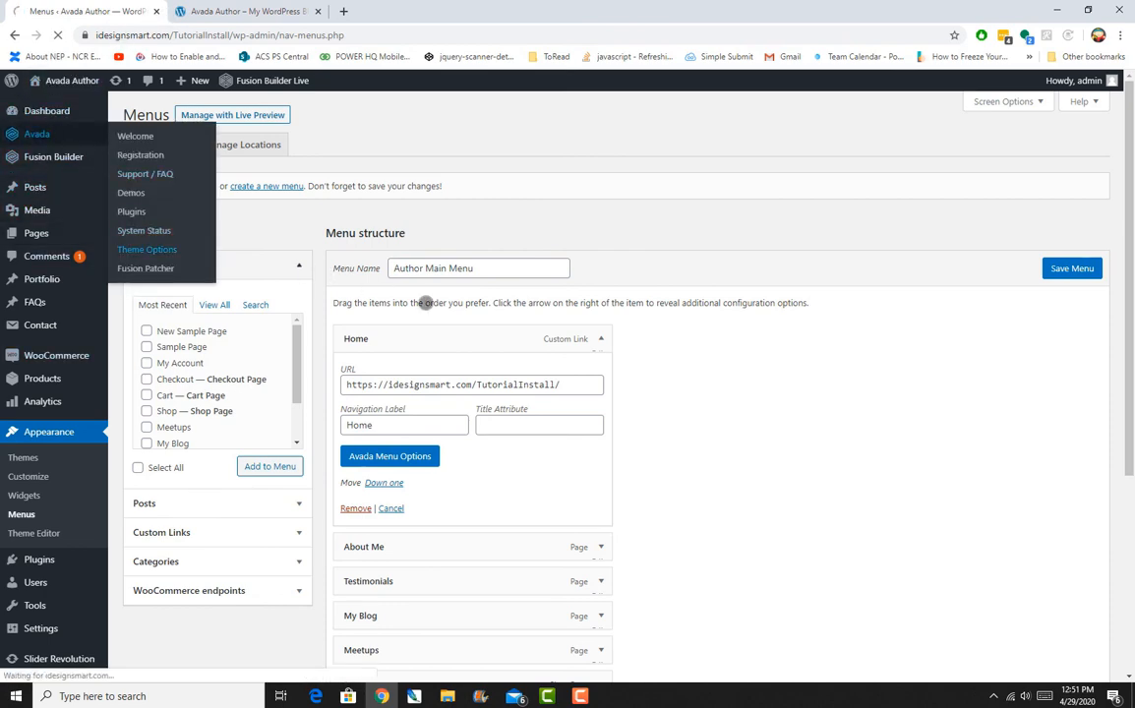
# Reopen Main Menu Icons and scroll to left position, size 14 and 26×14px thumbnails
pyautogui.click(146, 248)
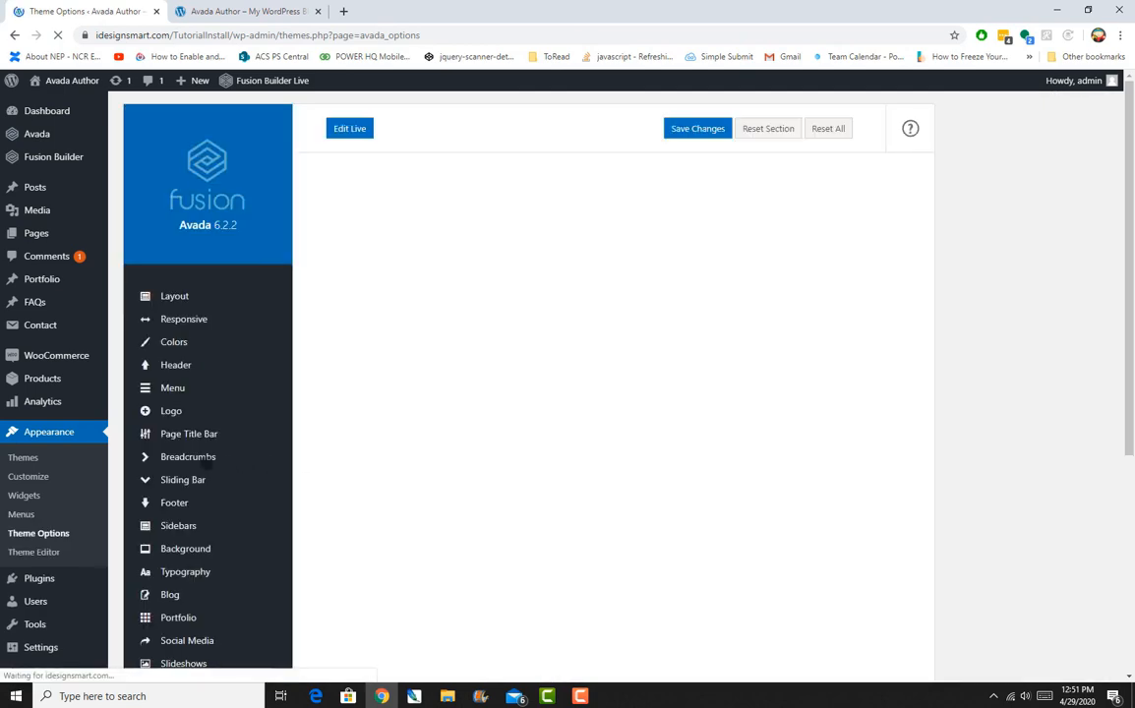
pyautogui.click(172, 388)
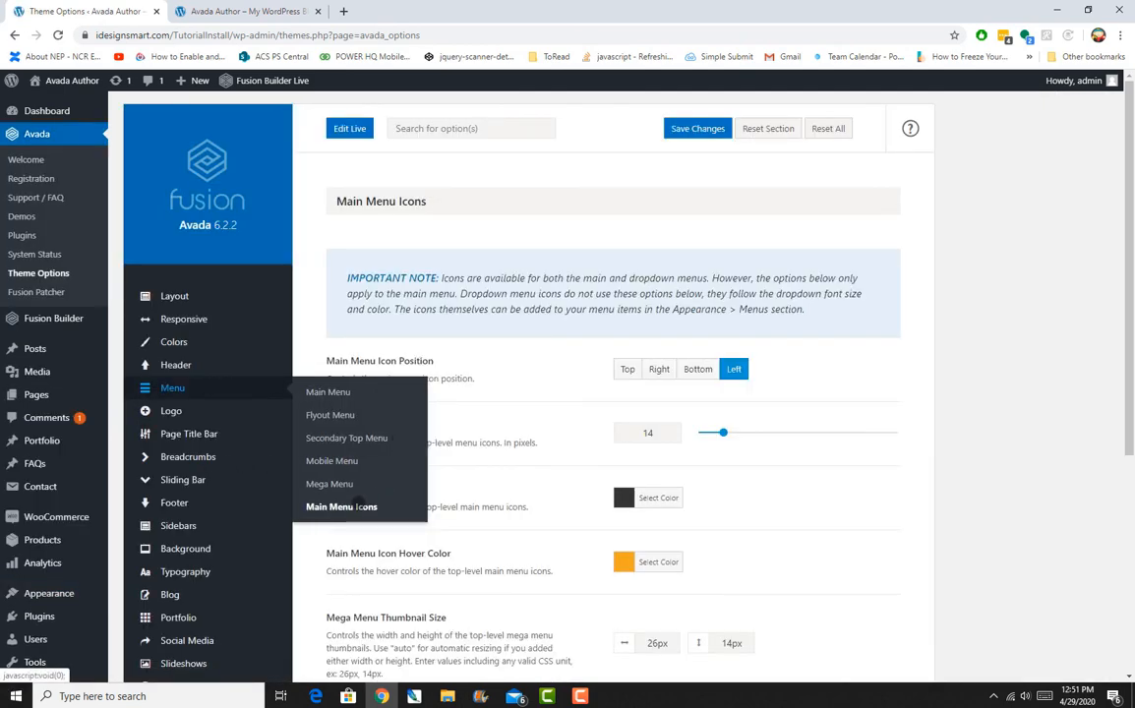
pyautogui.scroll(-3)
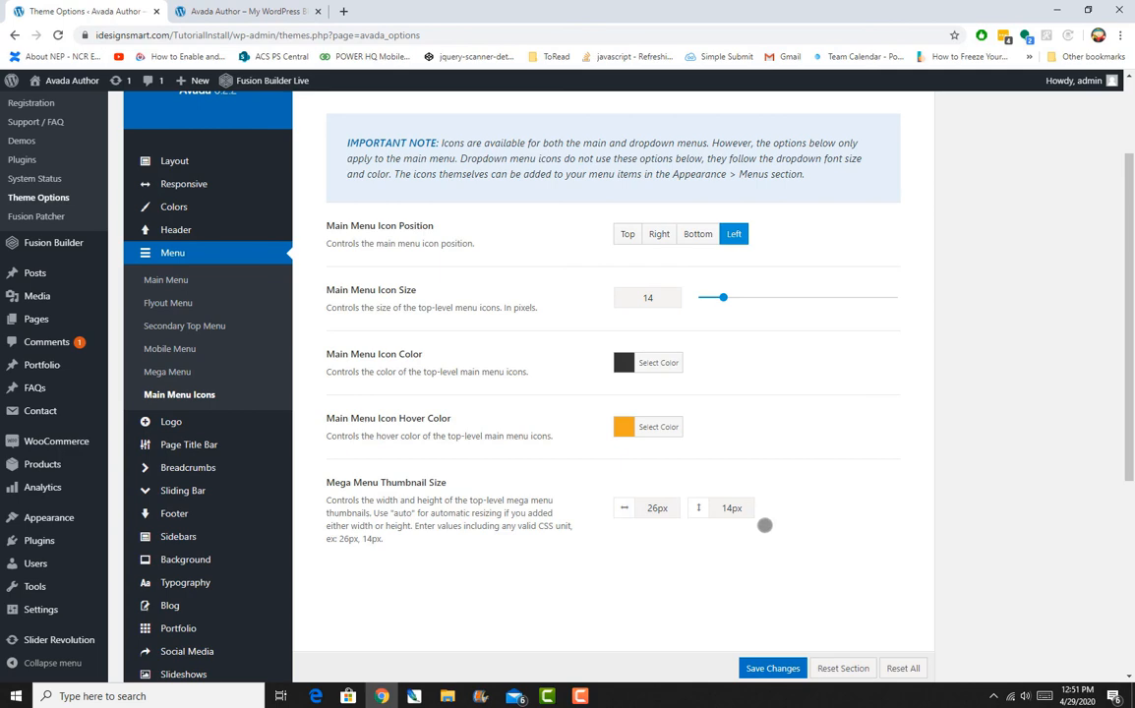
pyautogui.moveTo(687, 519)
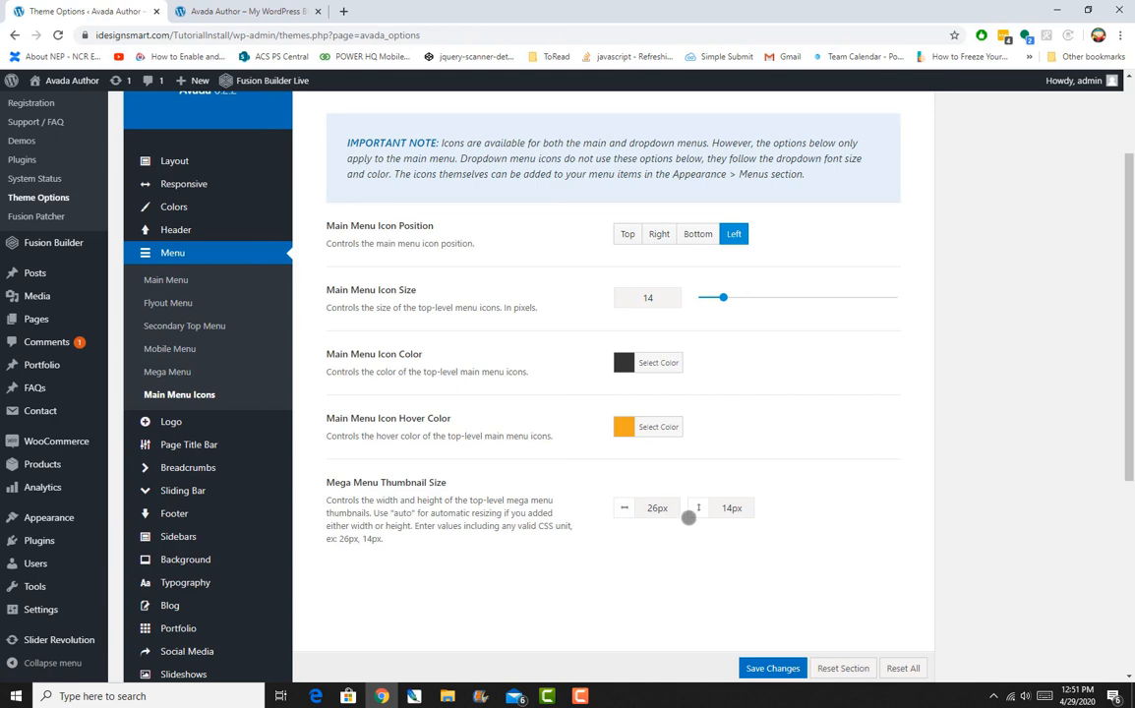
pyautogui.moveTo(699, 508)
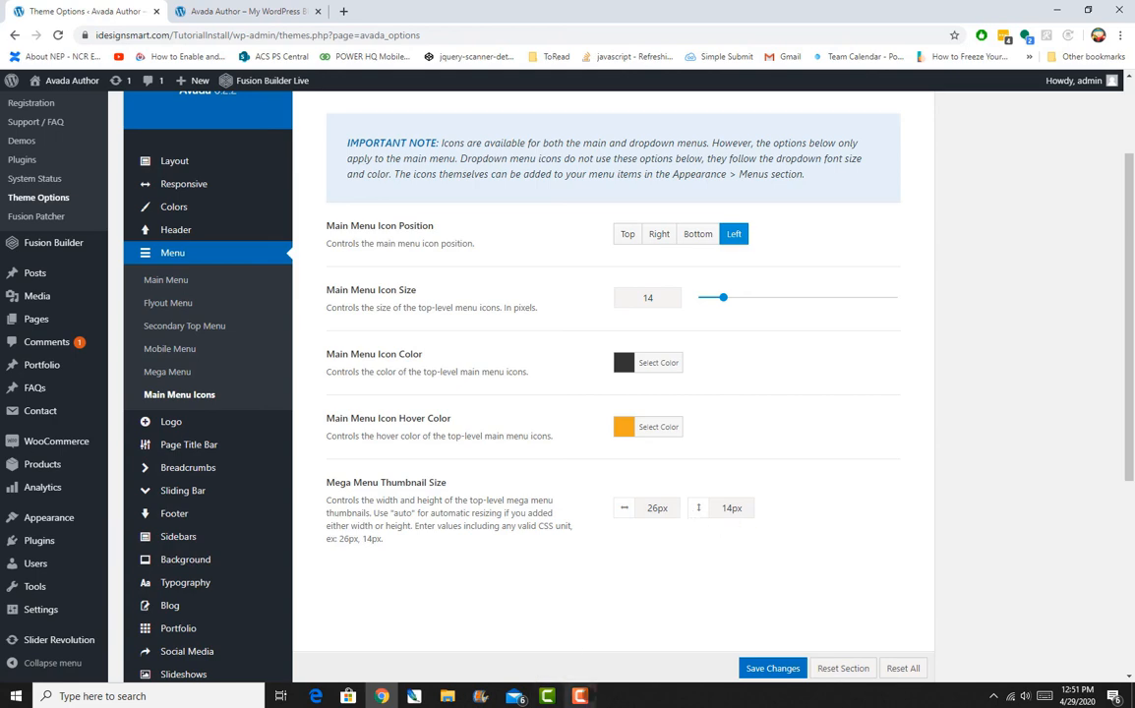